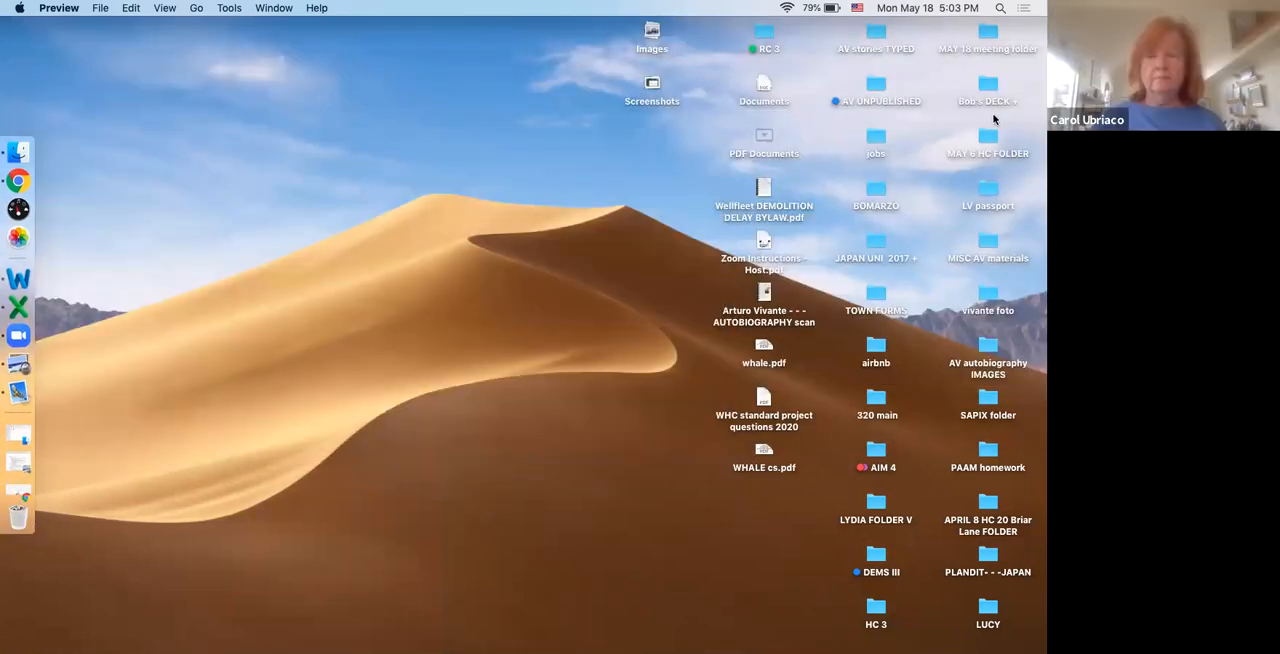
# Open the MAY 18 meeting folder in an enlarged window, then its JANET + Contractor Letters subfolder.
pyautogui.click(987, 35)
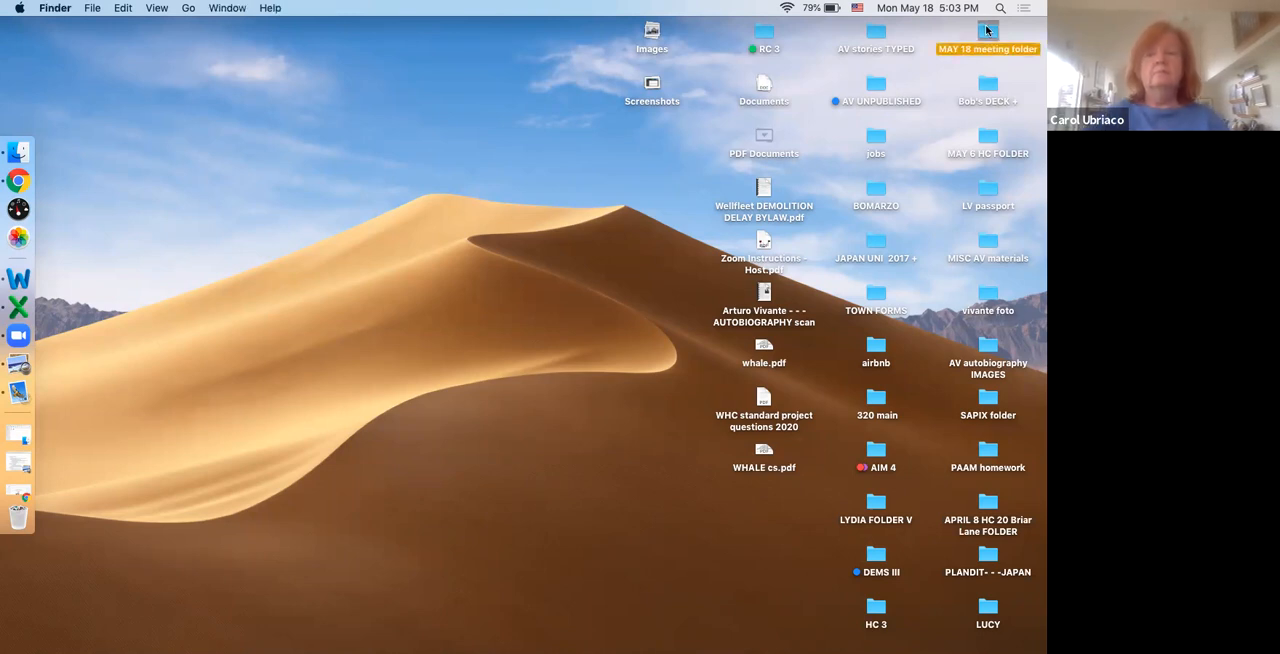
pyautogui.doubleClick(987, 33)
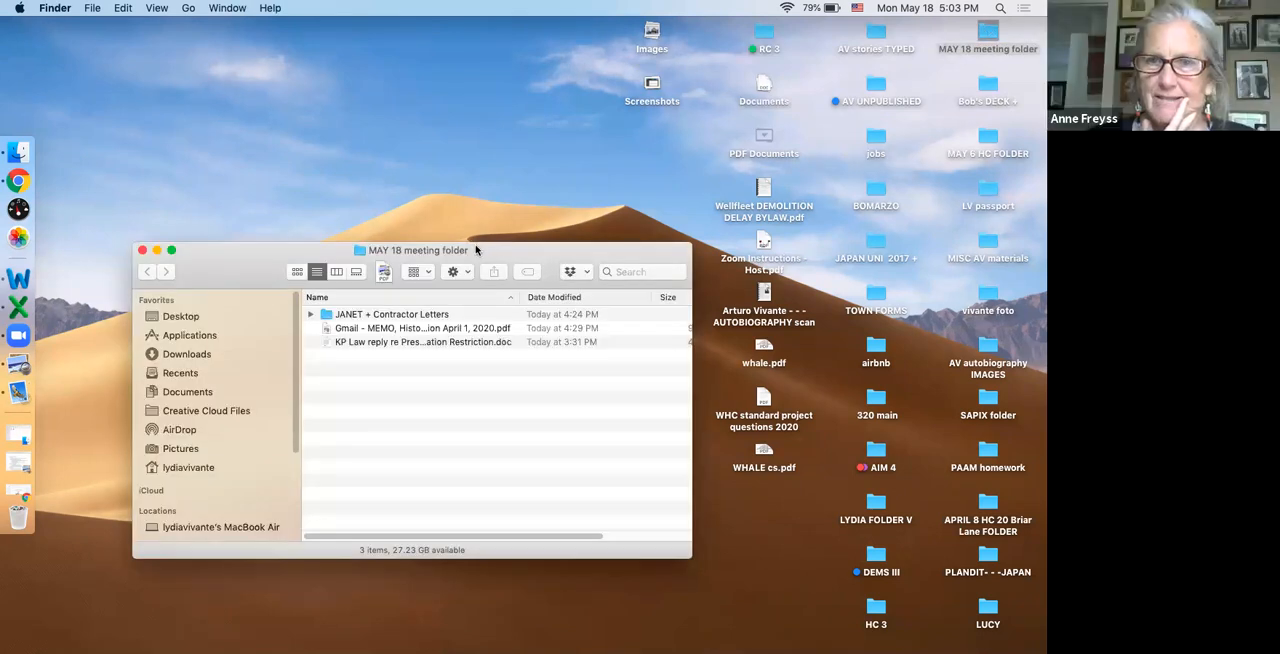
pyautogui.moveTo(418, 250); pyautogui.dragTo(290, 56)
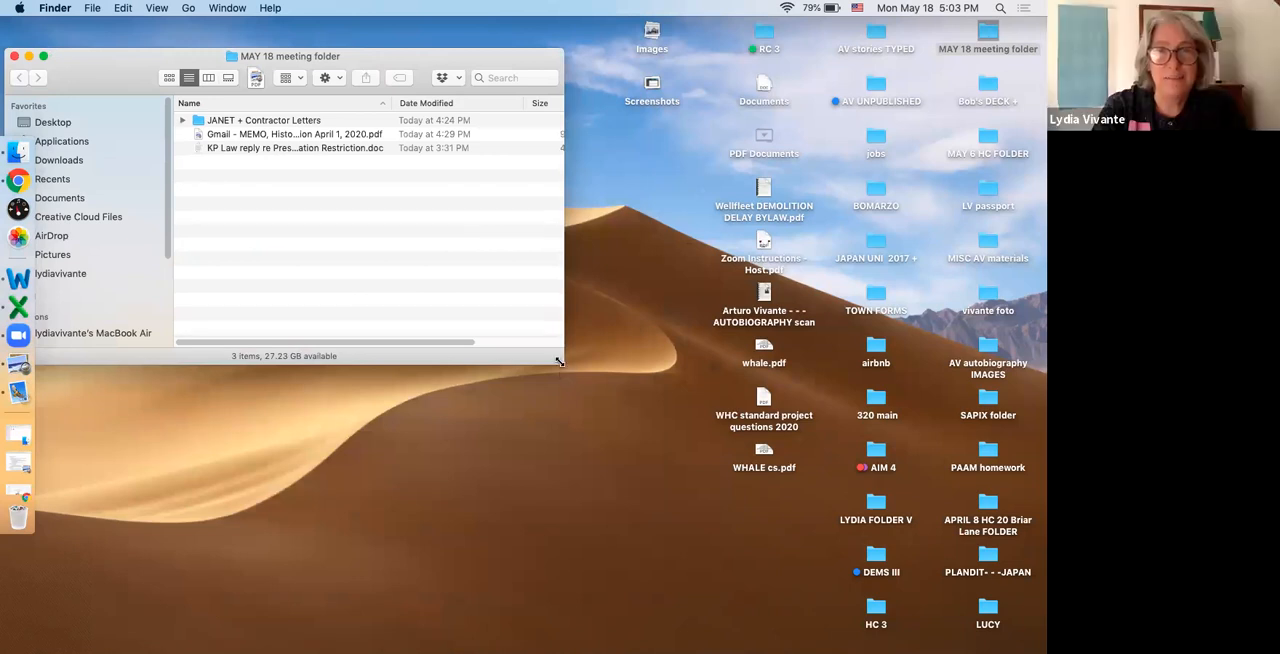
pyautogui.moveTo(559, 362); pyautogui.dragTo(728, 587)
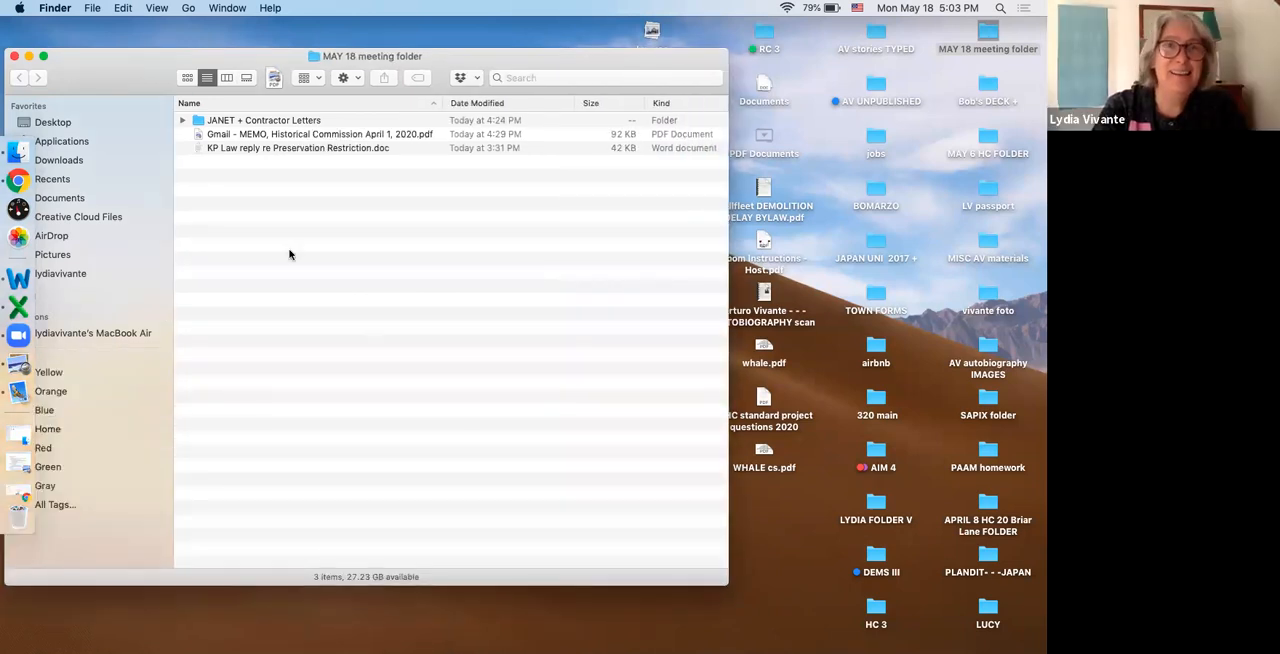
pyautogui.doubleClick(263, 120)
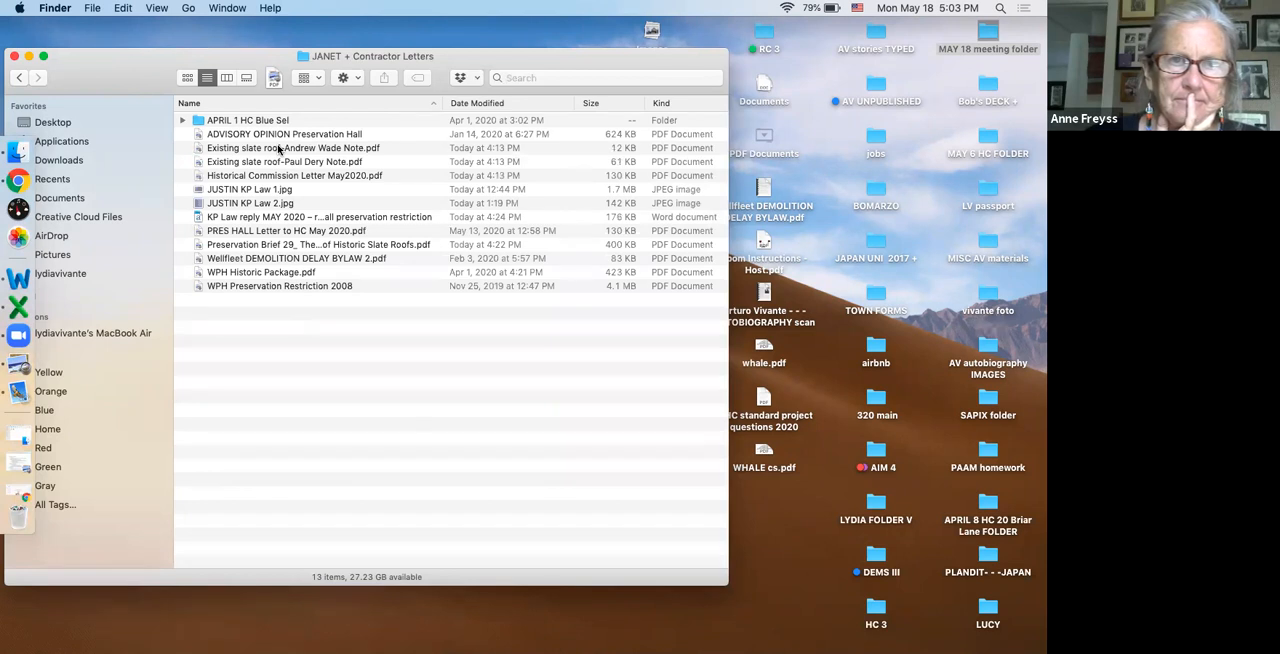
# Open PRES HALL Letter to HC May 2020.pdf in Preview.
pyautogui.click(286, 230)
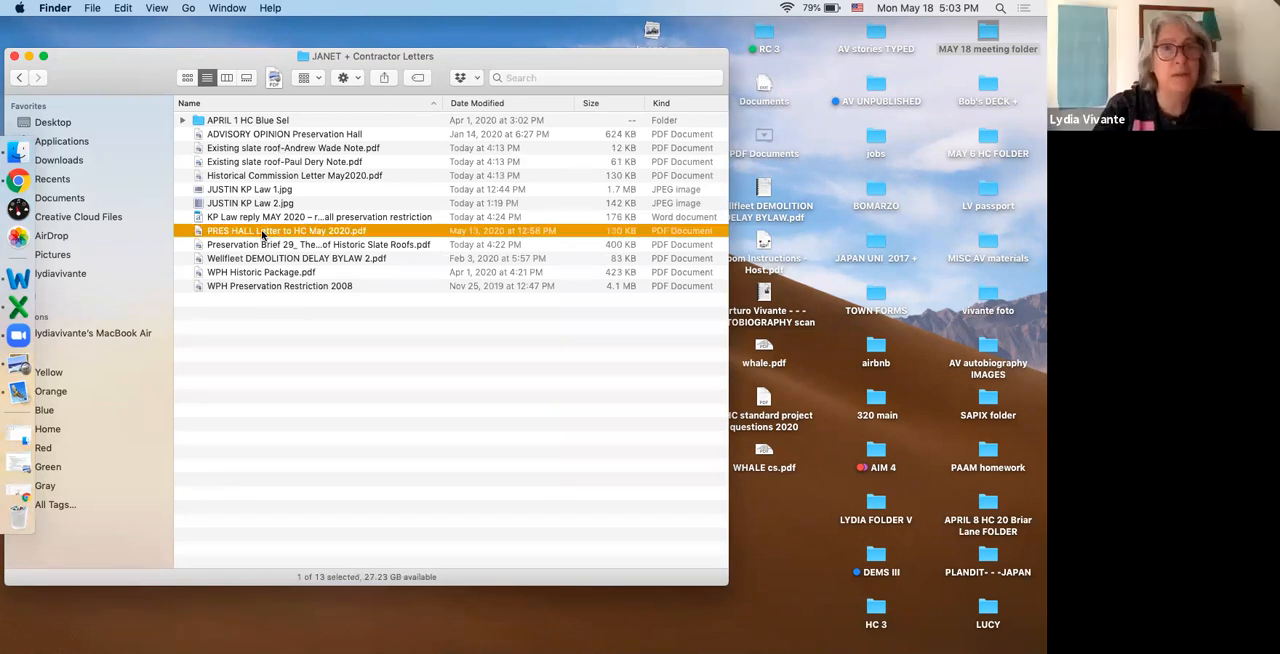
pyautogui.doubleClick(287, 231)
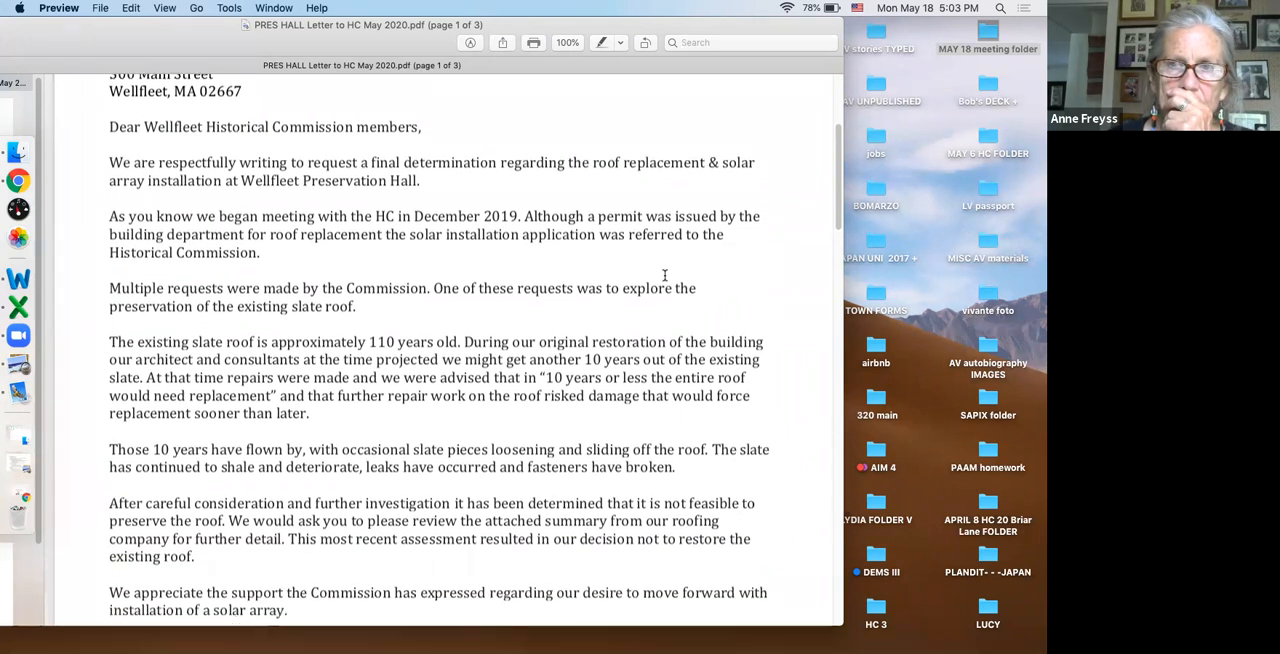
# Scroll page 1 of the letter down to the closing paragraph and member names footer.
pyautogui.scroll(-3)
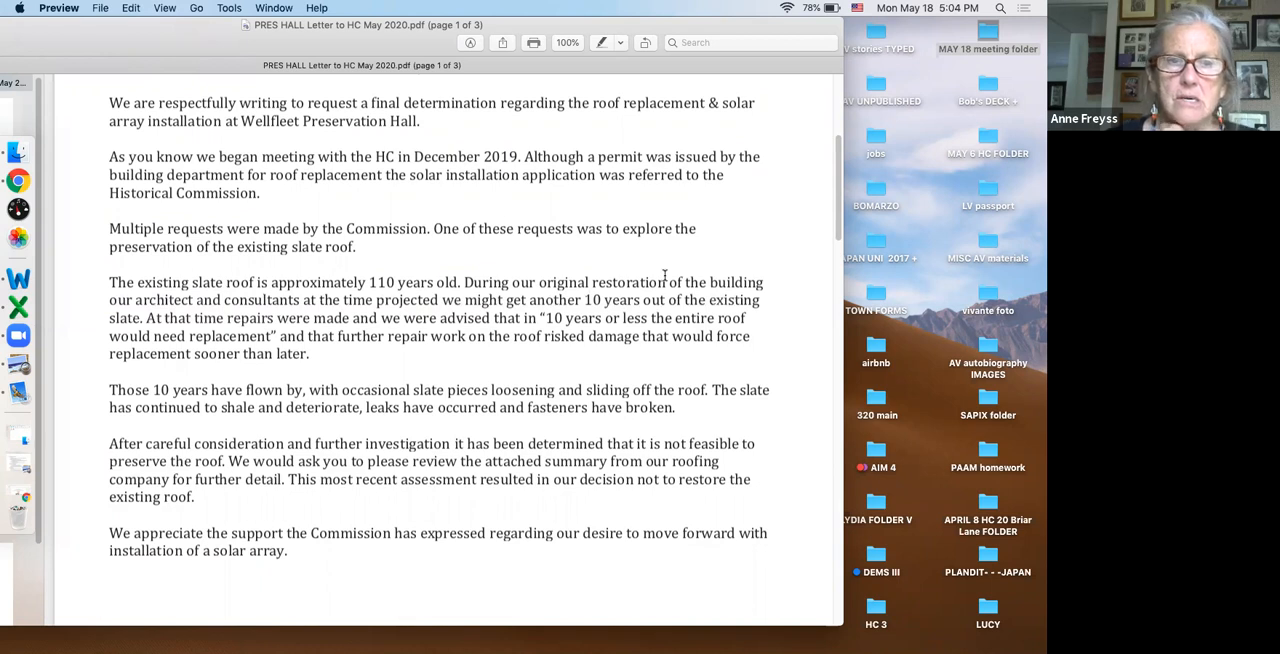
pyautogui.moveTo(664, 278)
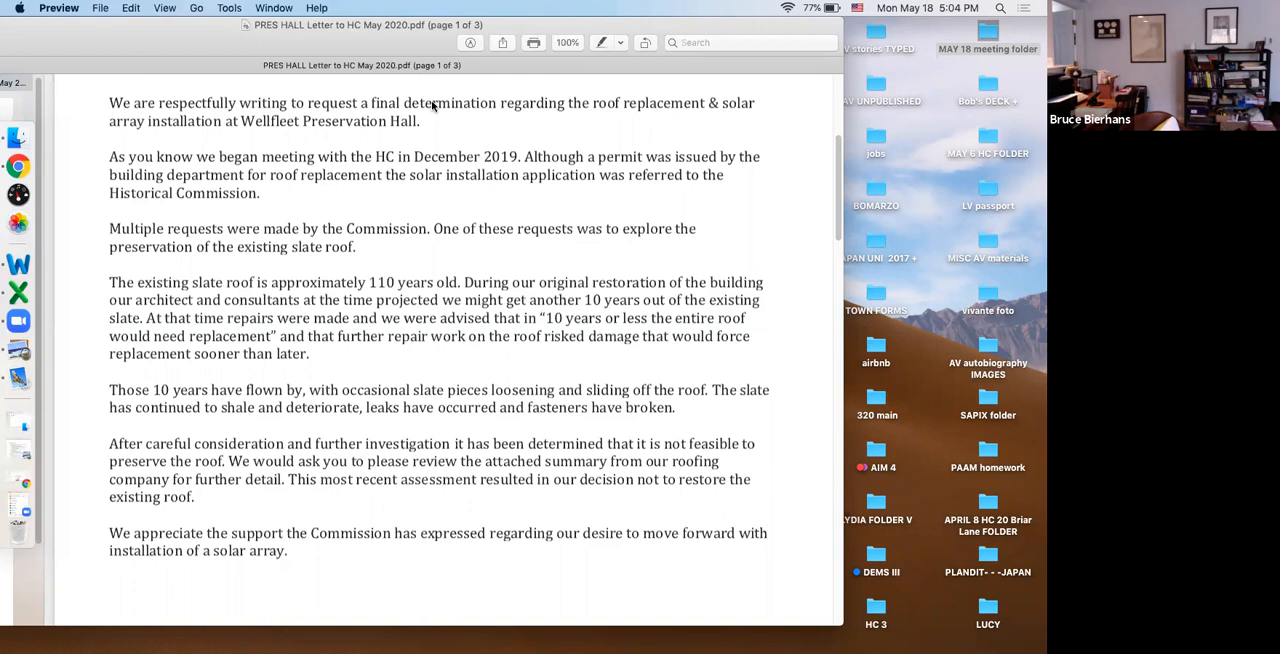
pyautogui.moveTo(811, 357)
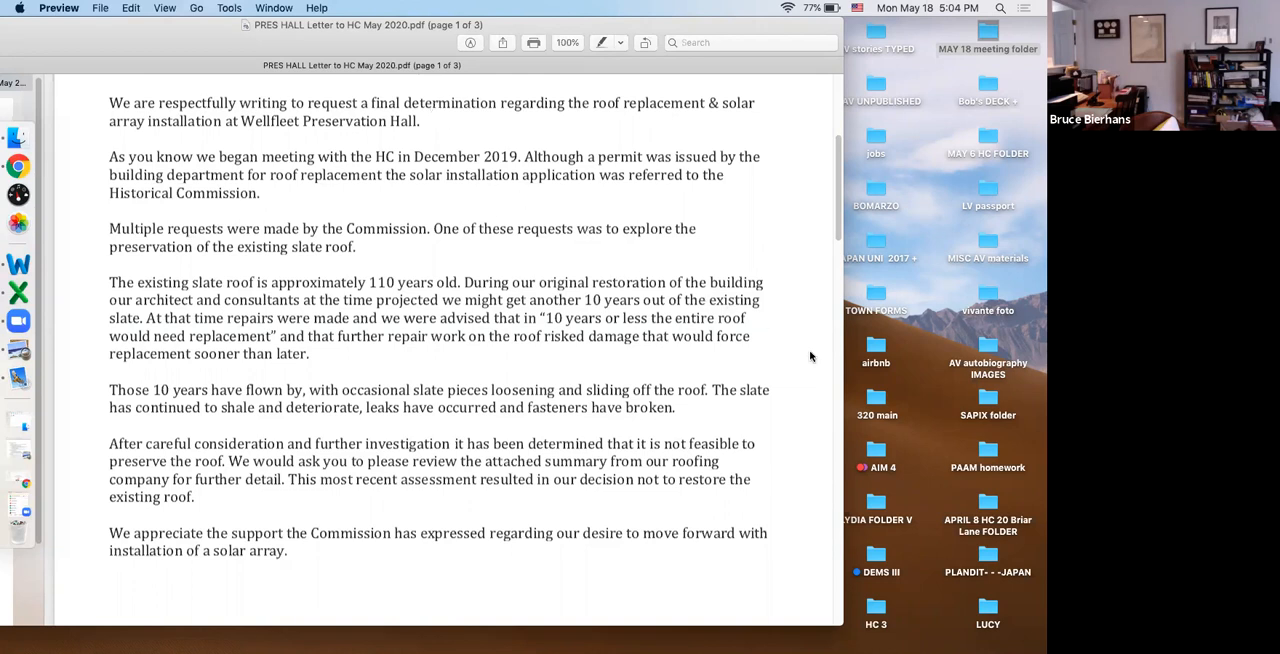
pyautogui.scroll(-3)
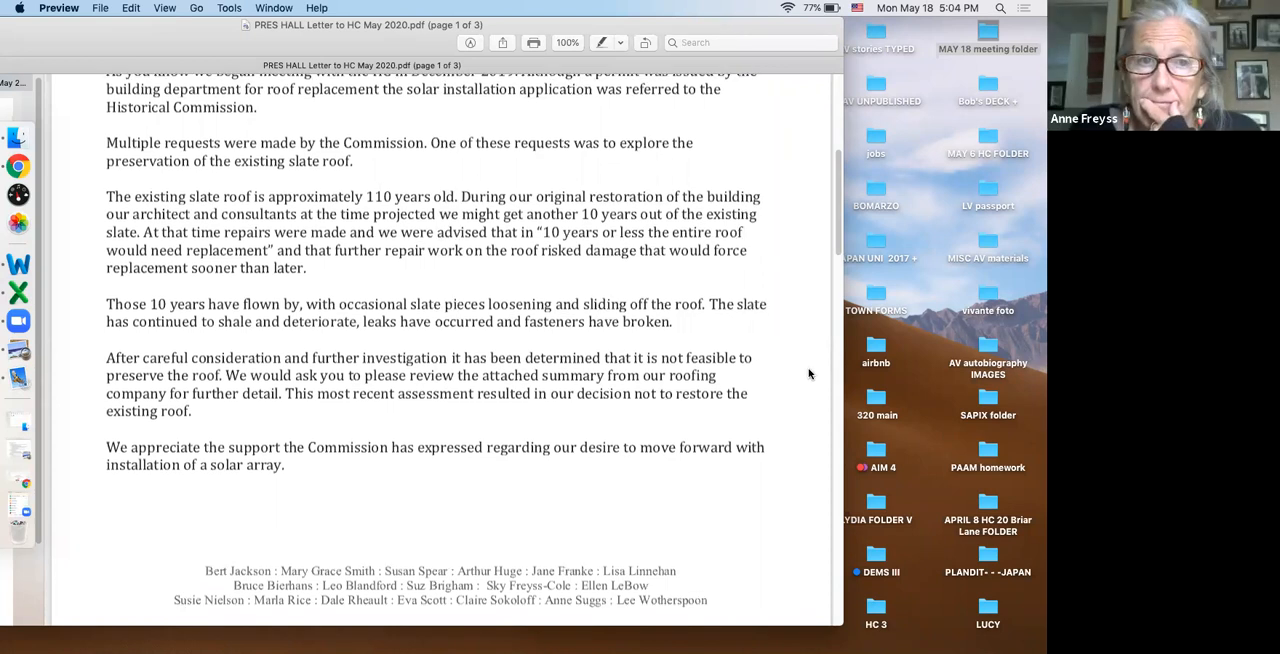
pyautogui.scroll(-3)
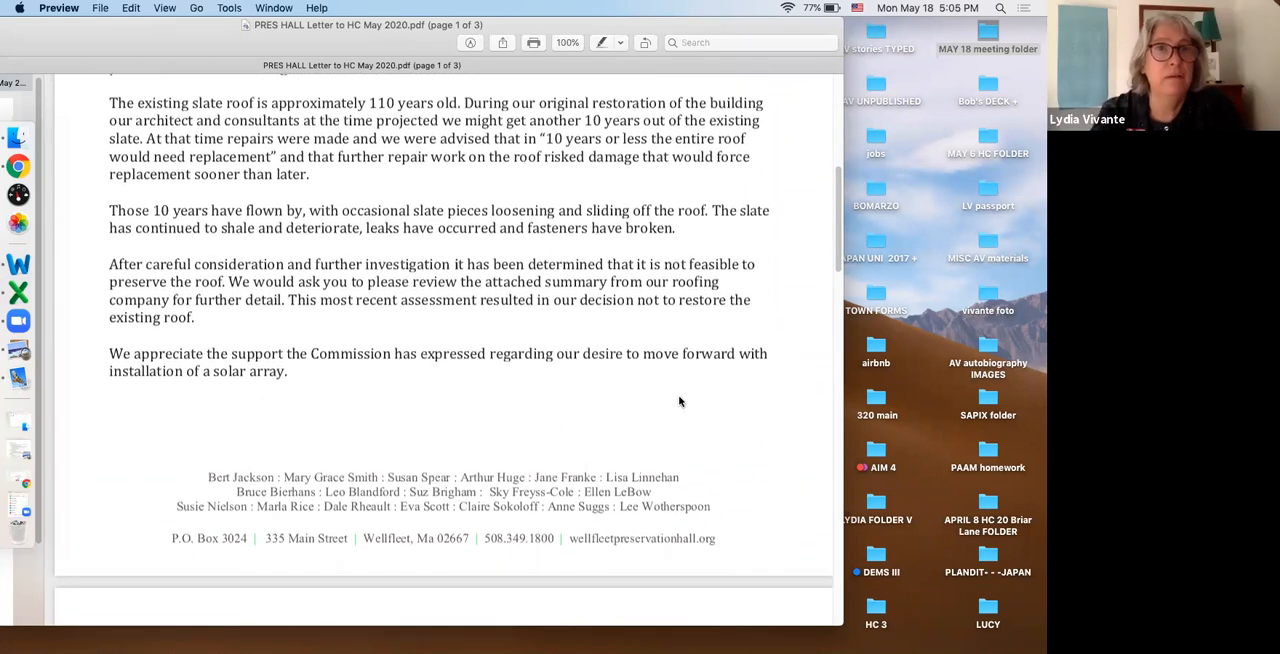
pyautogui.scroll(-3)
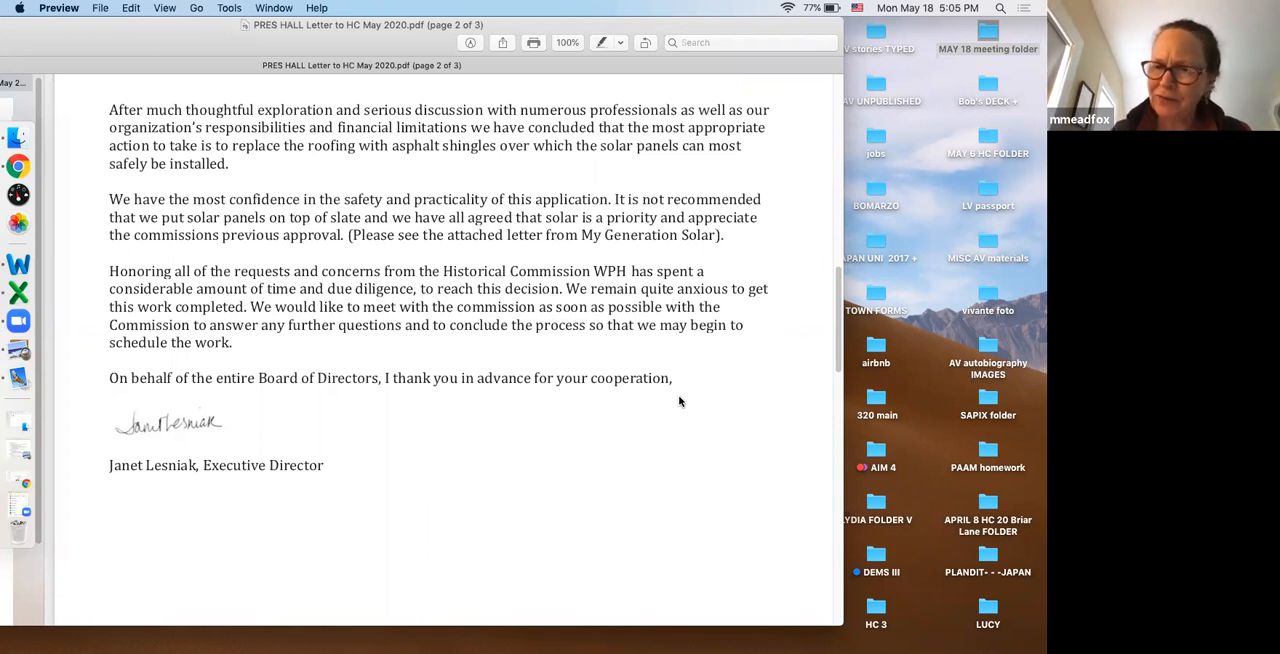
pyautogui.moveTo(621, 418)
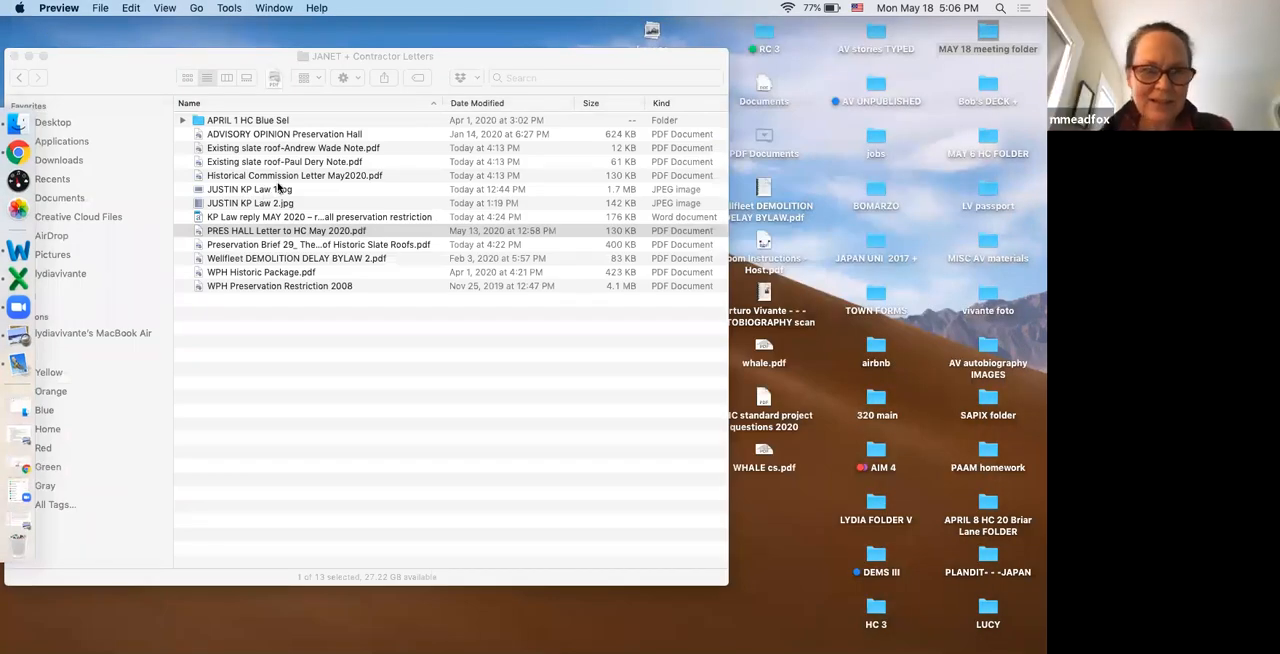
pyautogui.click(294, 147)
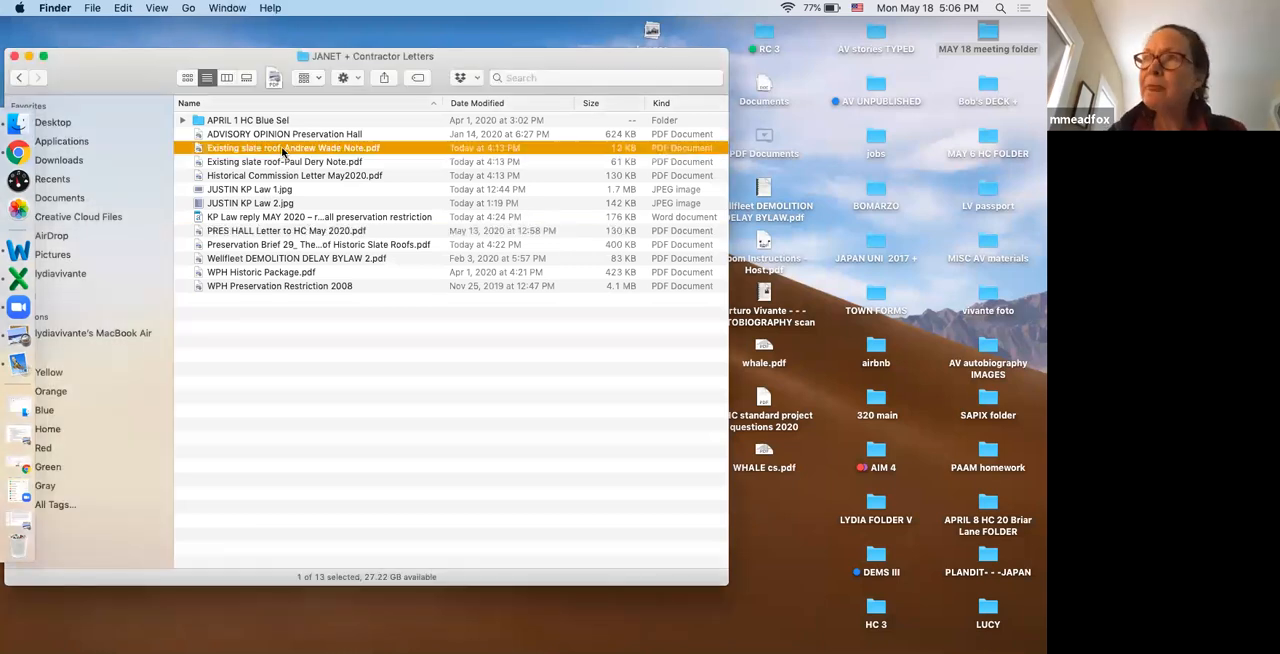
pyautogui.doubleClick(294, 147)
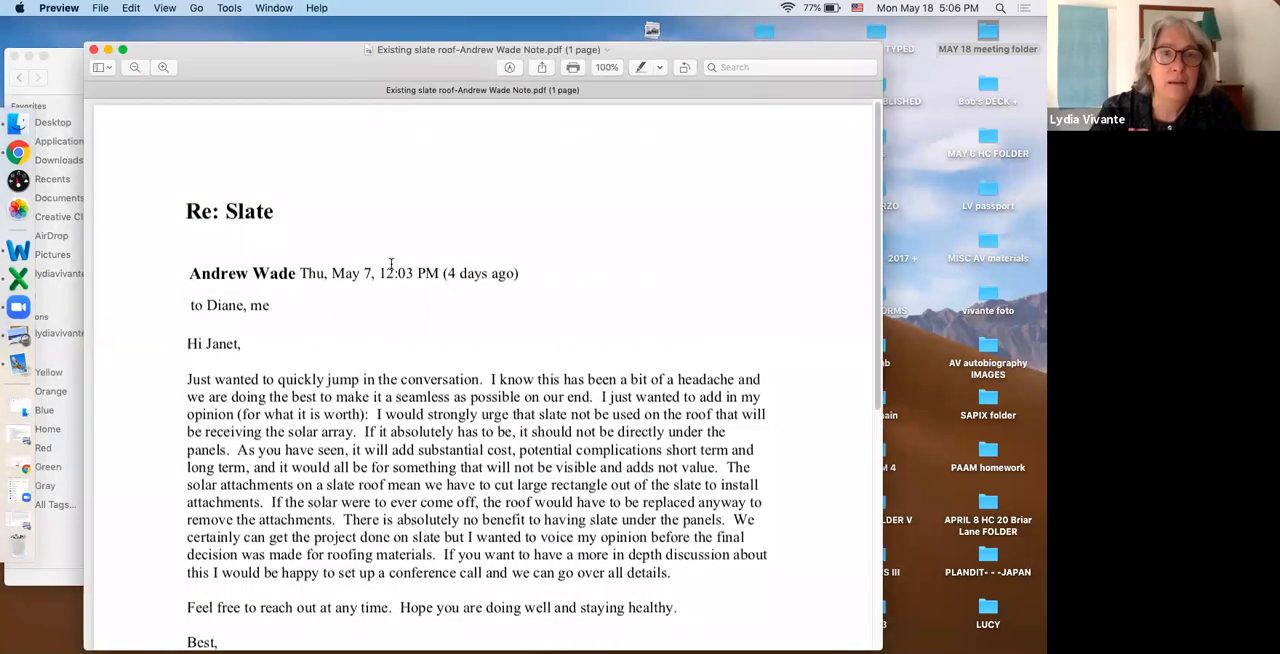
pyautogui.scroll(-3)
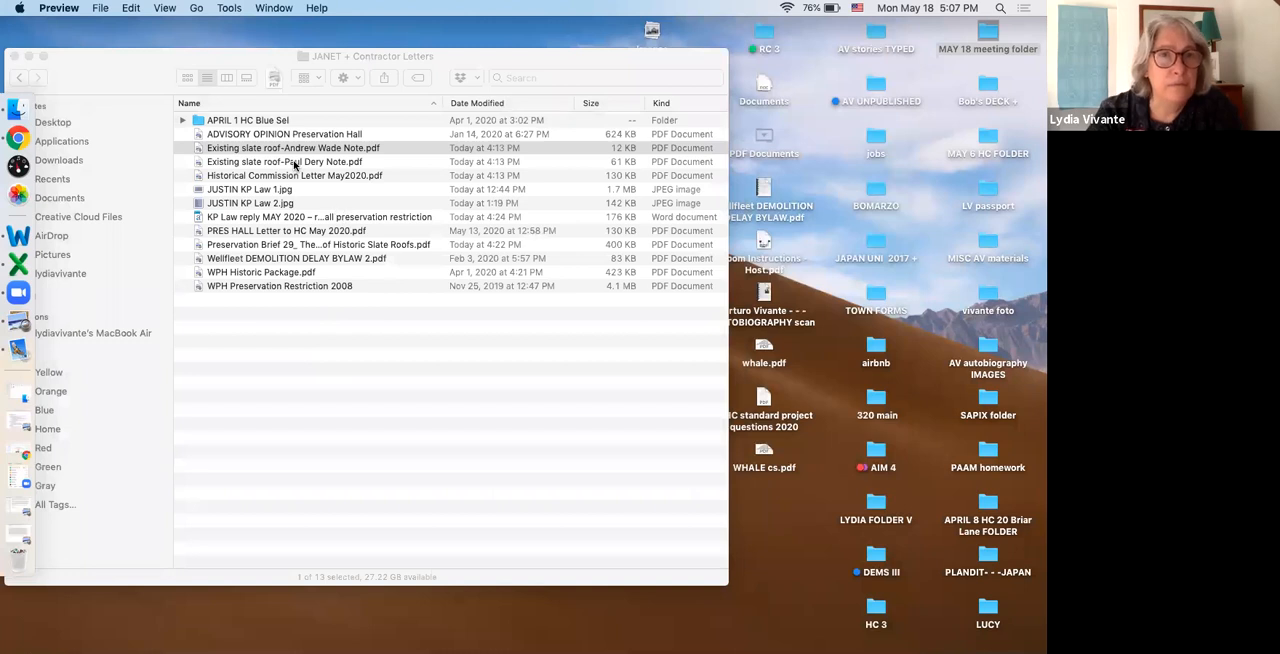
pyautogui.doubleClick(285, 161)
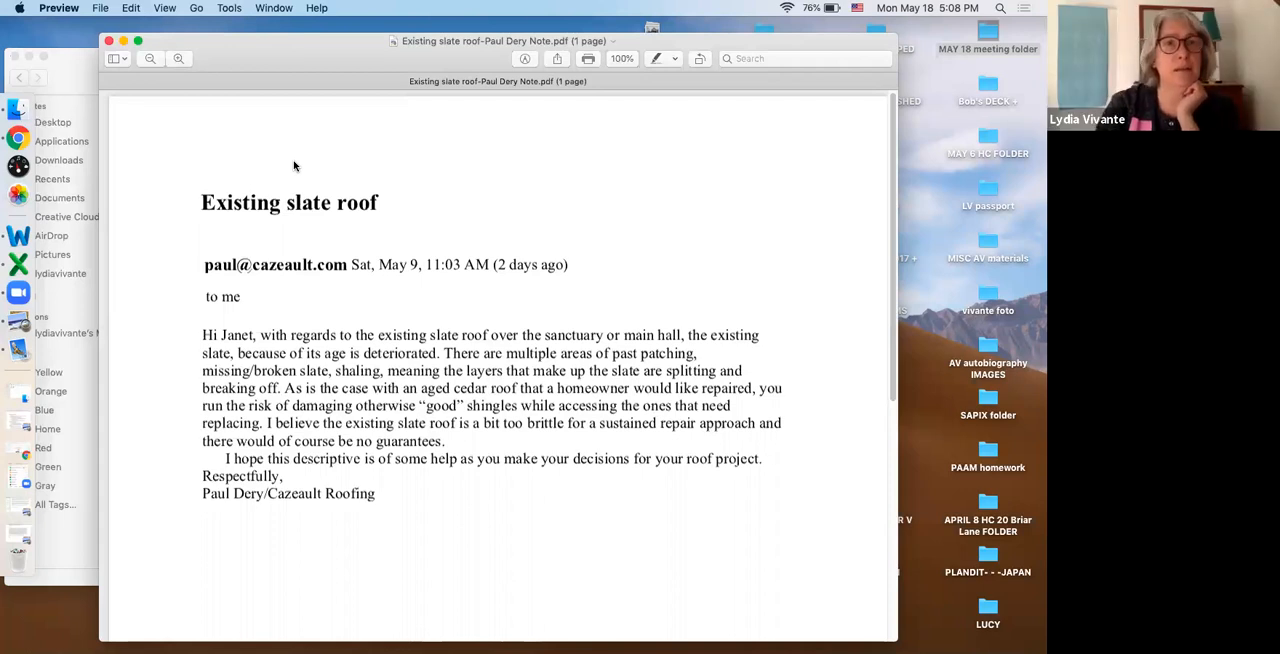
pyautogui.moveTo(277, 160)
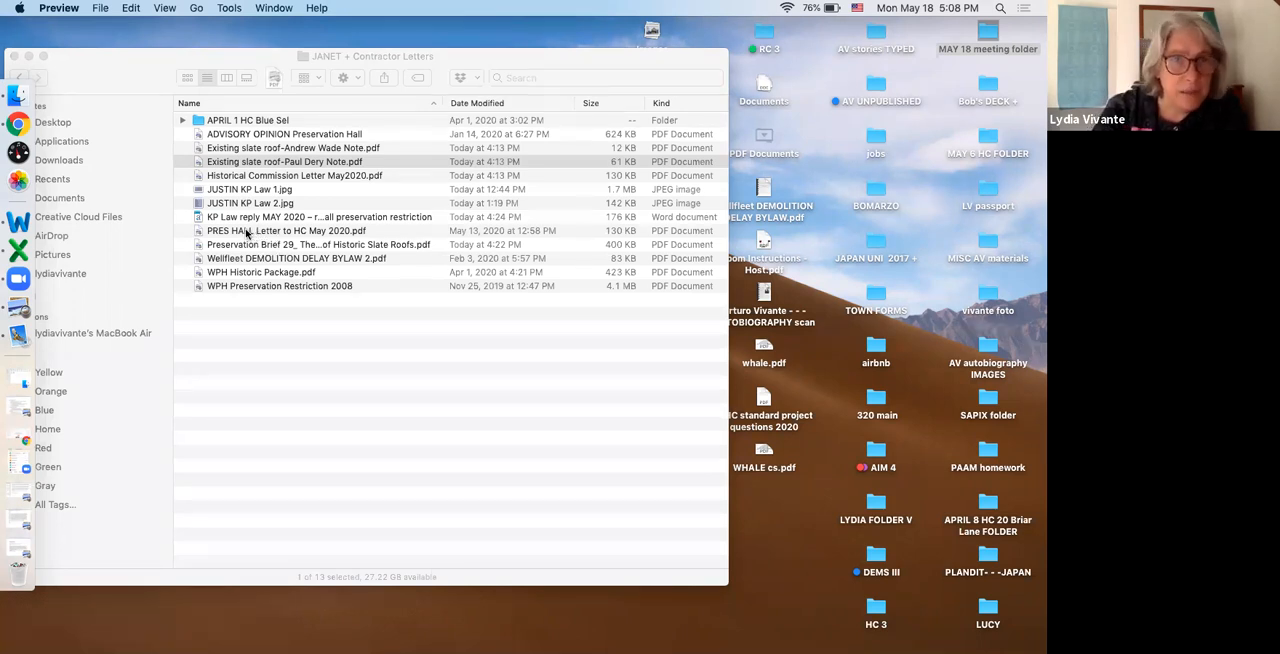
pyautogui.moveTo(250, 235)
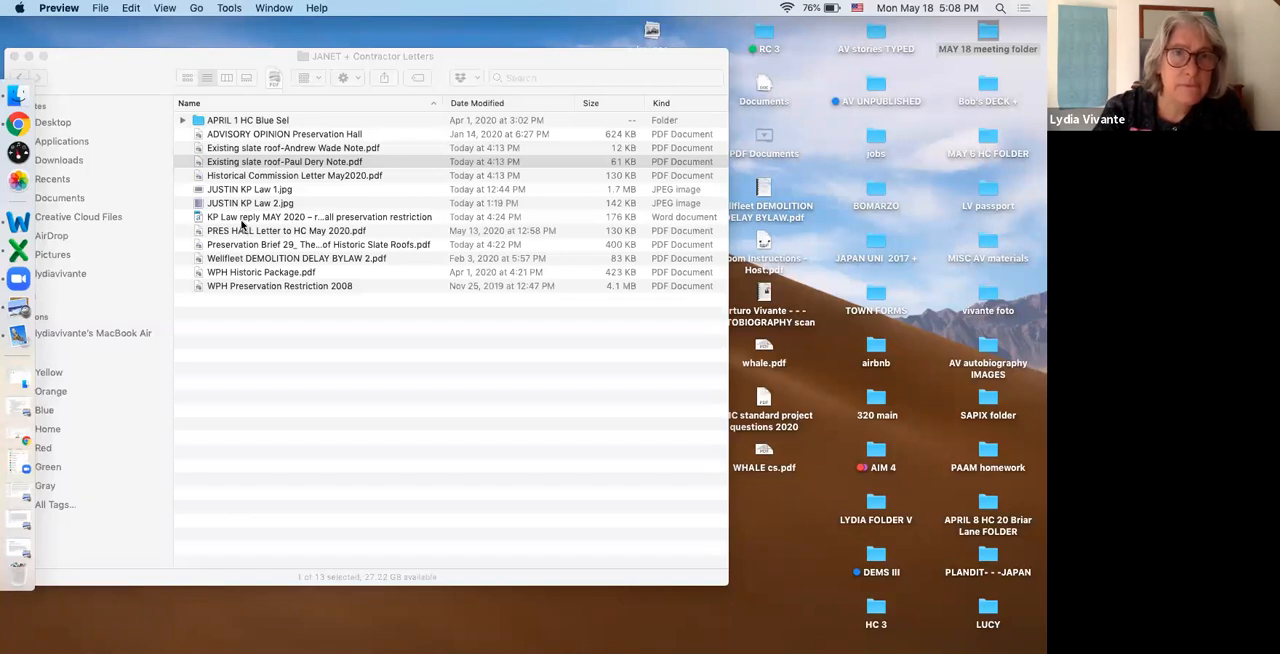
pyautogui.moveTo(254, 138)
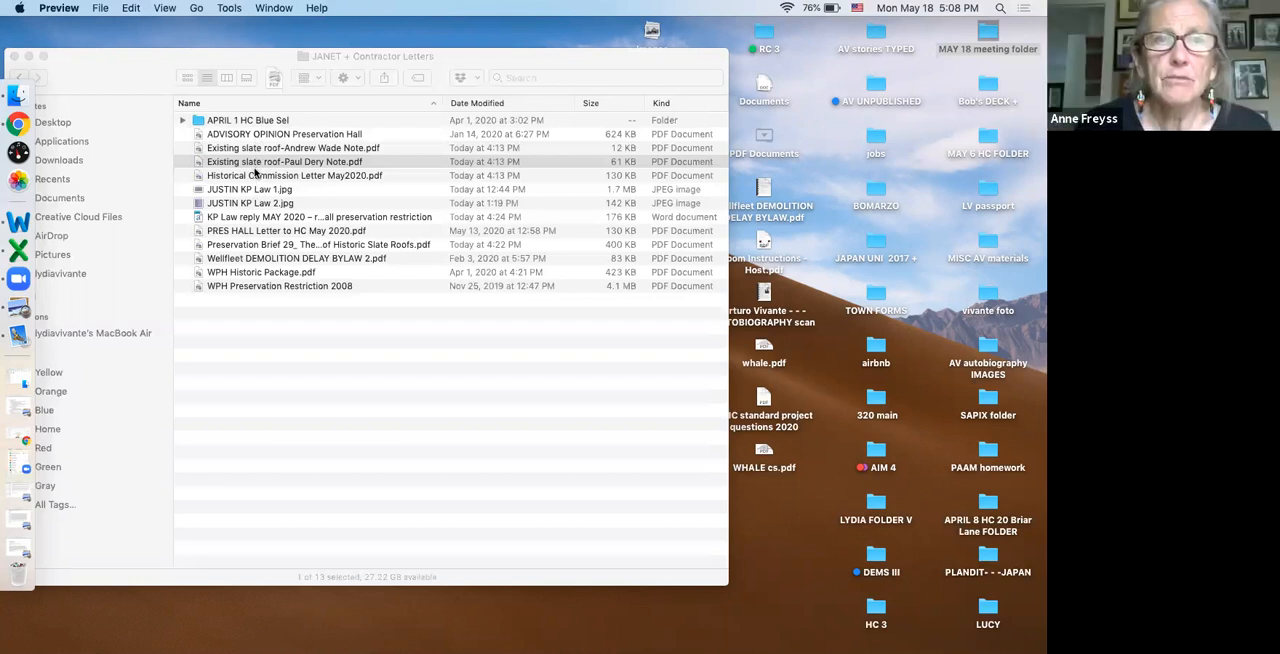
pyautogui.moveTo(256, 170)
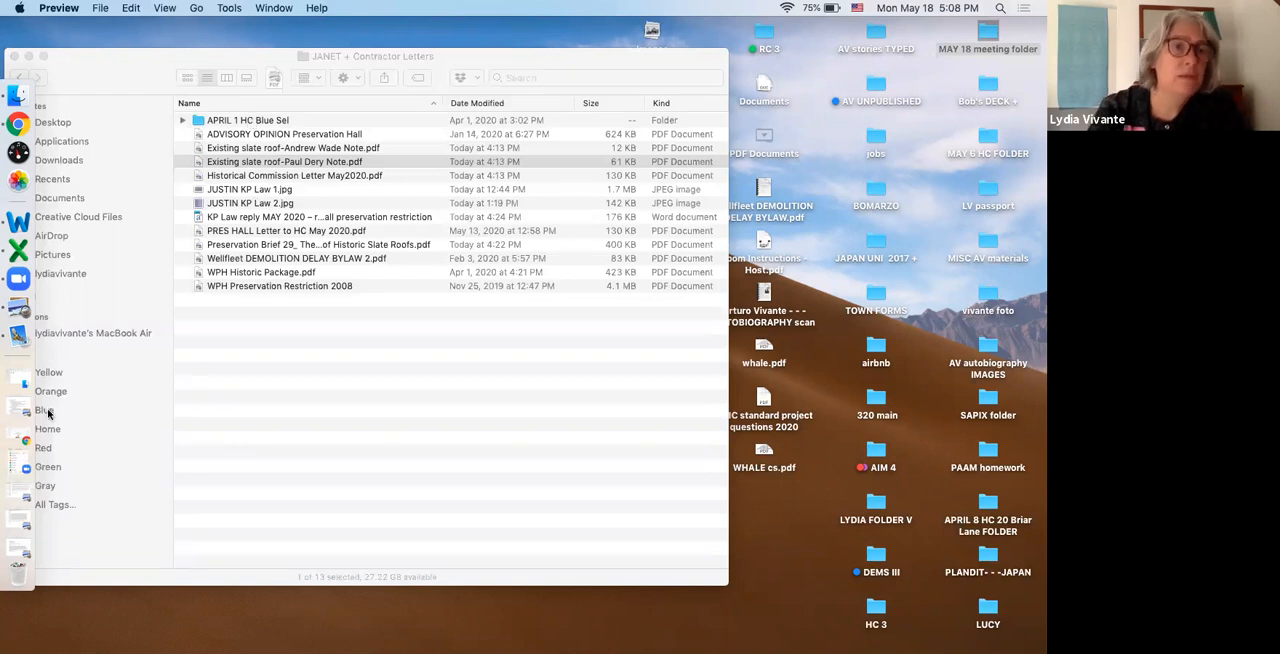
pyautogui.moveTo(272, 375)
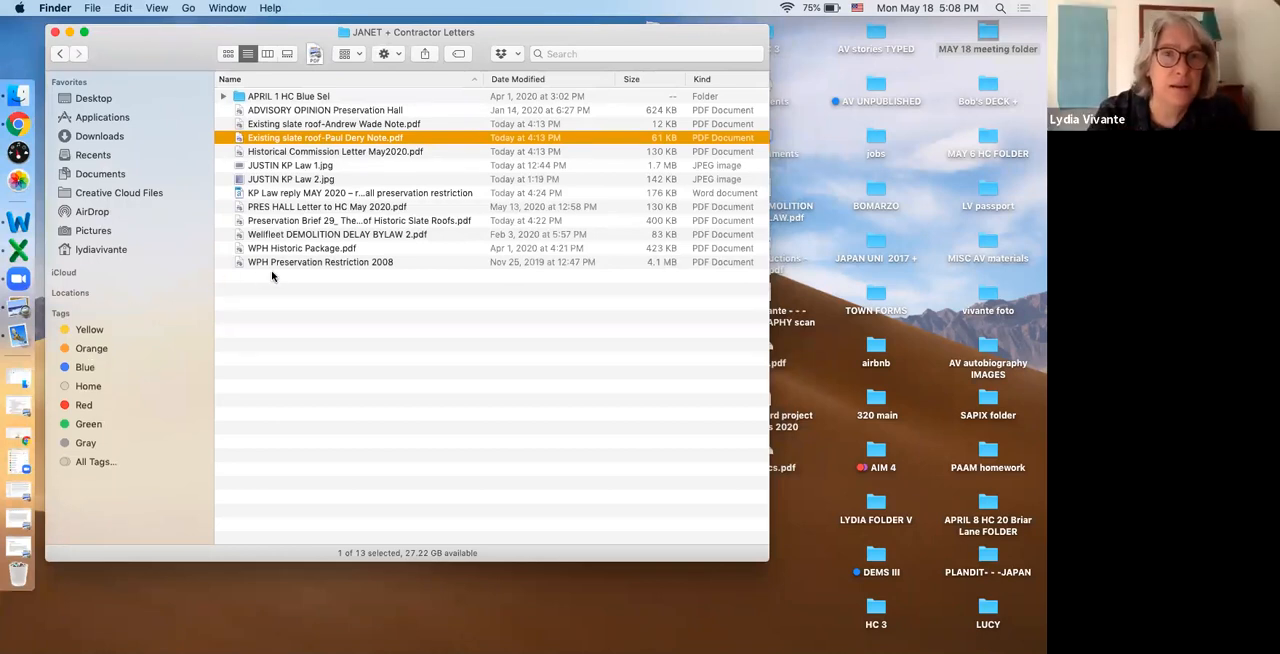
pyautogui.moveTo(278, 268)
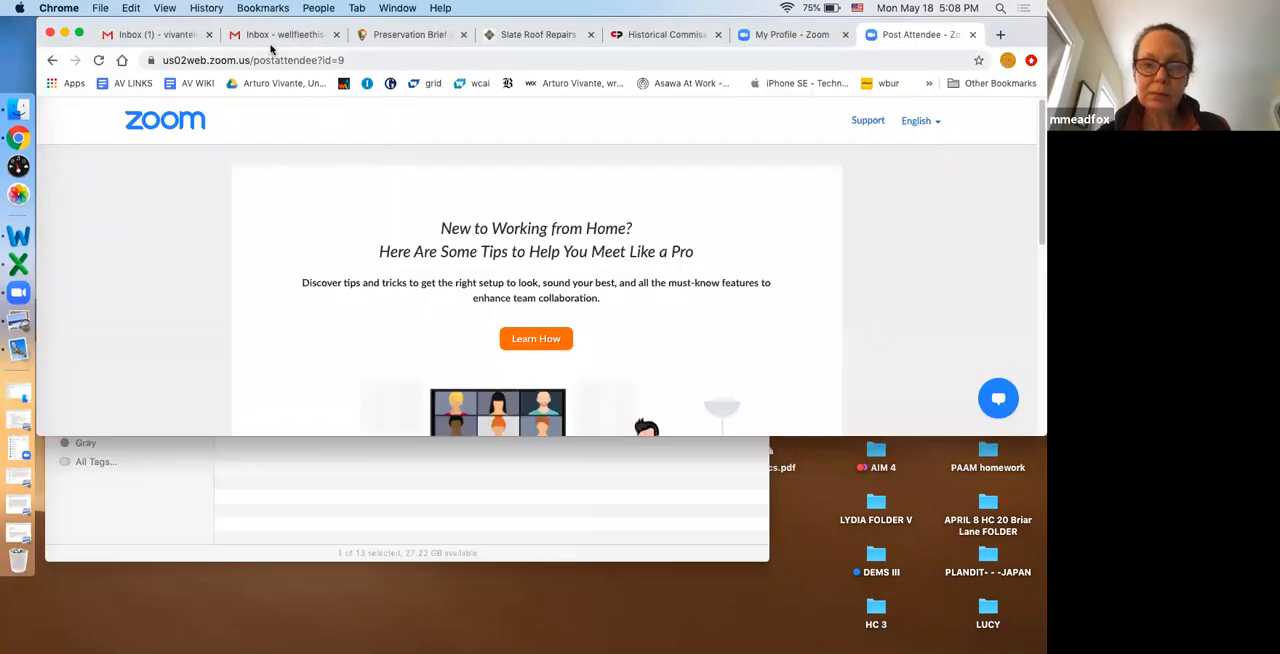
# Search Gmail's sent mail for 'memo' and open the April 1, 2020 Historical Commission memo.
pyautogui.click(283, 34)
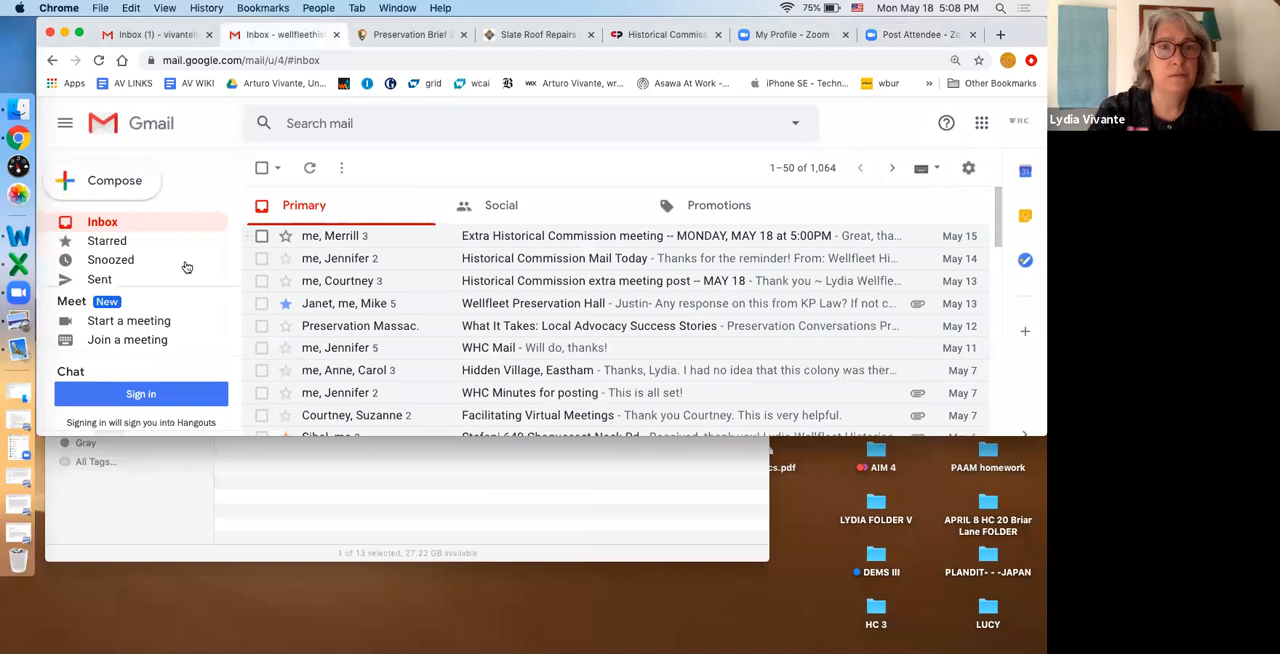
pyautogui.click(99, 279)
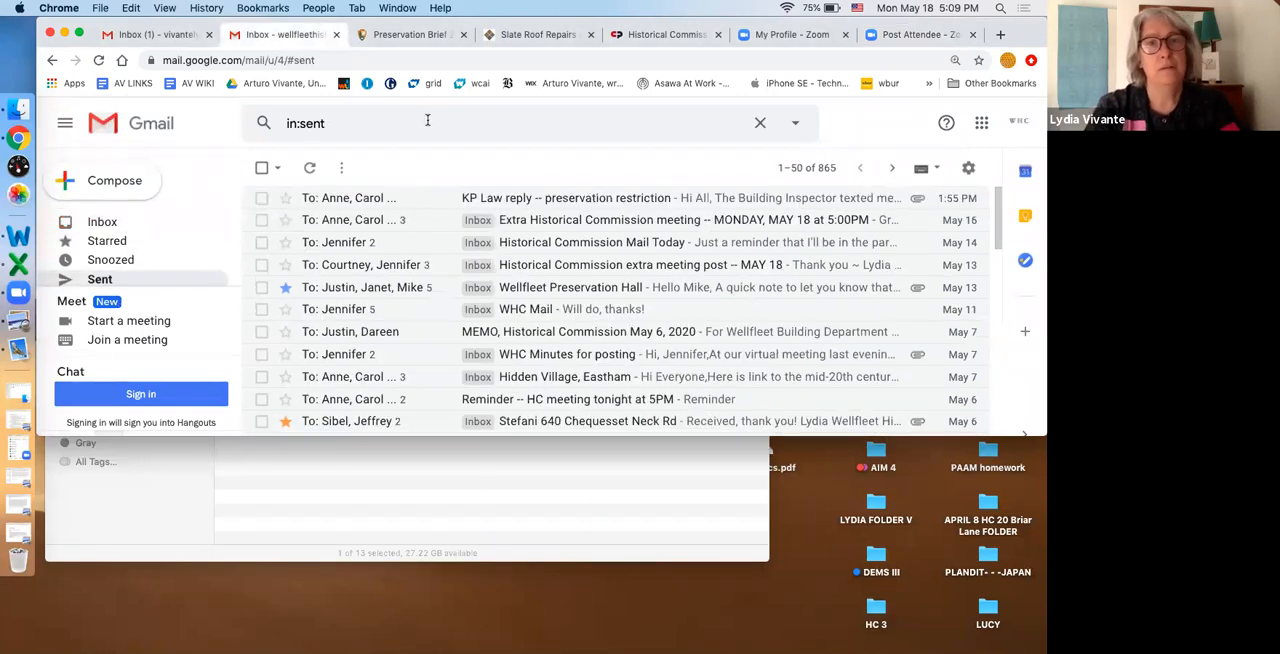
pyautogui.write('memo')
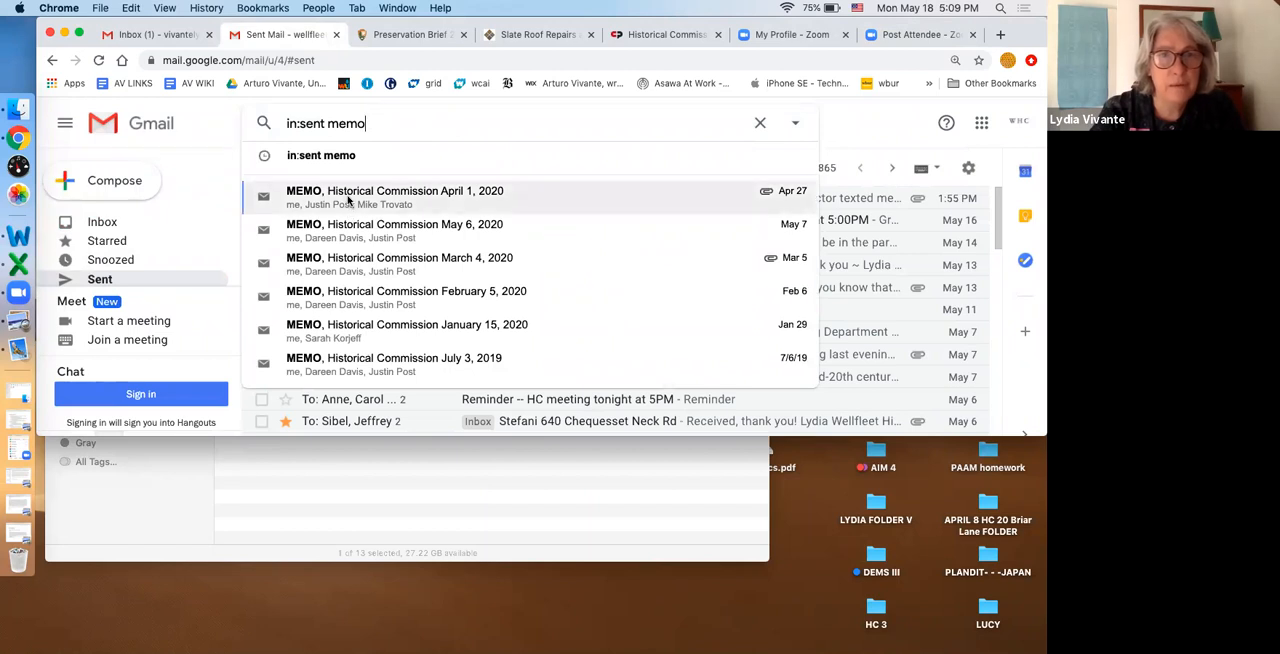
pyautogui.click(394, 197)
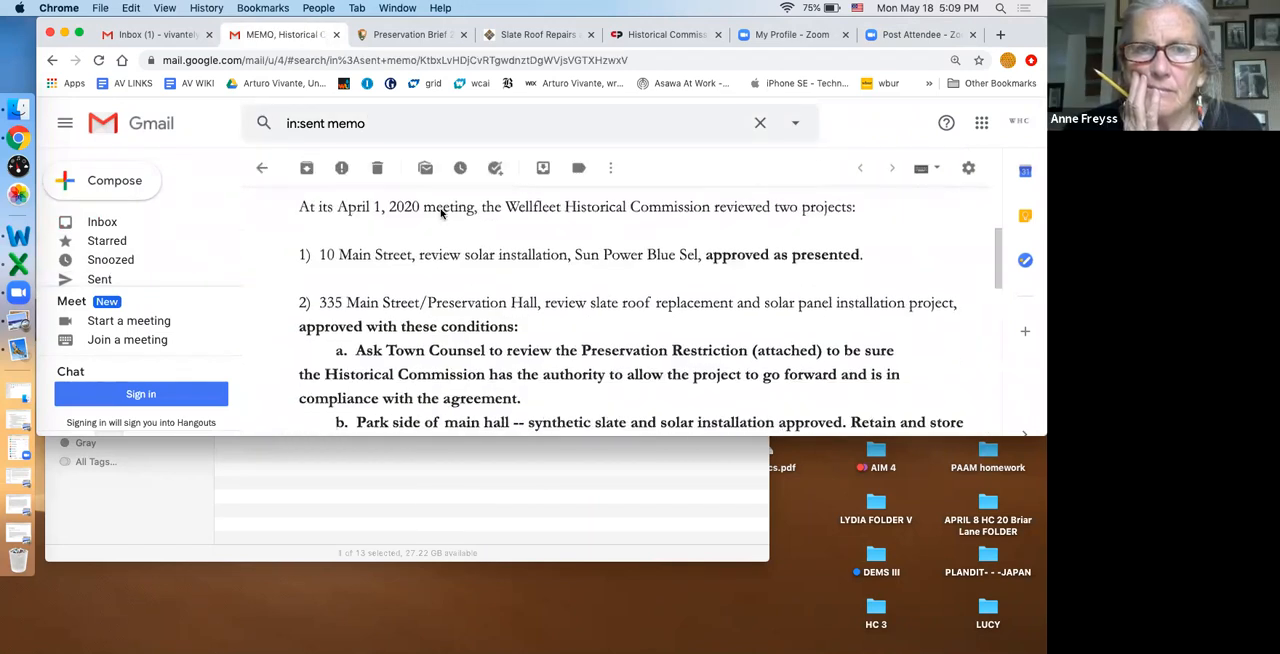
# Scroll the memo down to the Preservation Hall slate roof conditions.
pyautogui.scroll(-3)
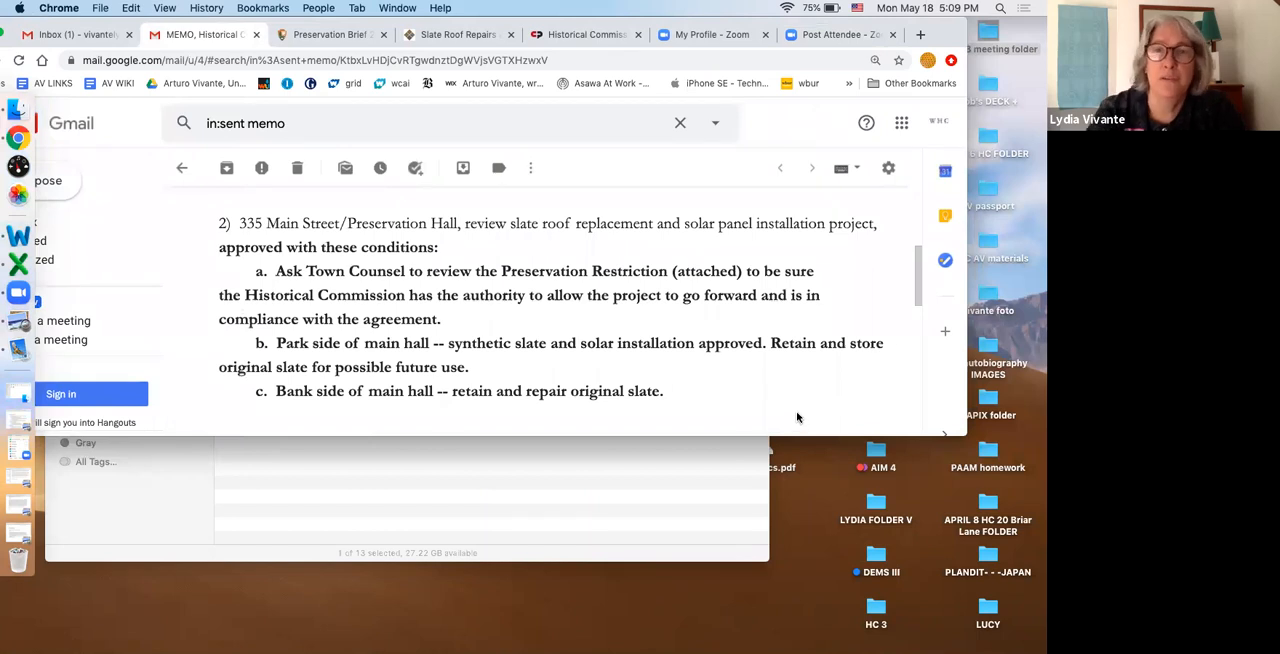
pyautogui.moveTo(885, 95)
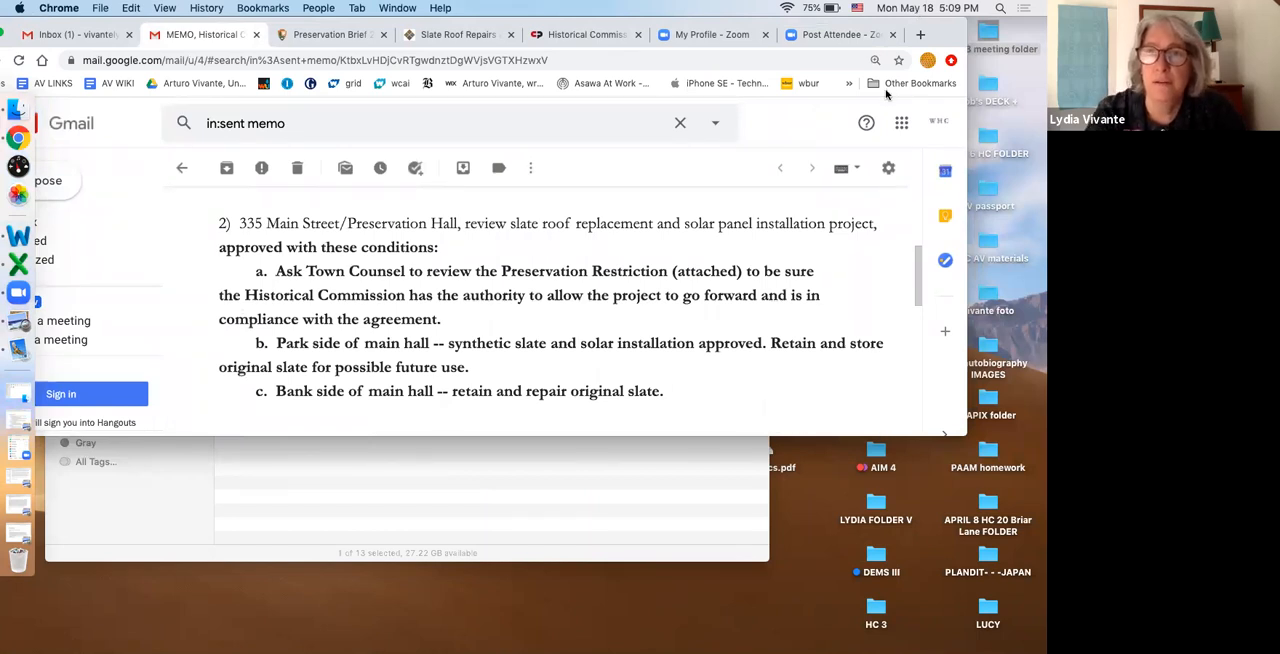
pyautogui.moveTo(1000, 535)
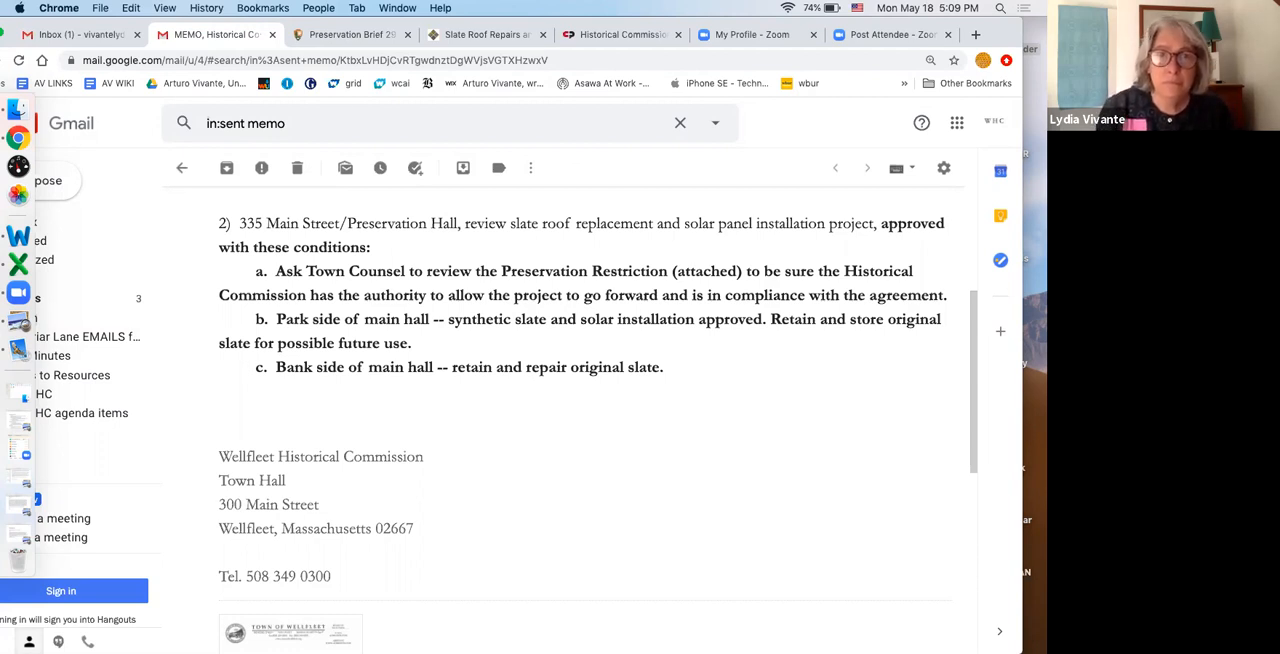
pyautogui.moveTo(1018, 570)
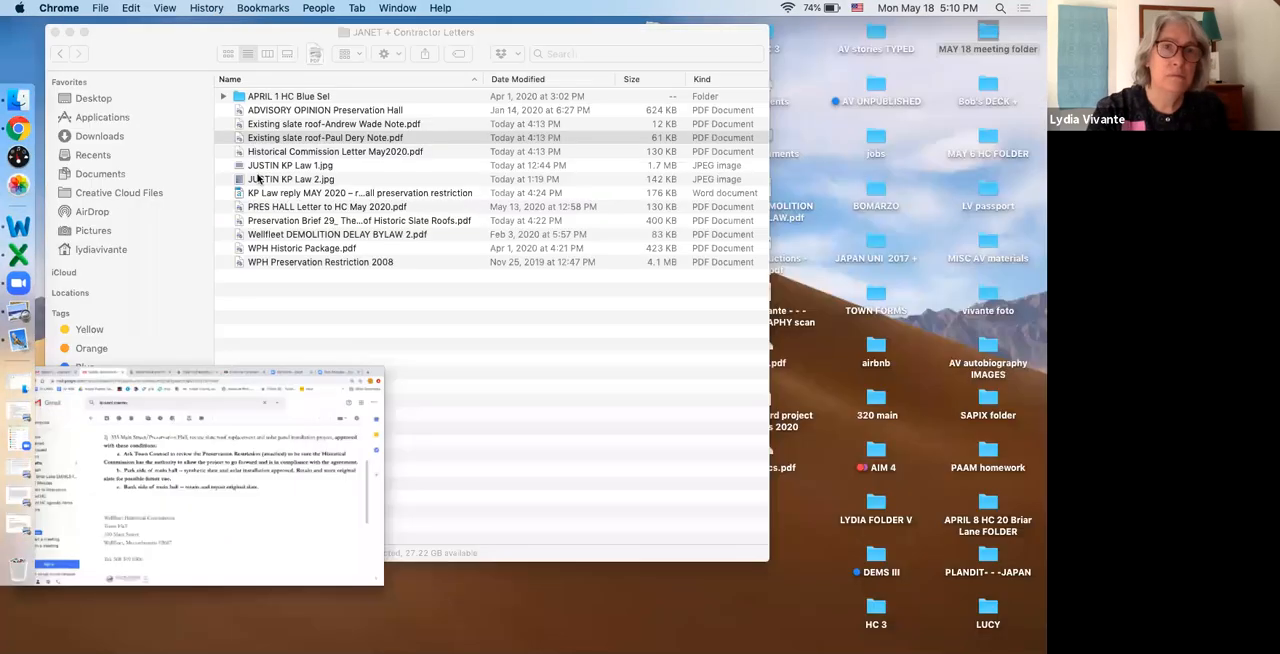
# Open the KP Law reply MAY 2020 document in Word and scroll through its opening paragraphs.
pyautogui.click(360, 193)
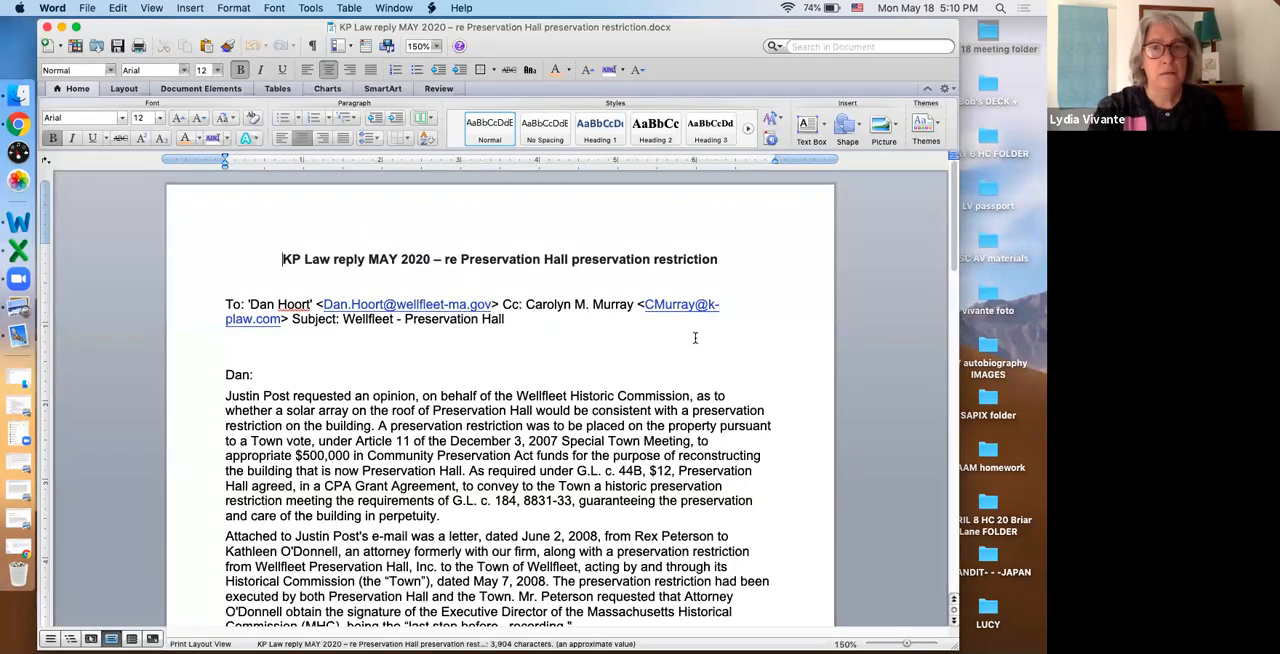
pyautogui.scroll(-3)
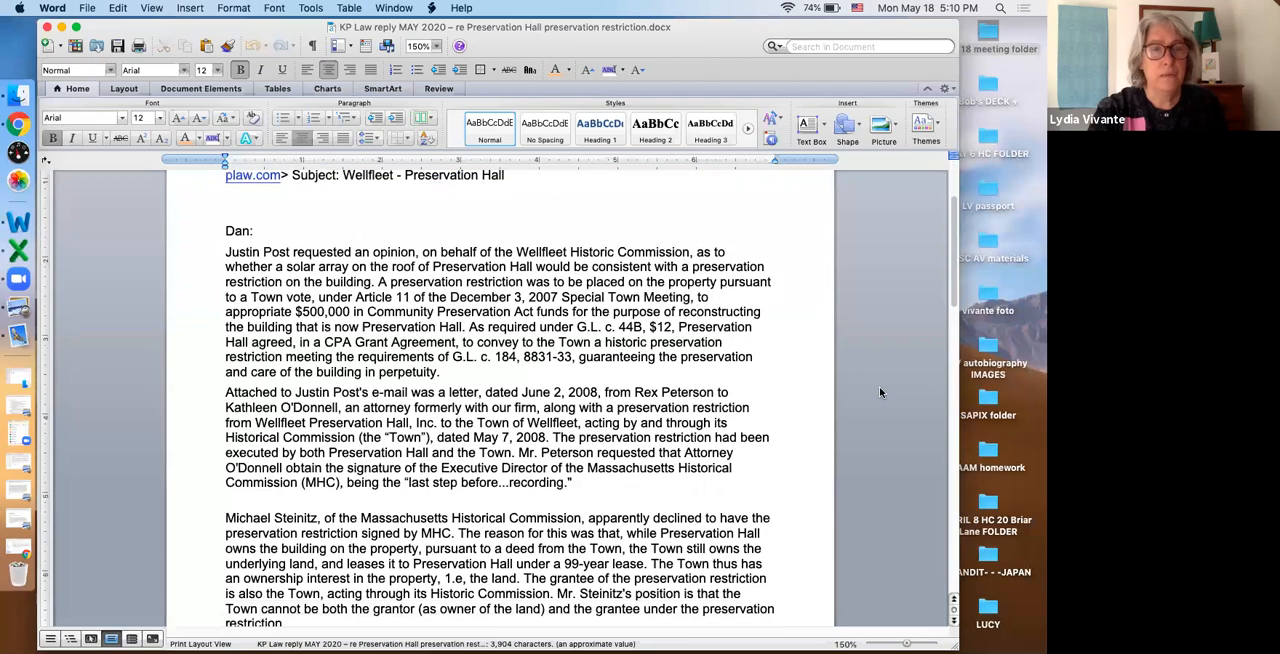
pyautogui.scroll(-3)
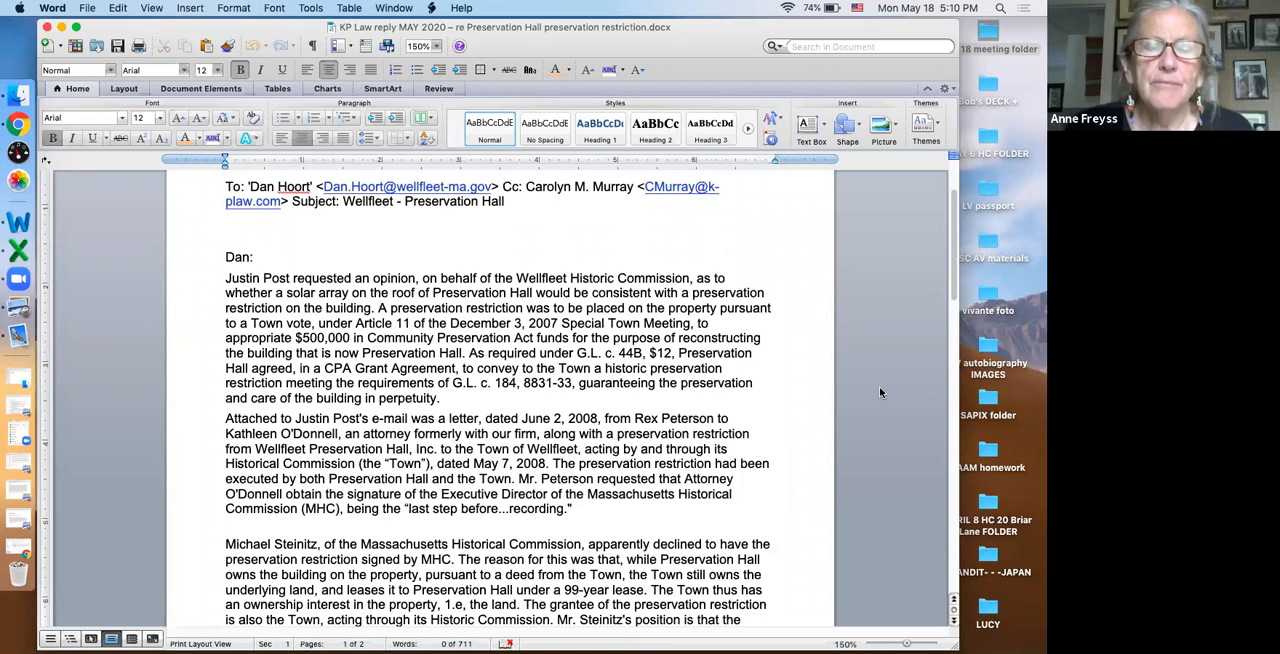
pyautogui.moveTo(1010, 614)
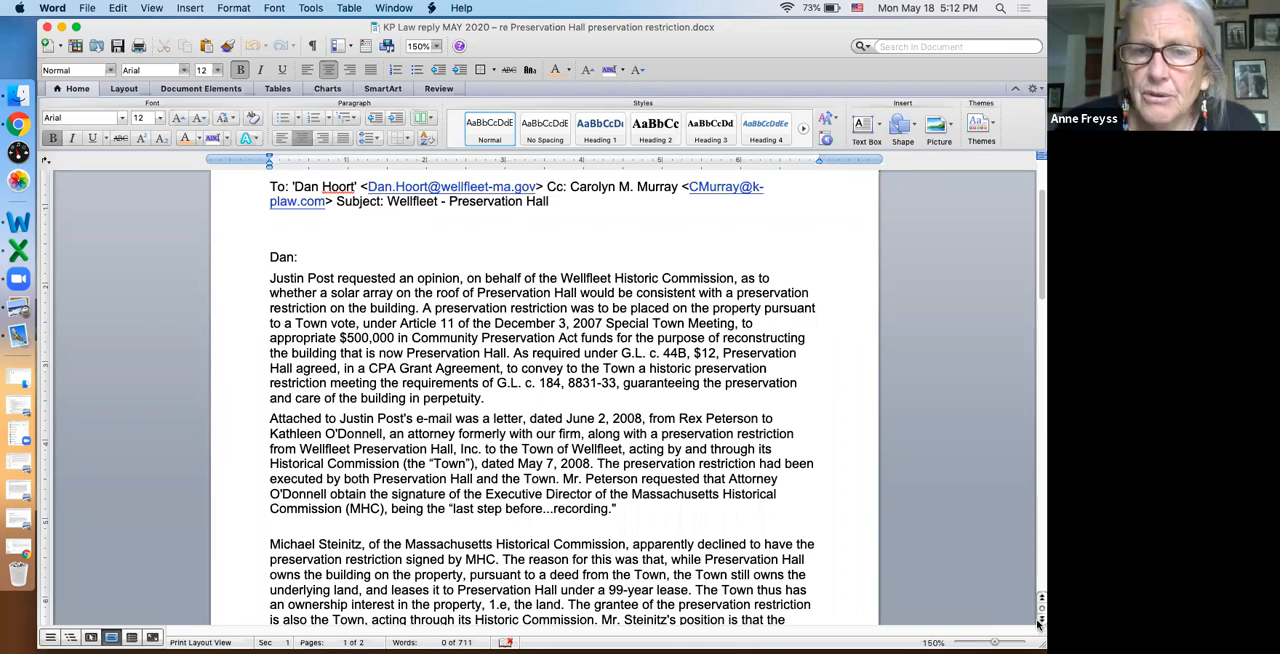
pyautogui.moveTo(1038, 333)
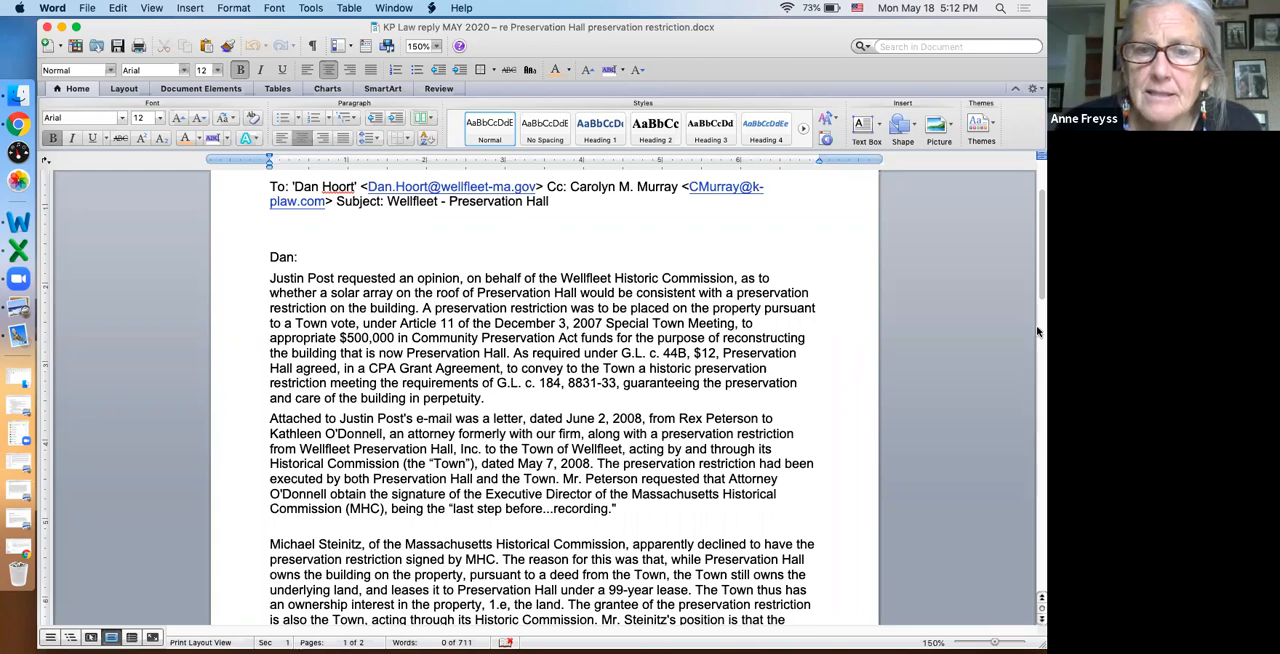
# Scroll through page 1 of the KP Law reply to the opinion on page 2.
pyautogui.scroll(-3)
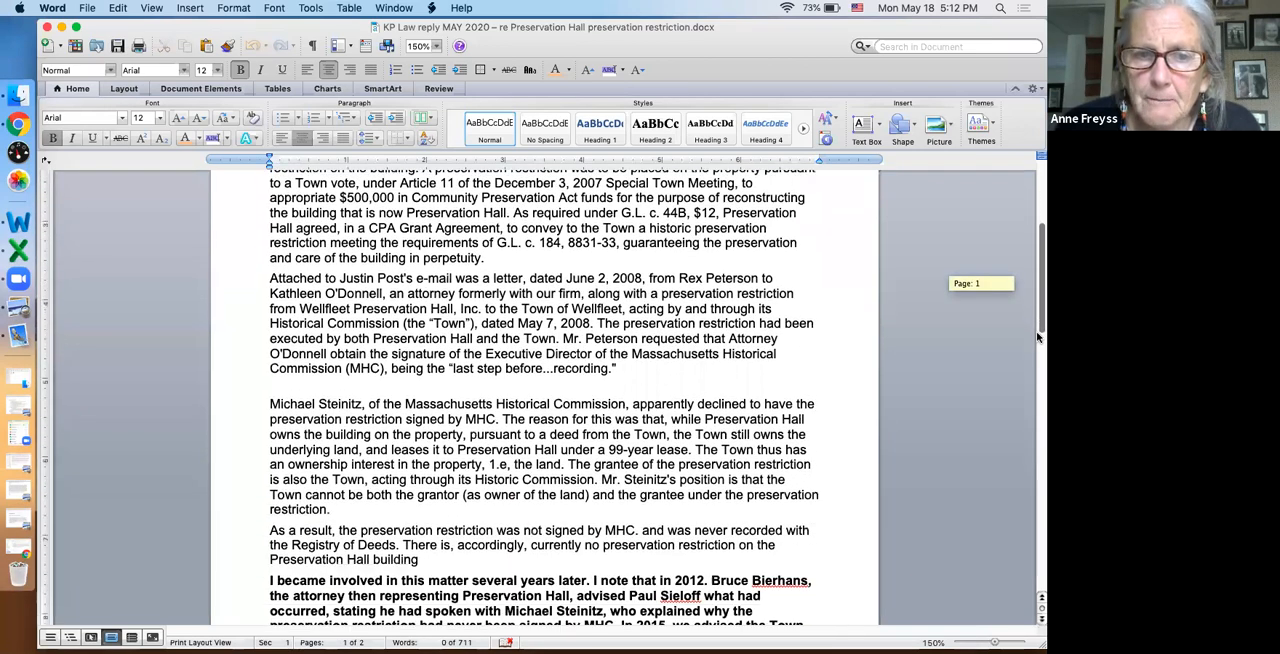
pyautogui.scroll(-3)
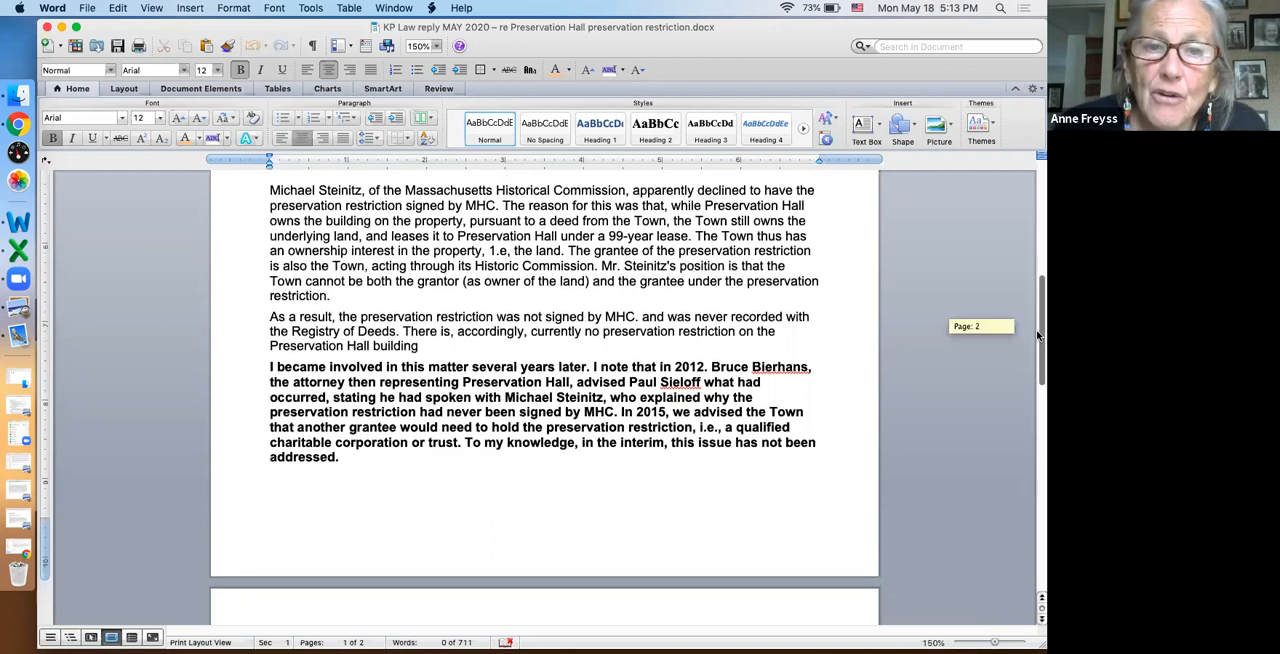
pyautogui.scroll(-3)
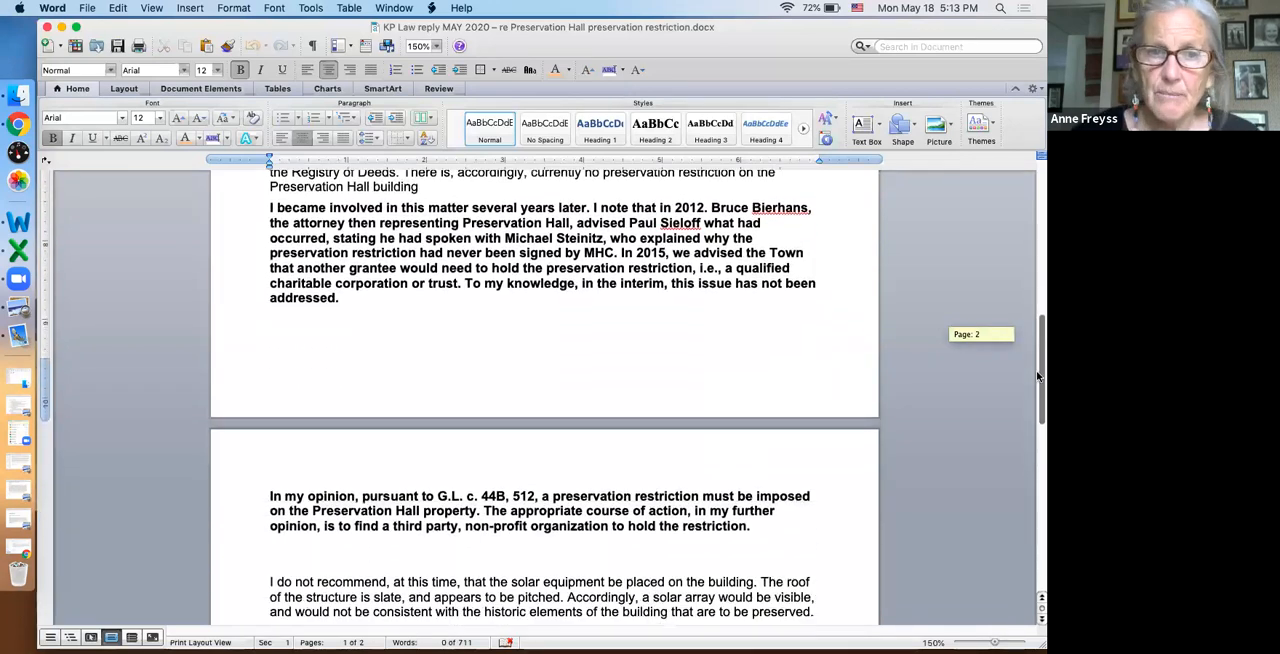
# Close the KP Law reply document, leaving the JANET + Contractor Letters folder showing.
pyautogui.scroll(-3)
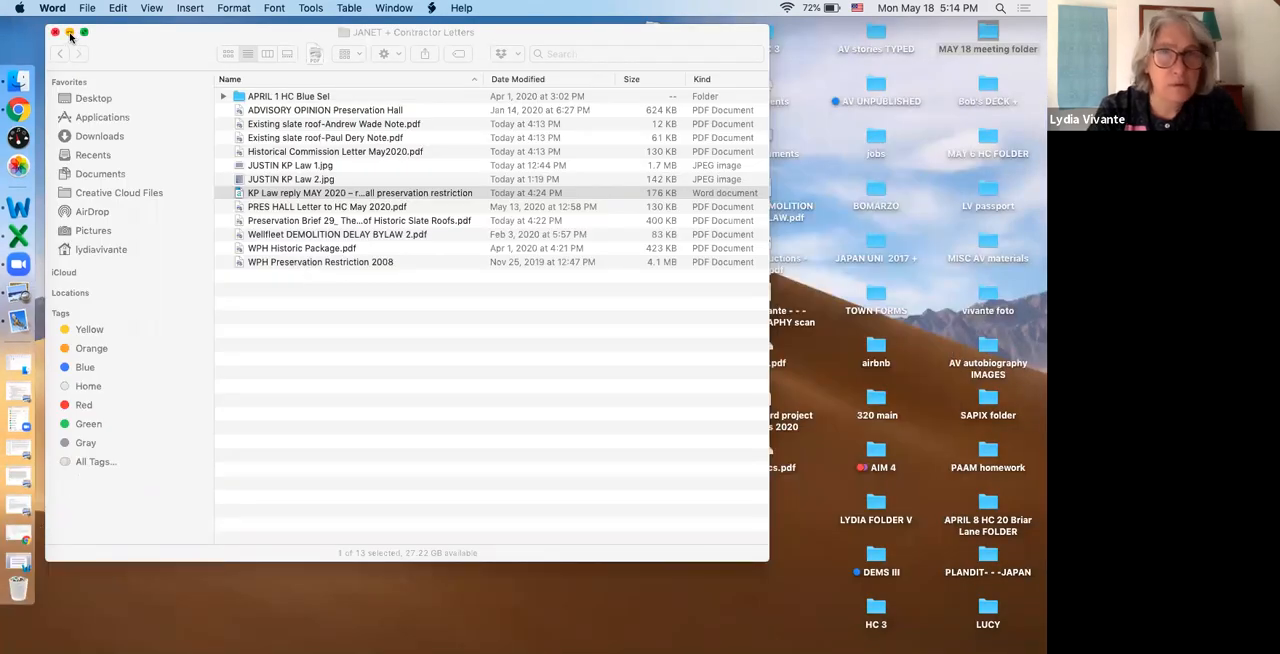
pyautogui.click(55, 33)
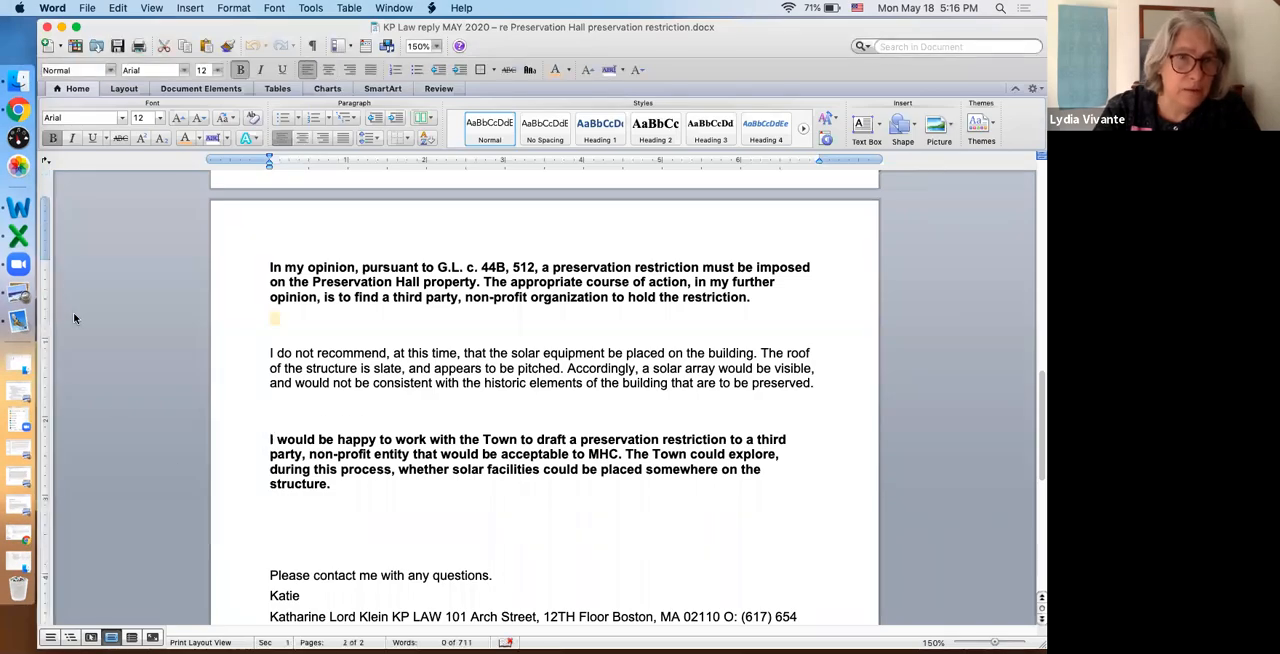
pyautogui.moveTo(147, 373)
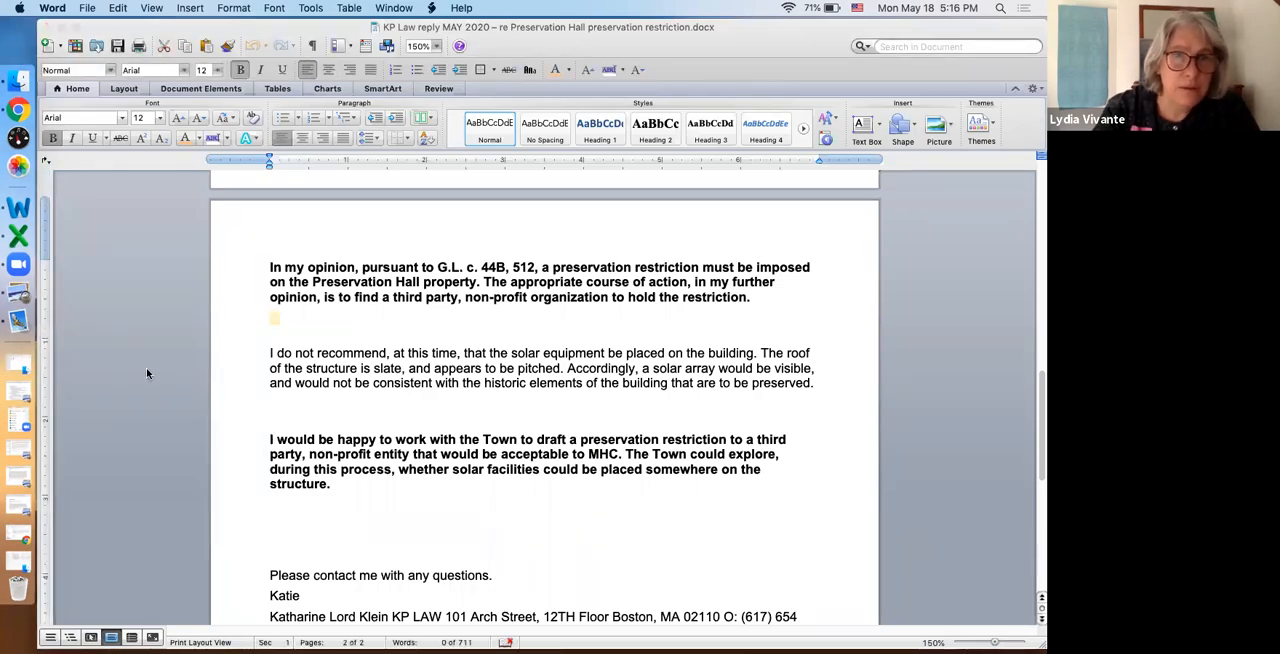
# Scroll the KP Law reply to its signature block and confidentiality notice.
pyautogui.scroll(-3)
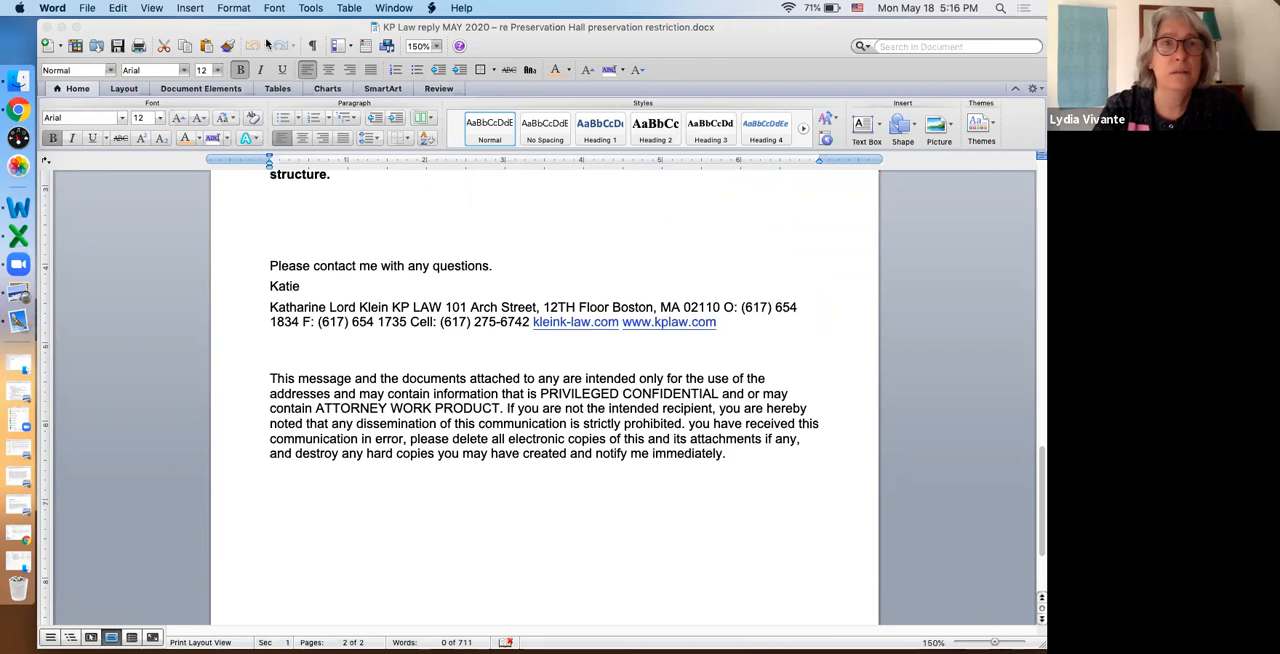
pyautogui.moveTo(815, 548)
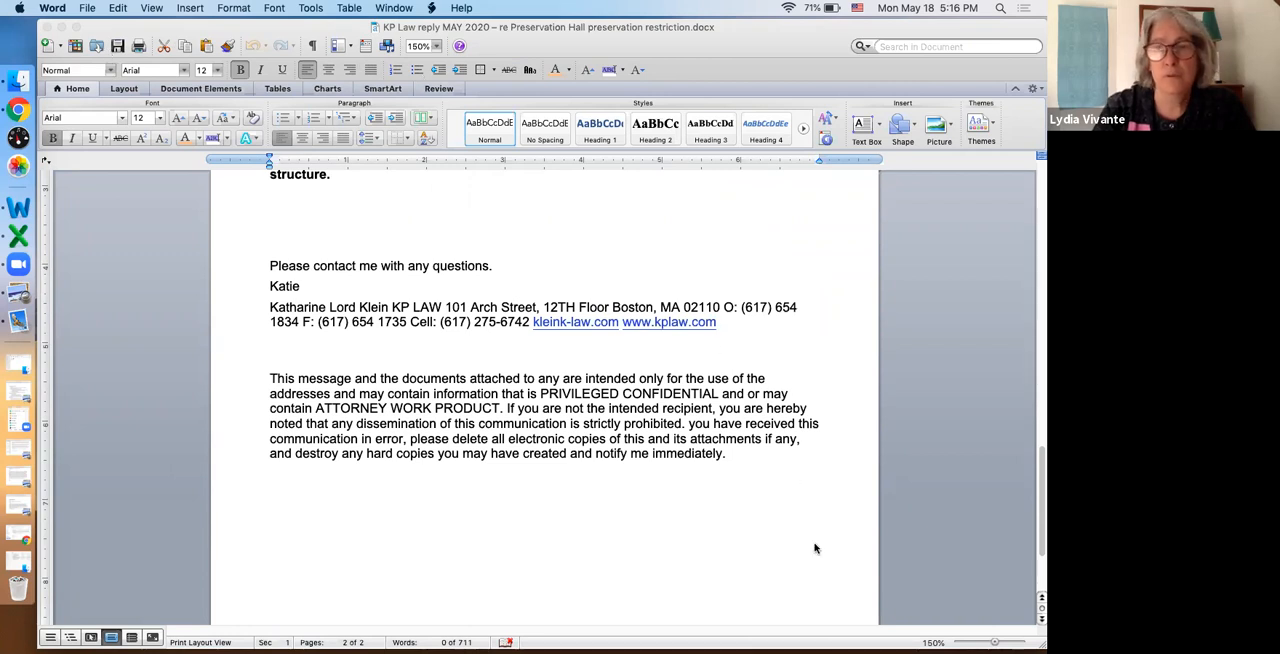
pyautogui.moveTo(871, 272)
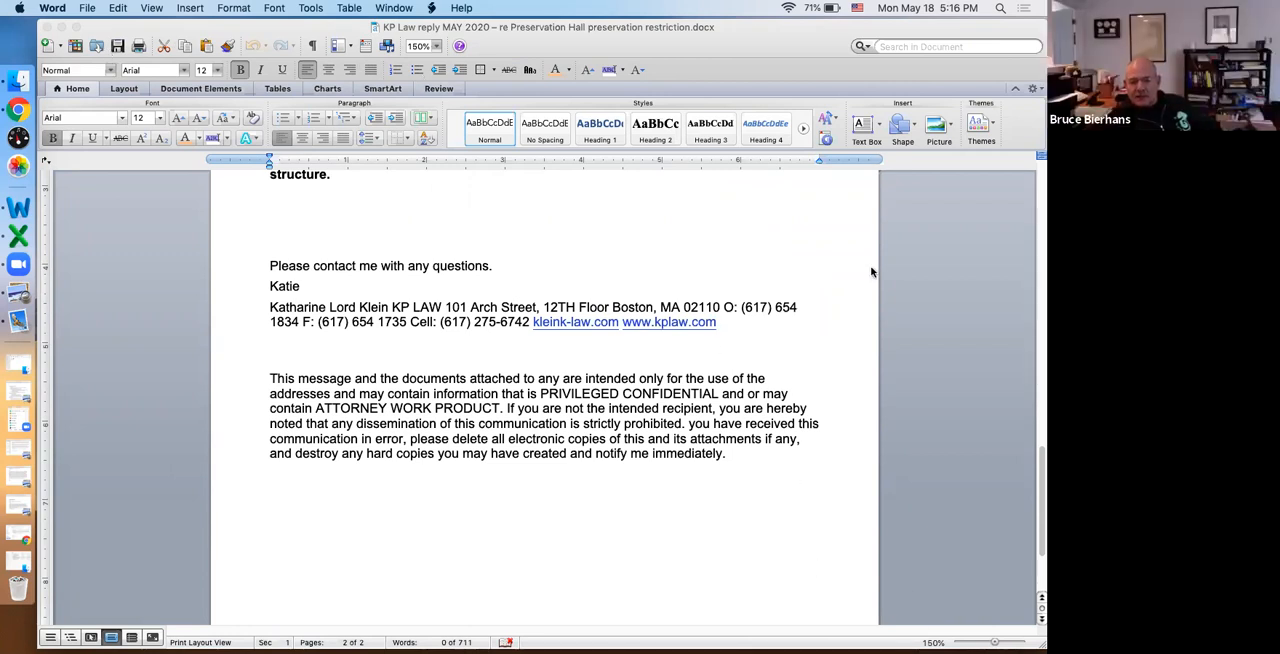
pyautogui.moveTo(829, 72)
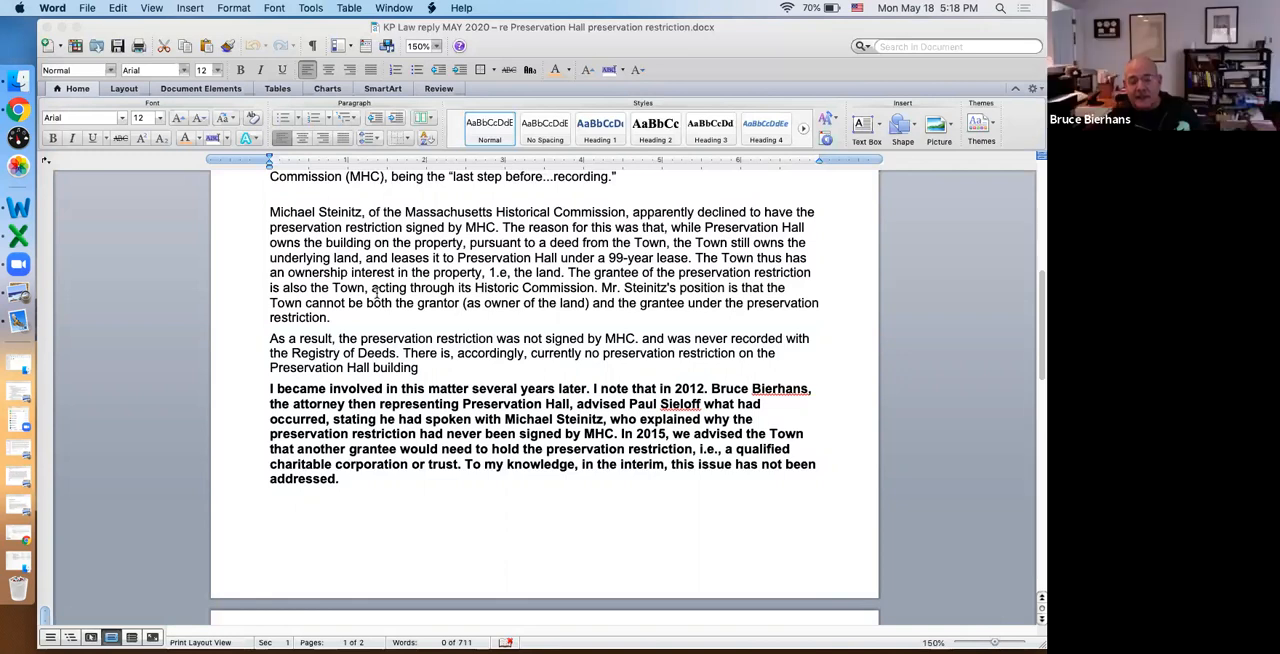
pyautogui.moveTo(551, 270)
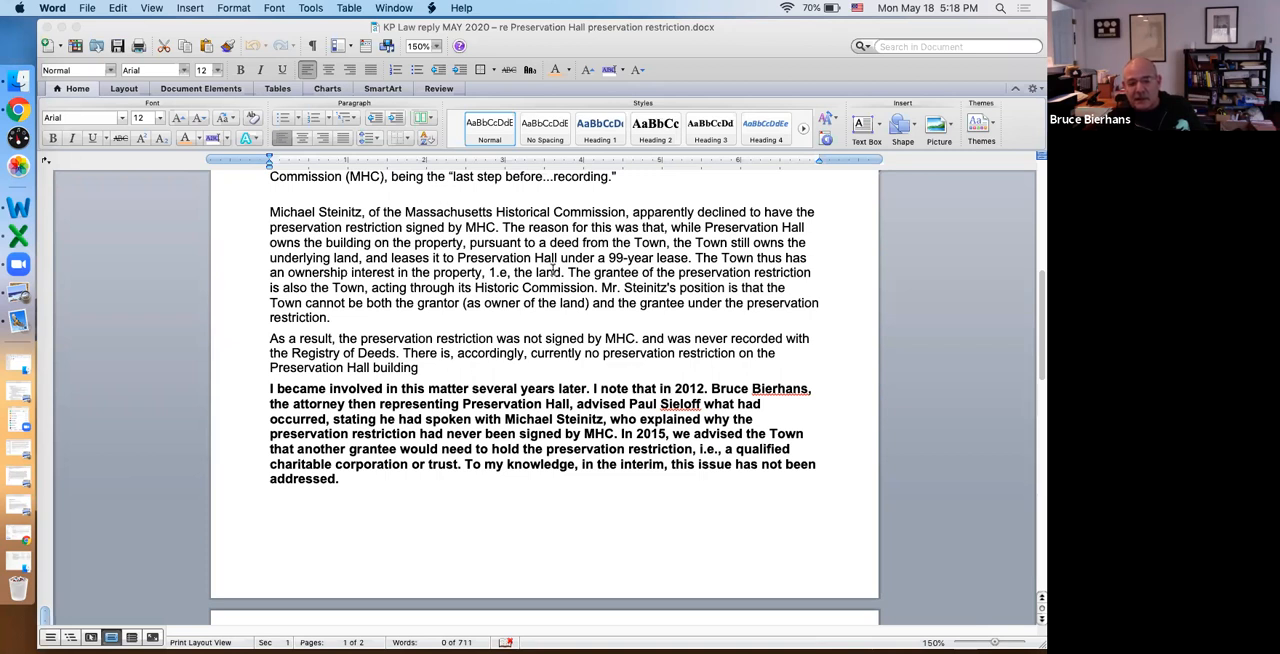
pyautogui.moveTo(409, 166)
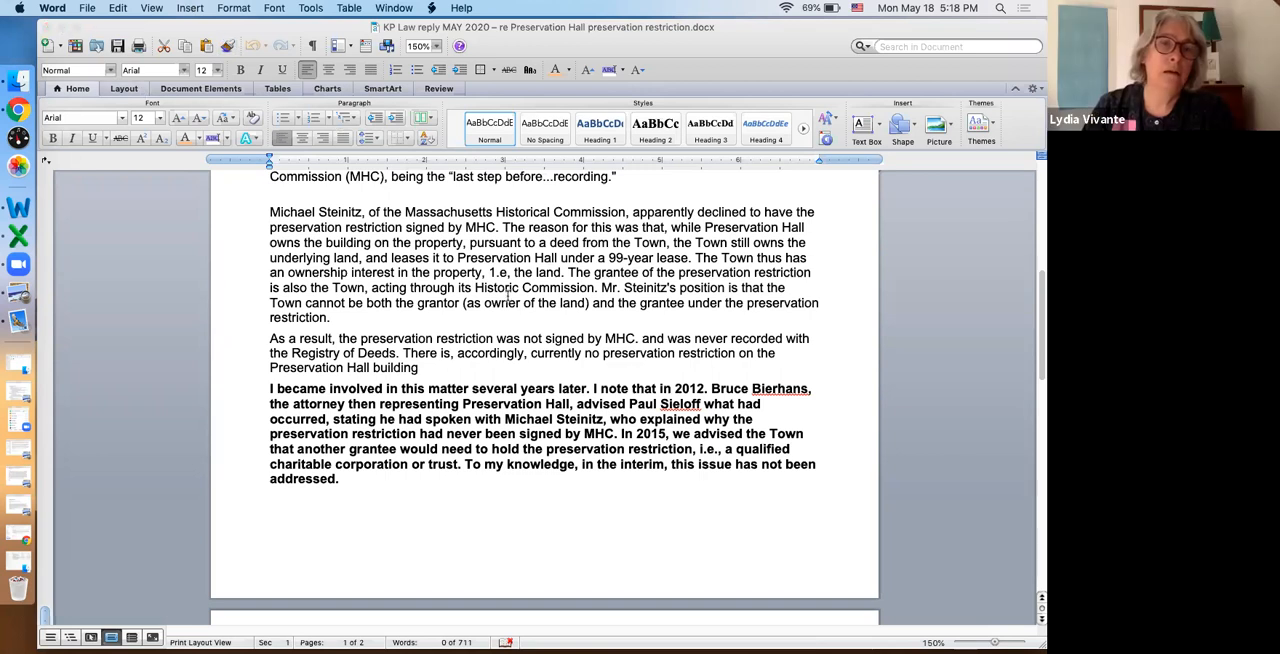
pyautogui.scroll(-3)
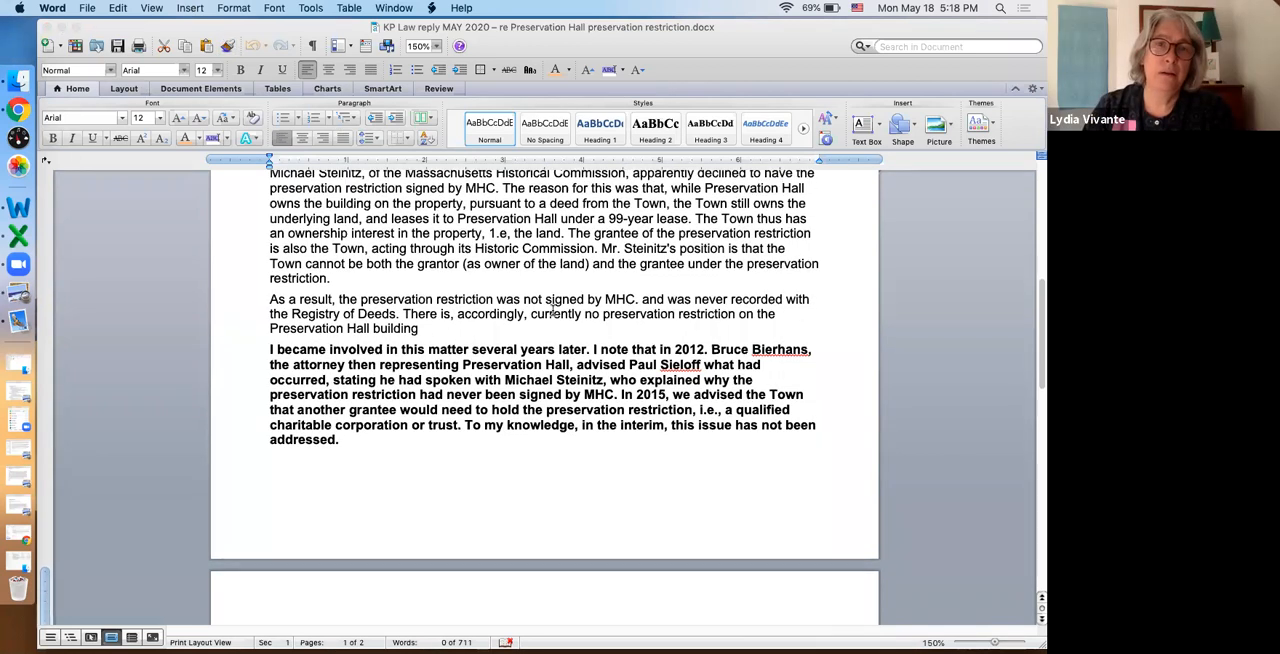
pyautogui.scroll(-3)
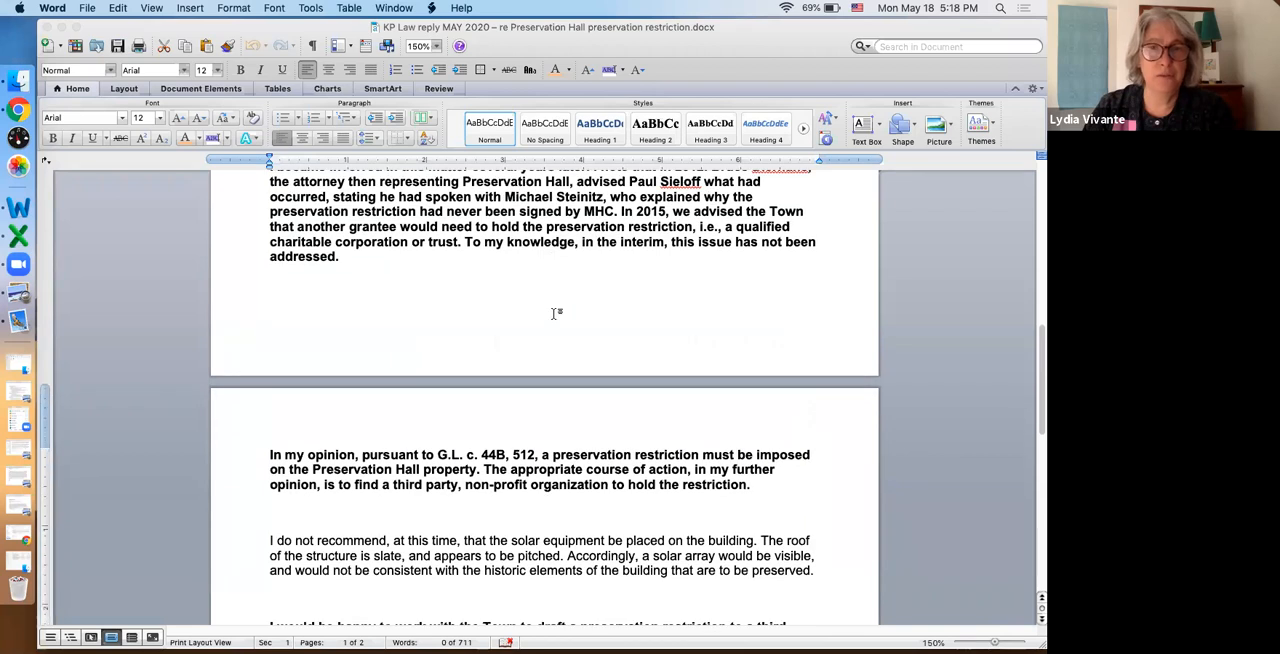
pyautogui.scroll(-3)
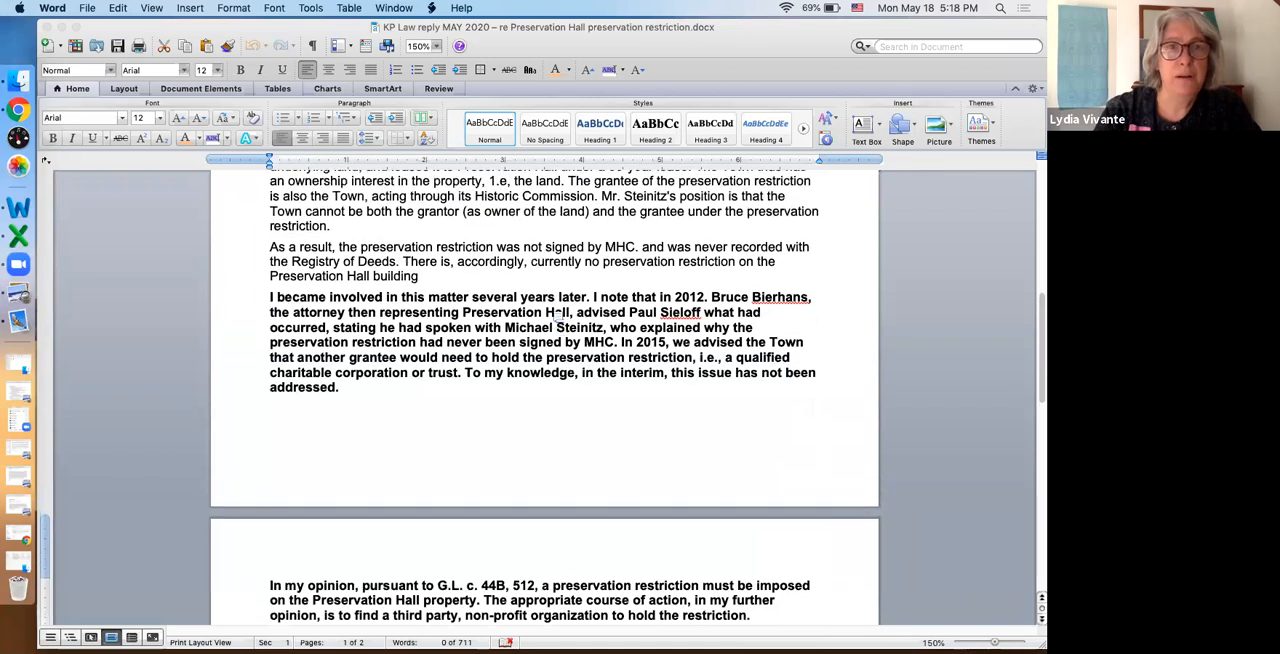
pyautogui.scroll(-3)
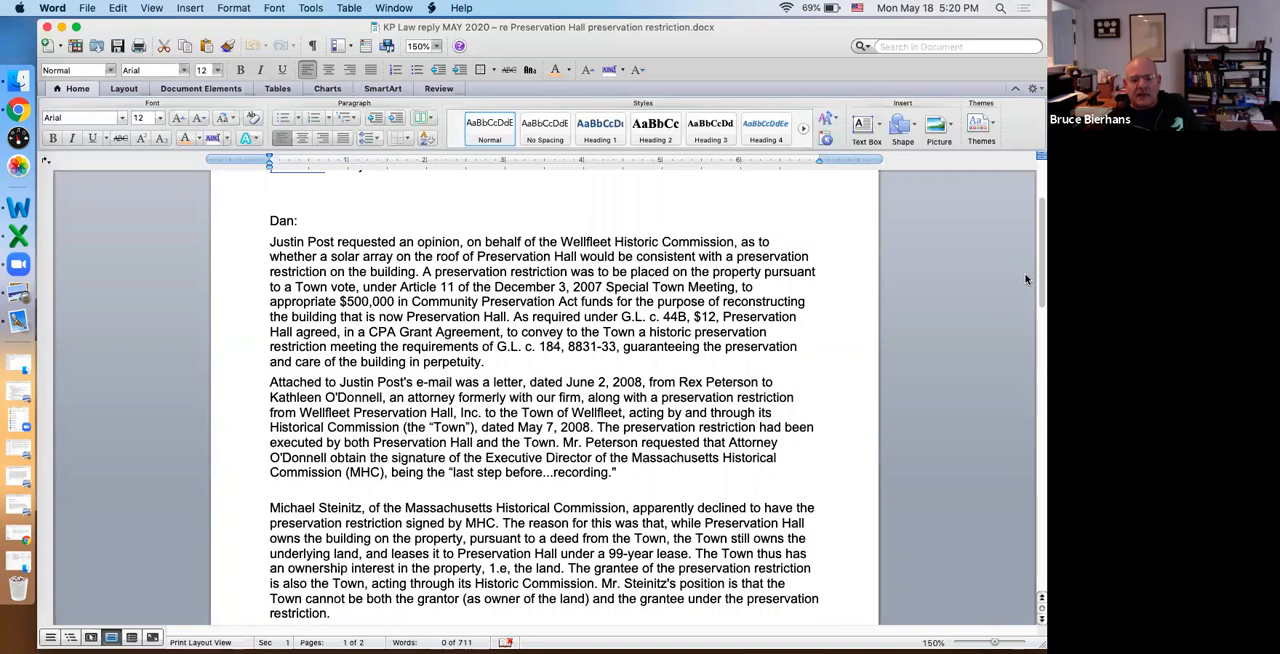
pyautogui.moveTo(1037, 278)
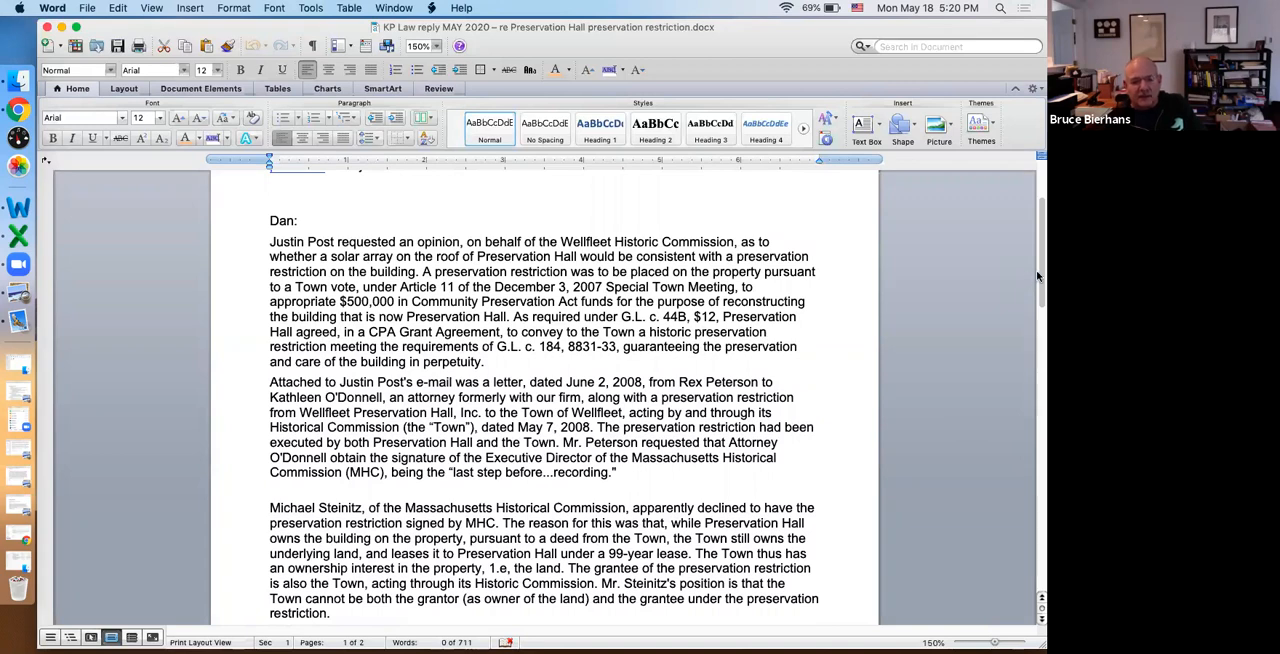
pyautogui.scroll(-3)
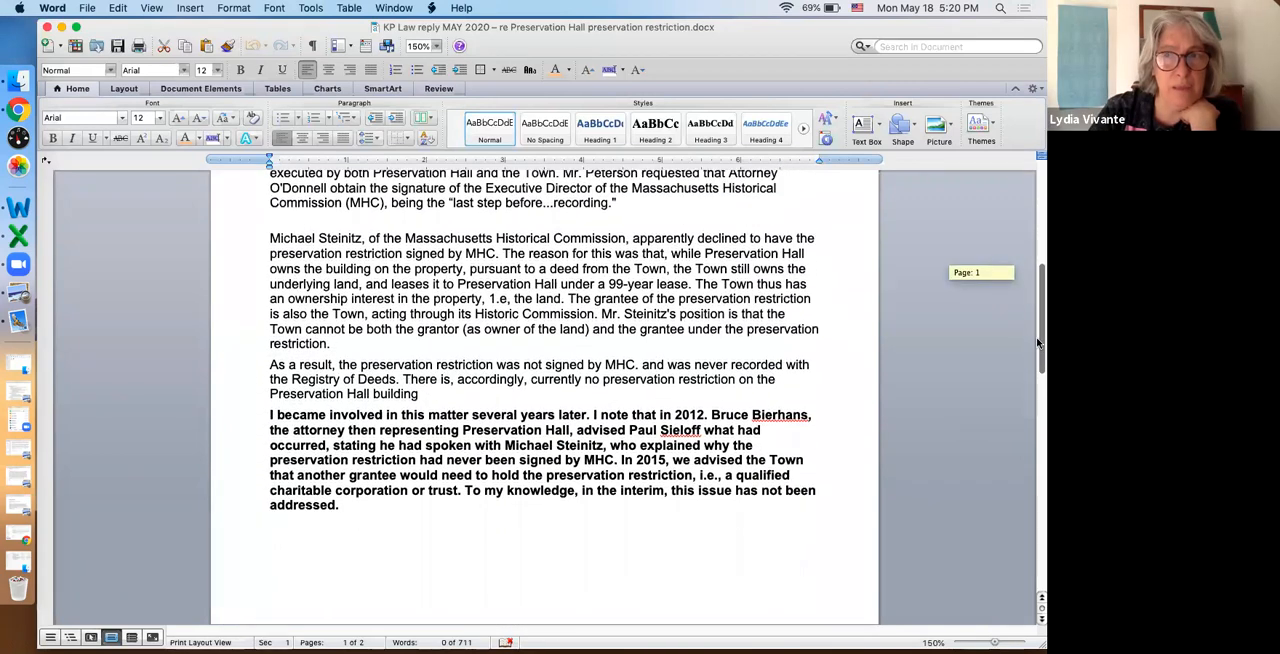
pyautogui.scroll(-3)
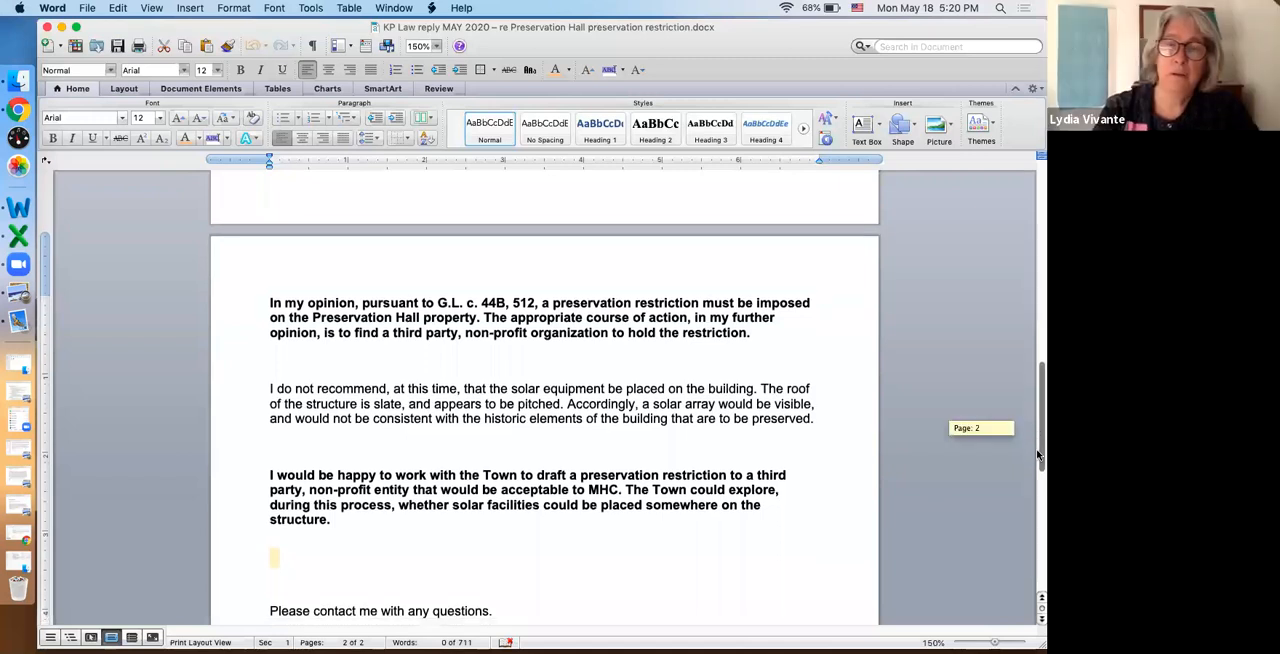
pyautogui.scroll(-3)
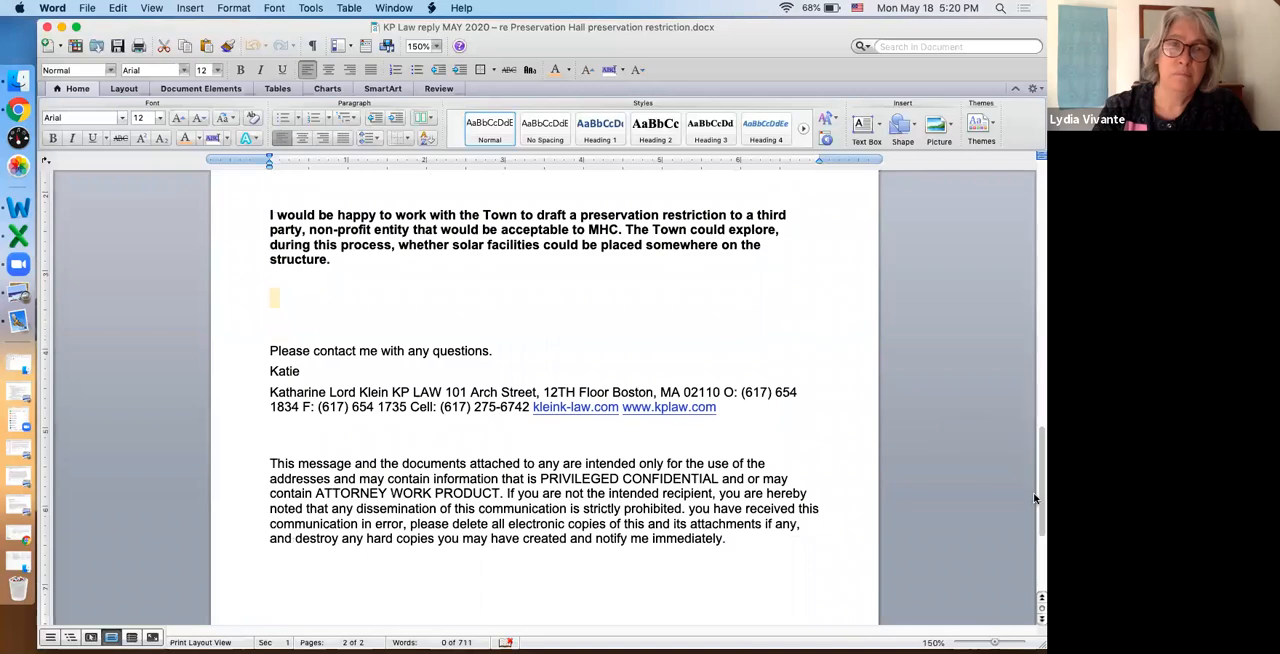
pyautogui.scroll(-3)
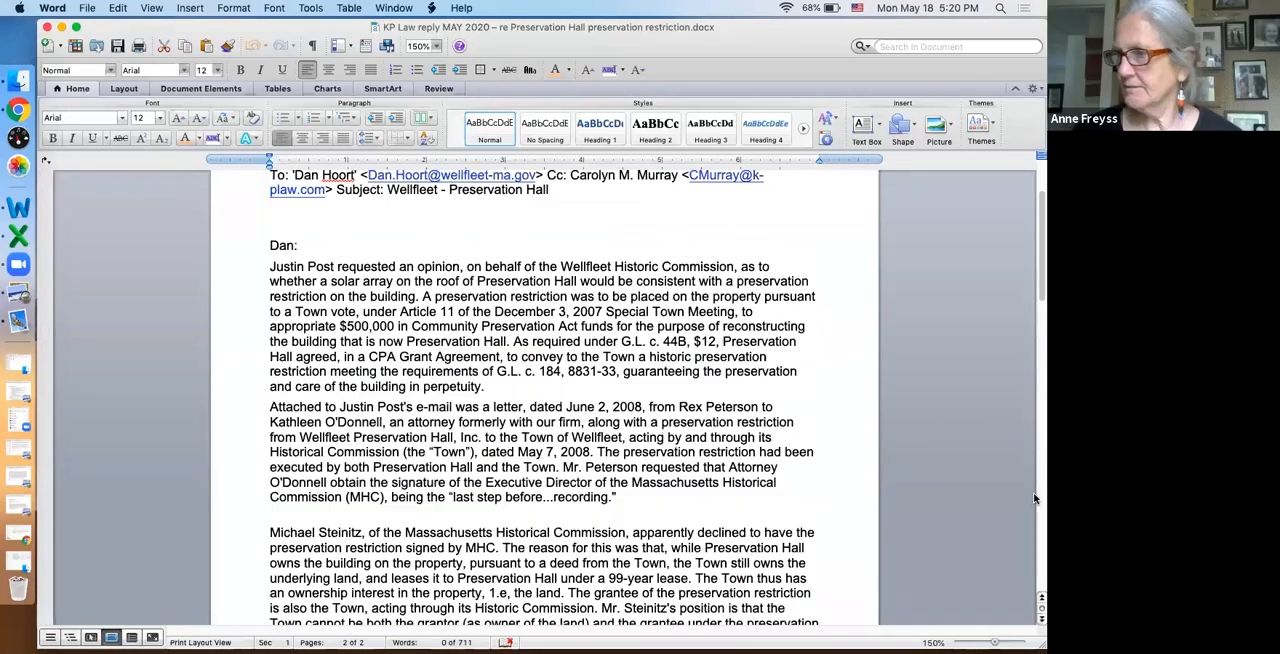
pyautogui.scroll(3)
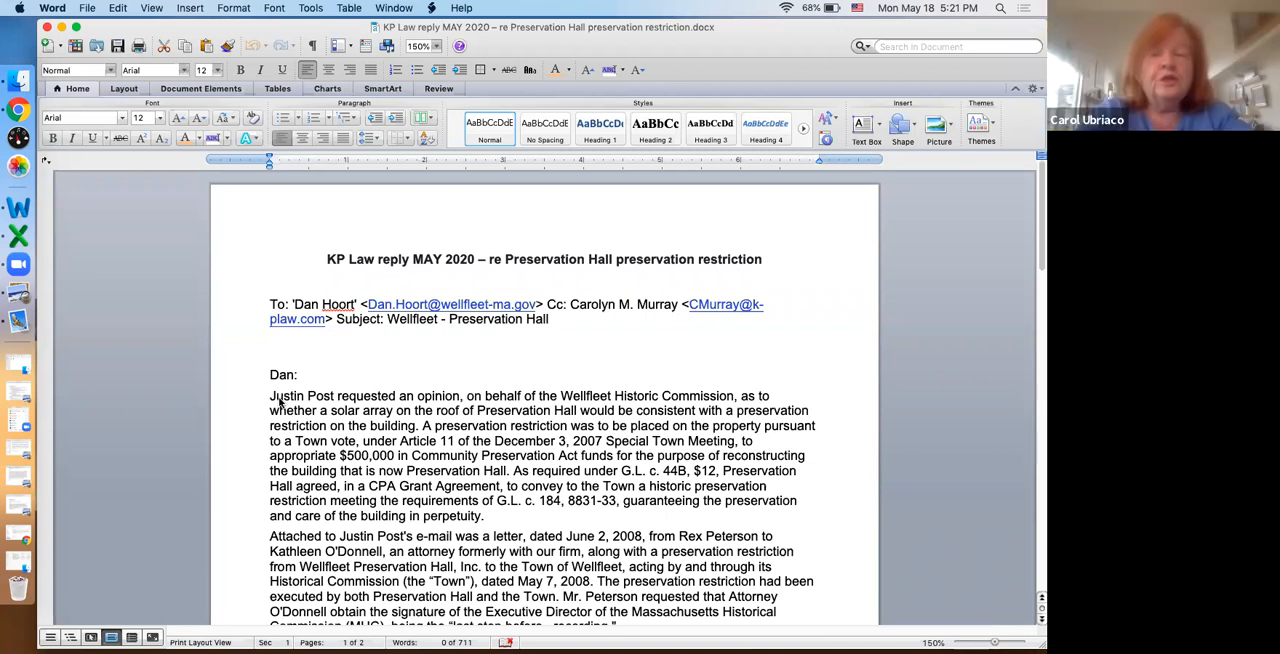
pyautogui.moveTo(711, 451)
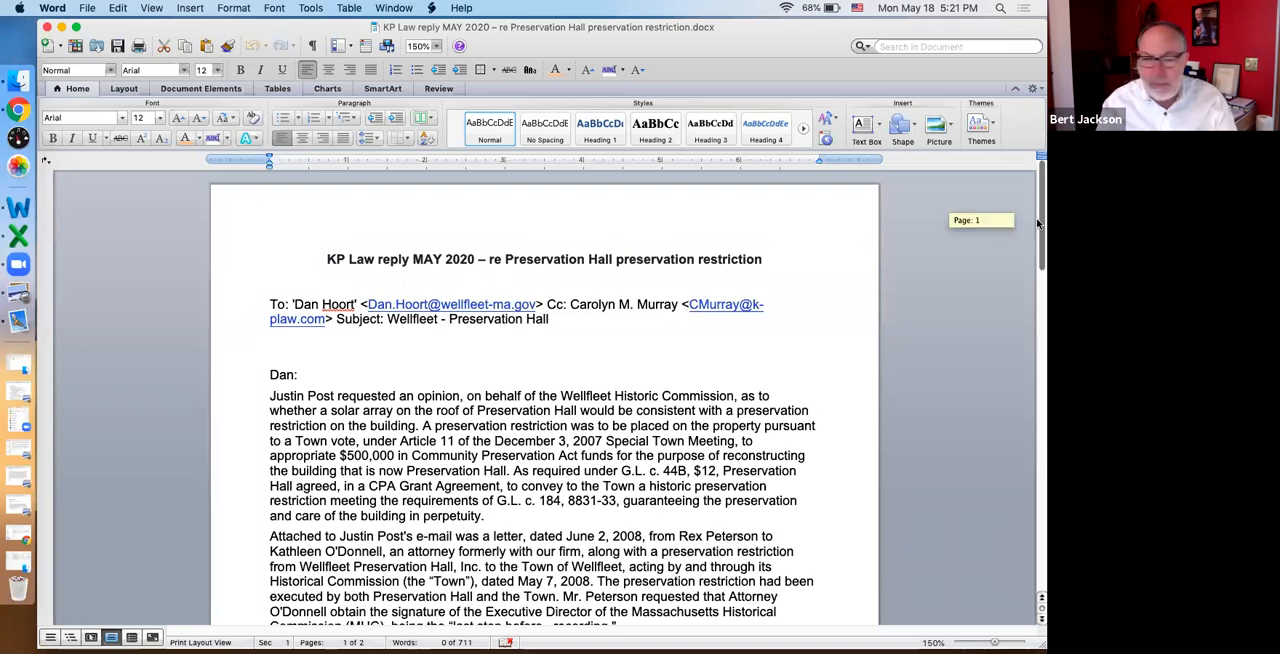
# Collapse the ribbon and scroll to the Steinitz and bold 2012 involvement paragraphs.
pyautogui.scroll(-3)
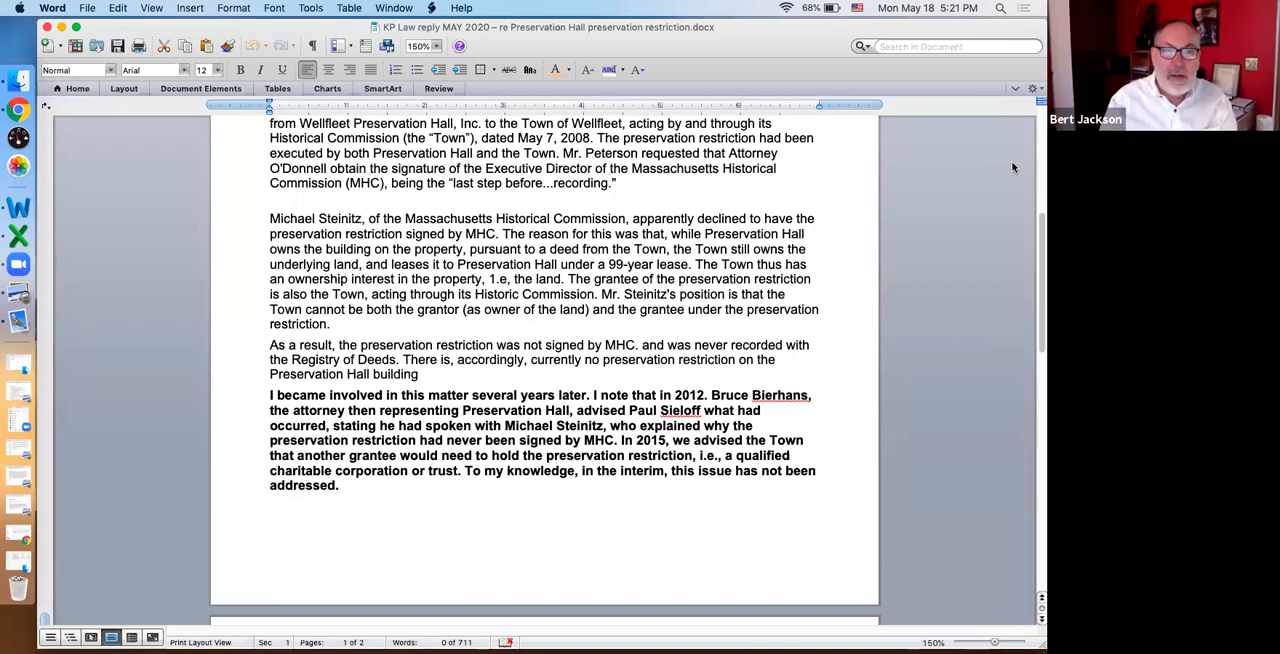
pyautogui.moveTo(1040, 150); pyautogui.dragTo(1040, 240)
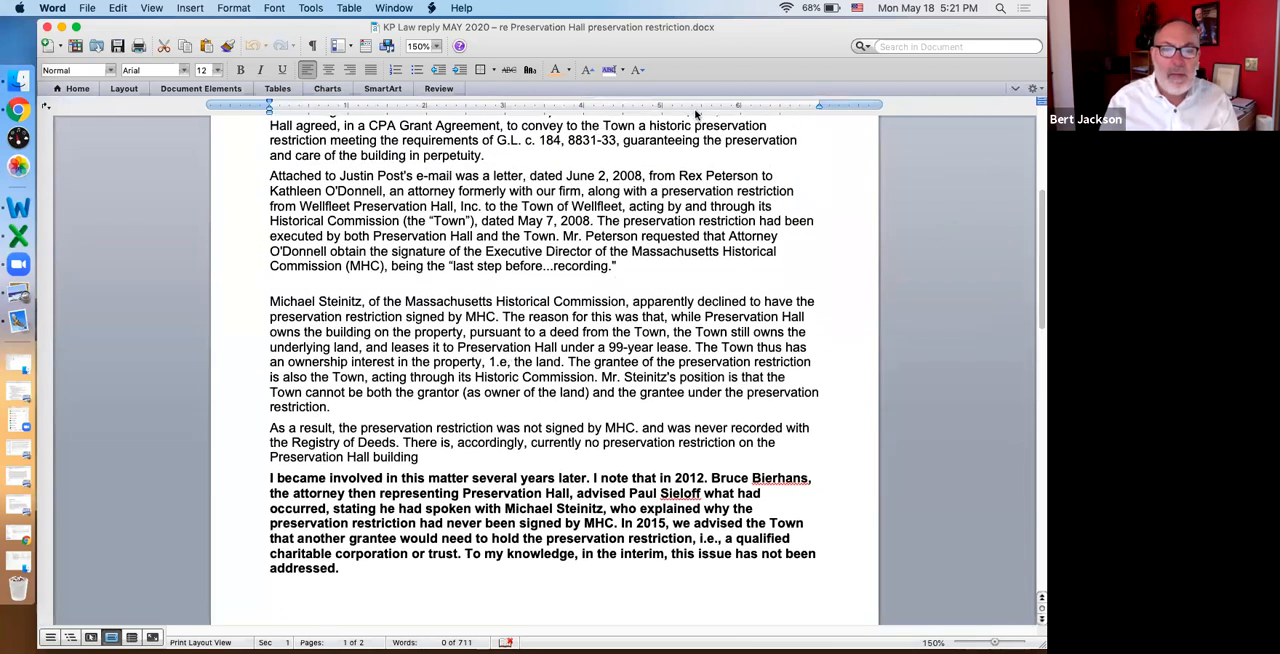
# Set the document zoom to 125% and scroll the page.
pyautogui.click(420, 46)
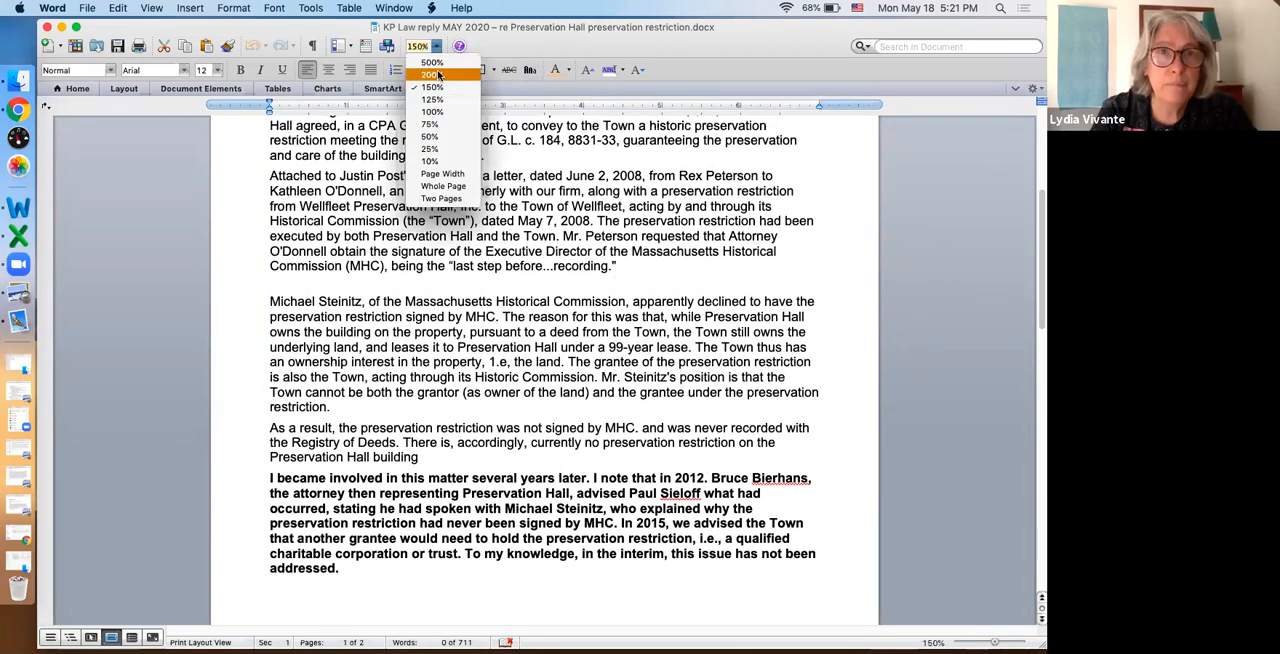
pyautogui.click(430, 99)
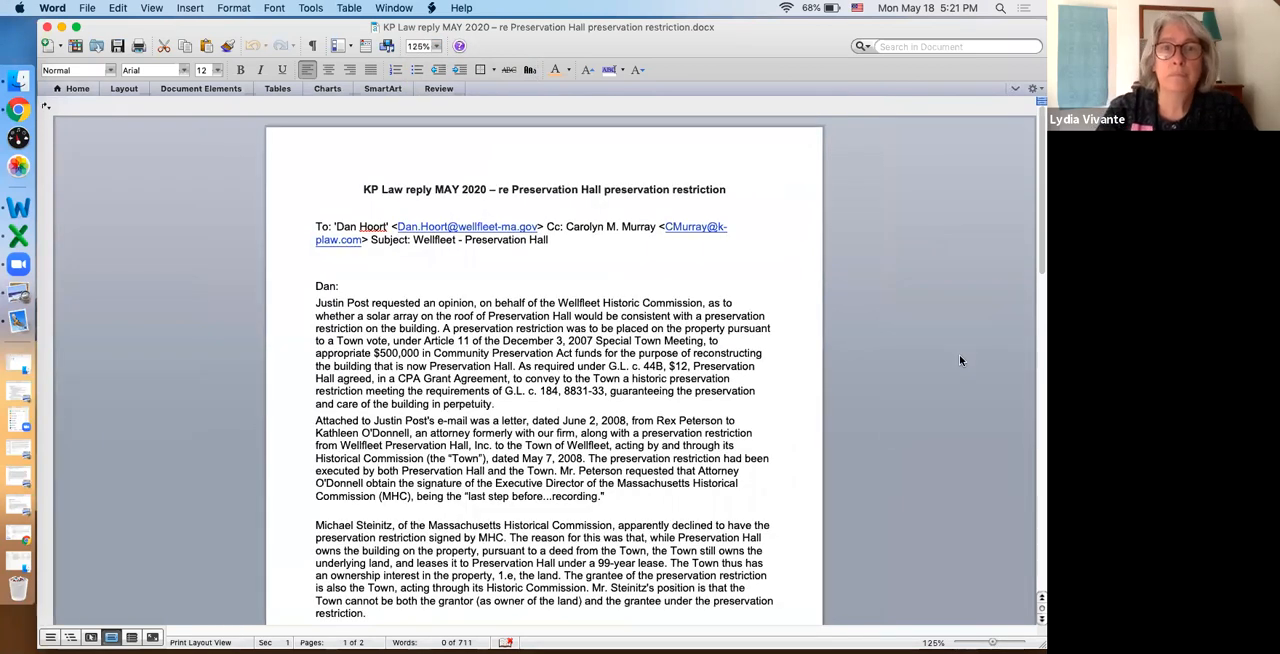
pyautogui.scroll(-3)
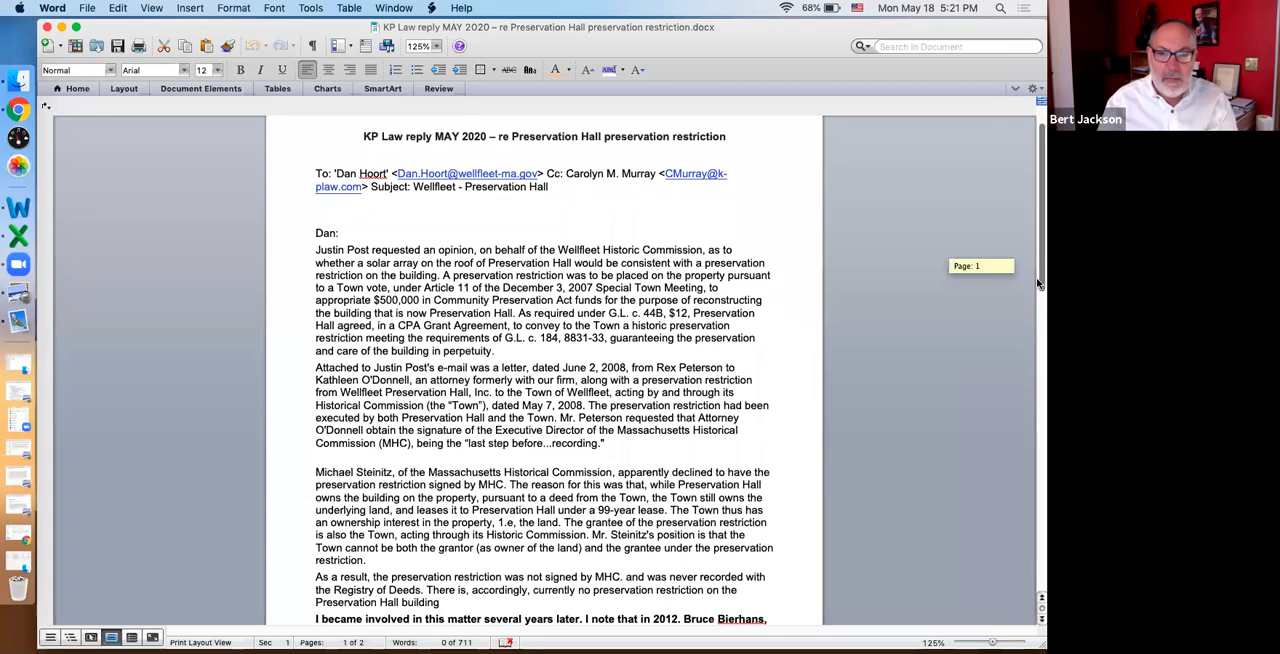
pyautogui.scroll(-3)
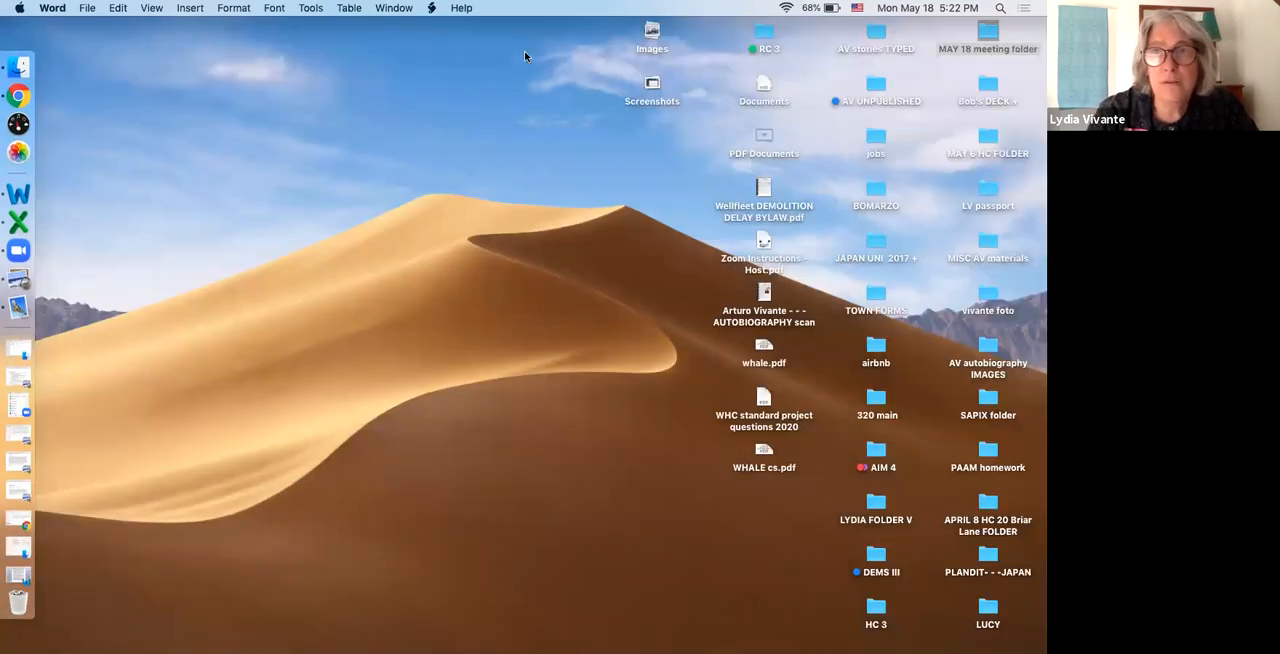
pyautogui.moveTo(416, 86)
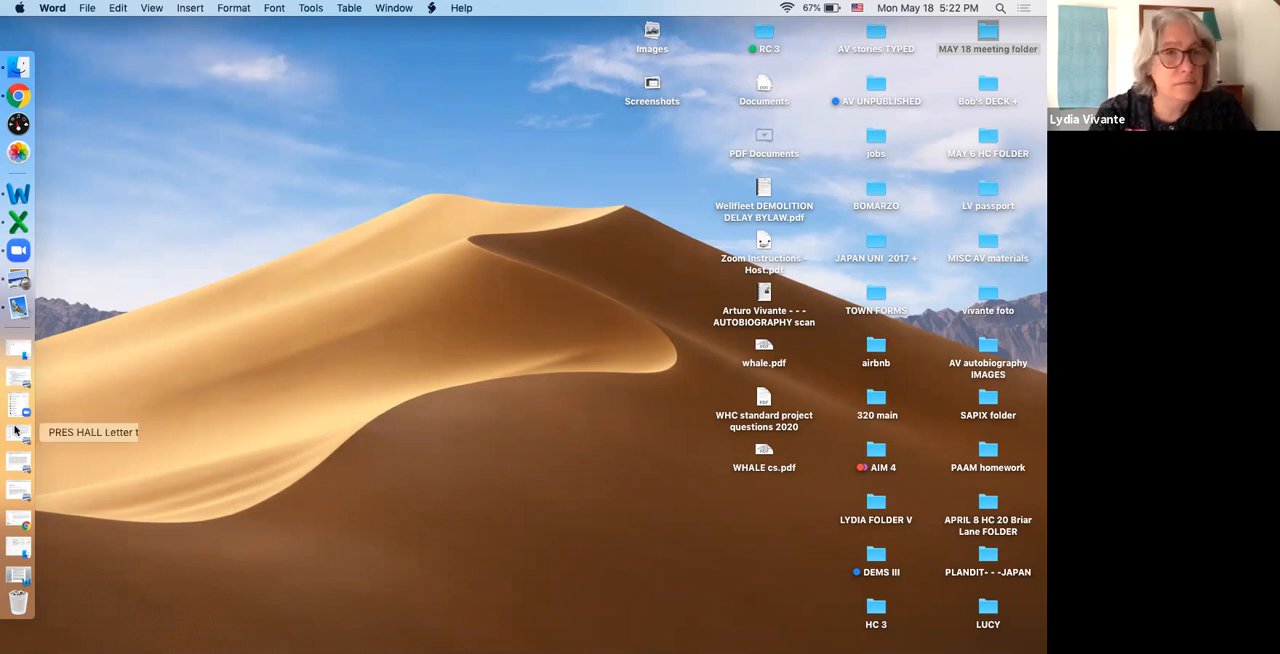
pyautogui.moveTo(237, 57)
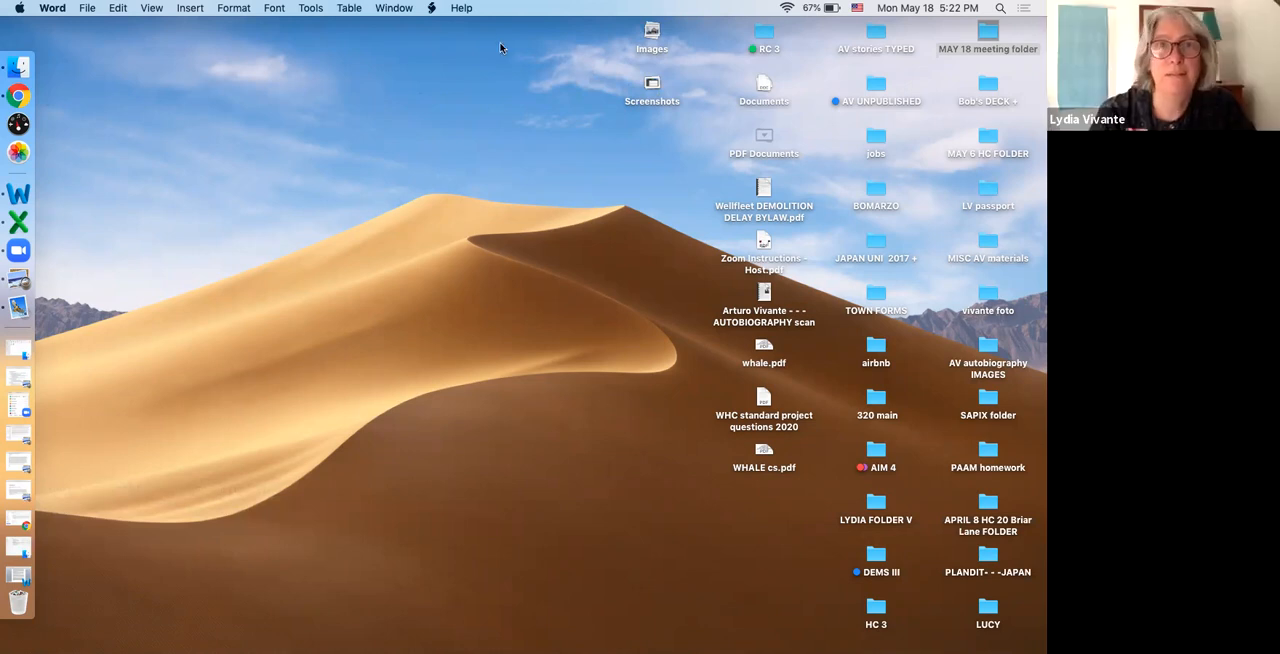
pyautogui.moveTo(118, 54)
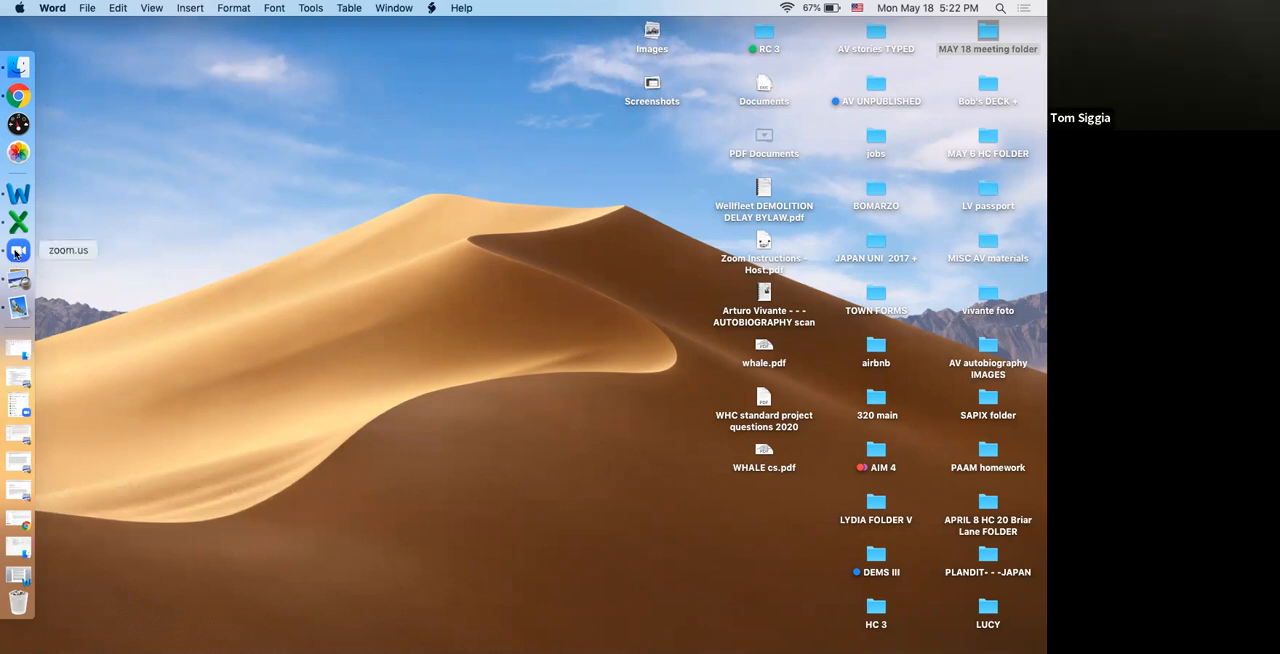
pyautogui.click(18, 251)
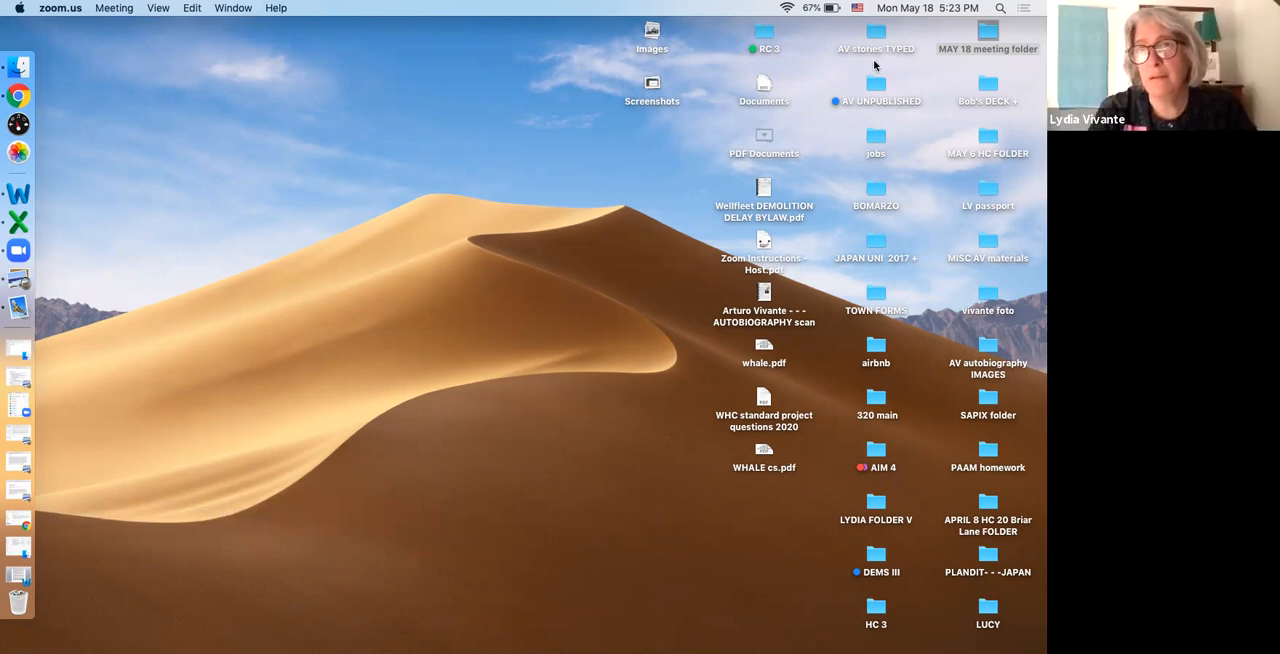
pyautogui.moveTo(810, 125)
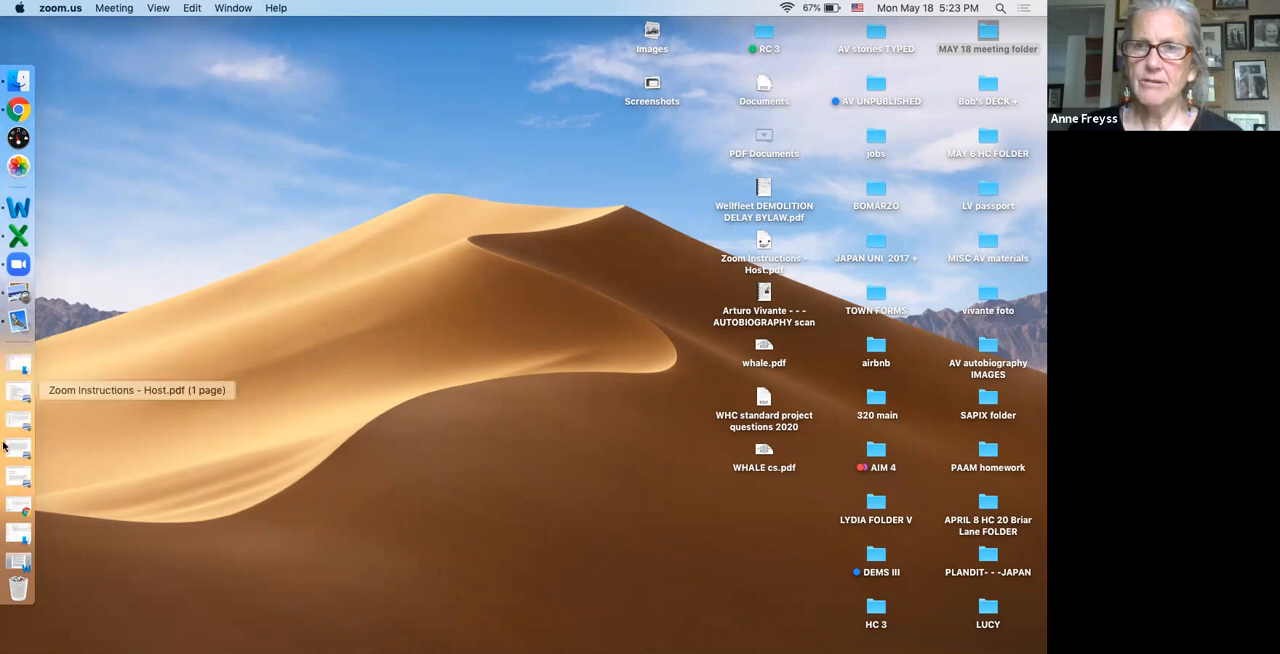
pyautogui.moveTo(908, 296)
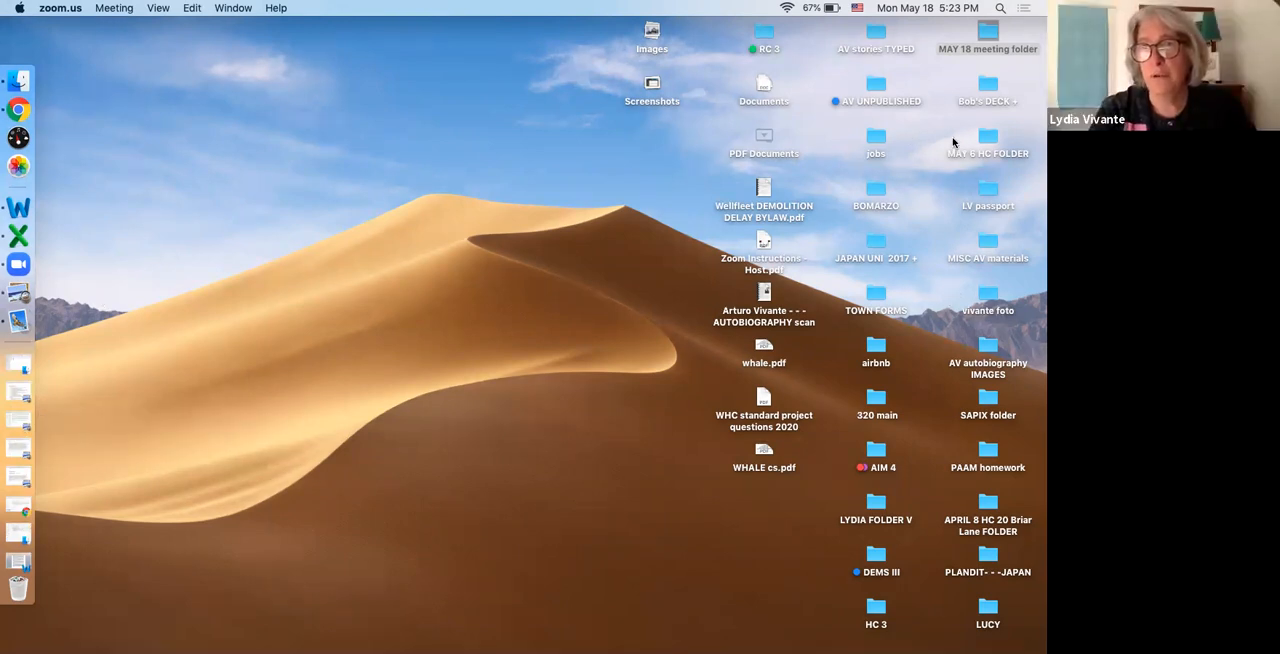
pyautogui.moveTo(959, 120)
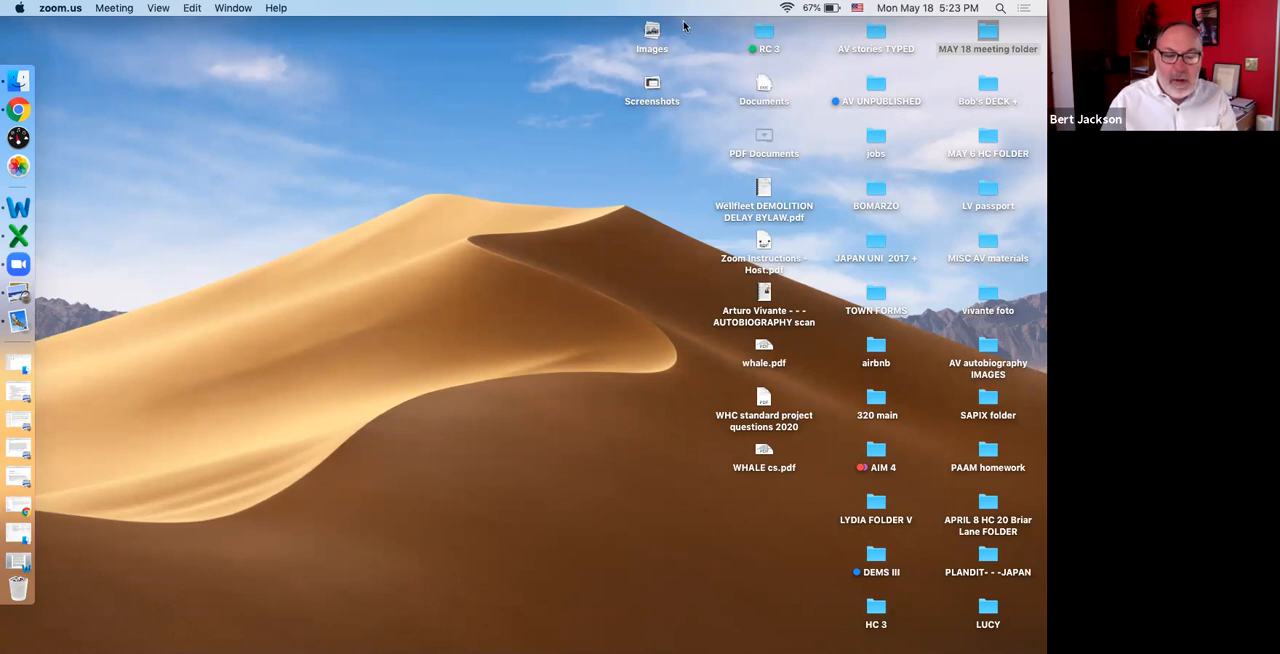
pyautogui.moveTo(443, 33)
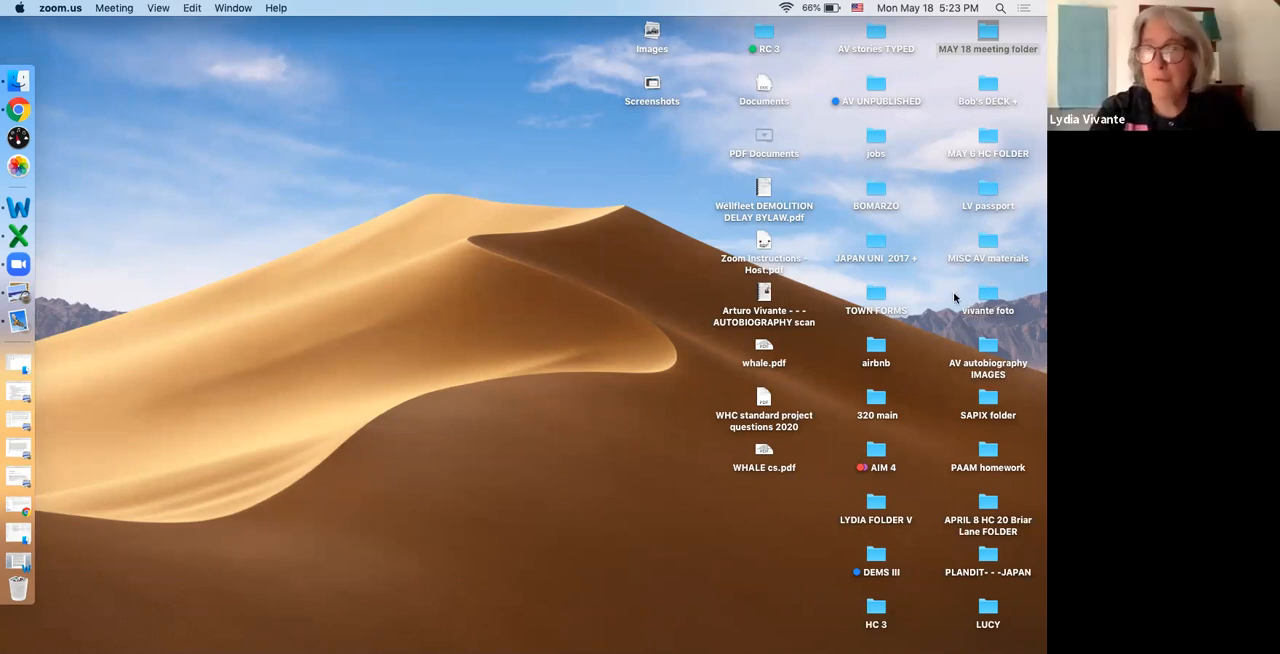
pyautogui.moveTo(565, 115)
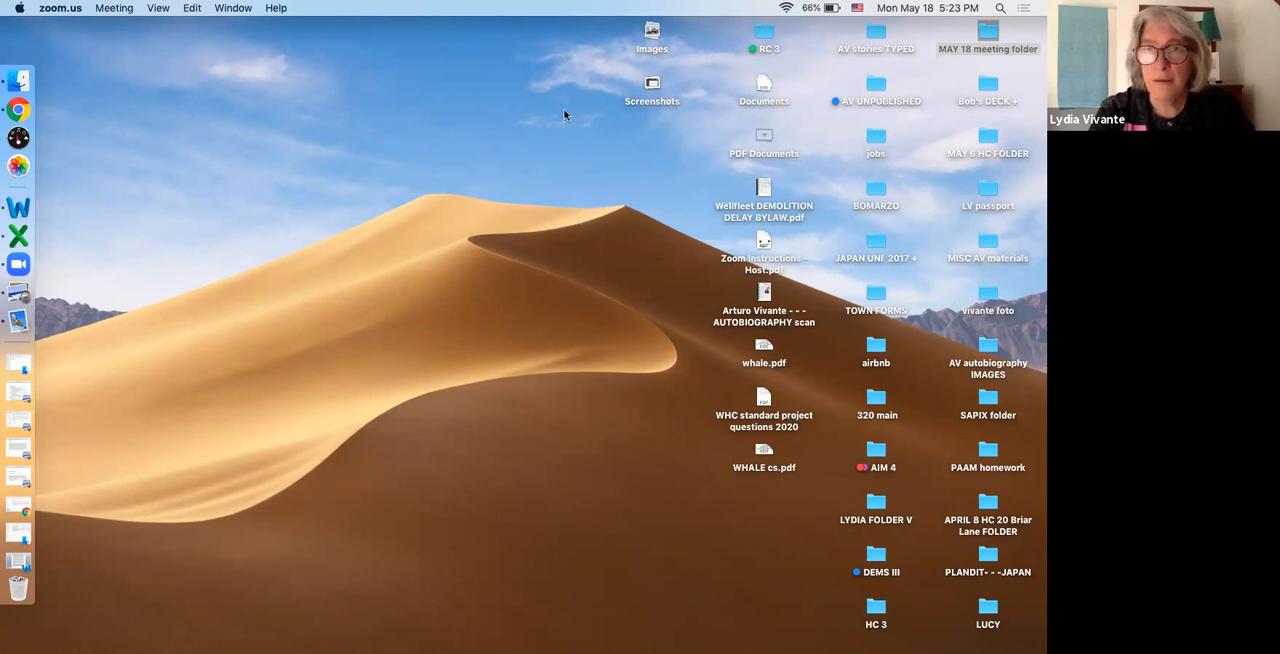
pyautogui.moveTo(604, 152)
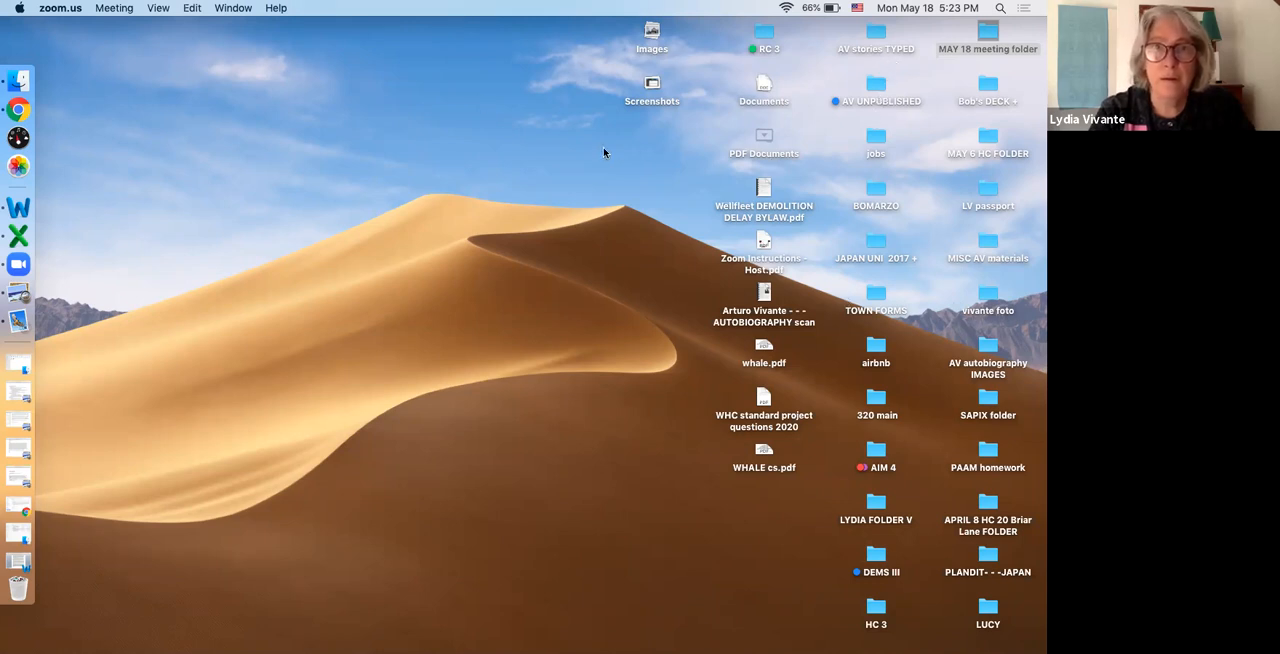
pyautogui.moveTo(635, 166)
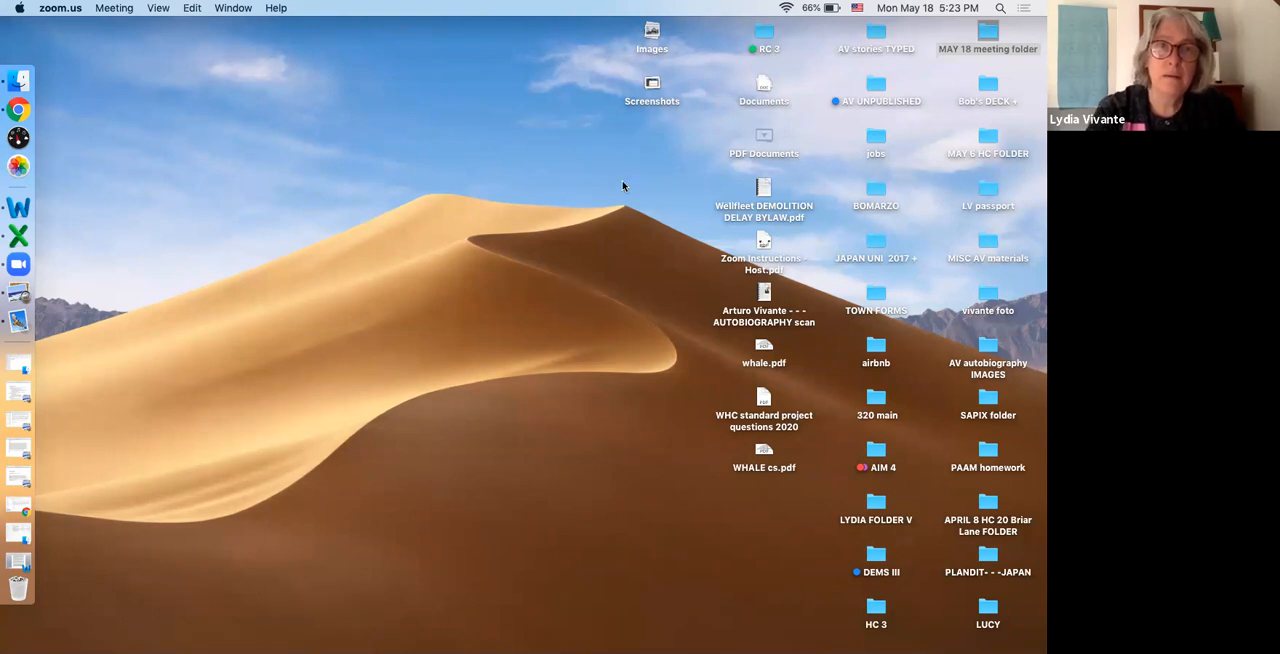
pyautogui.moveTo(611, 107)
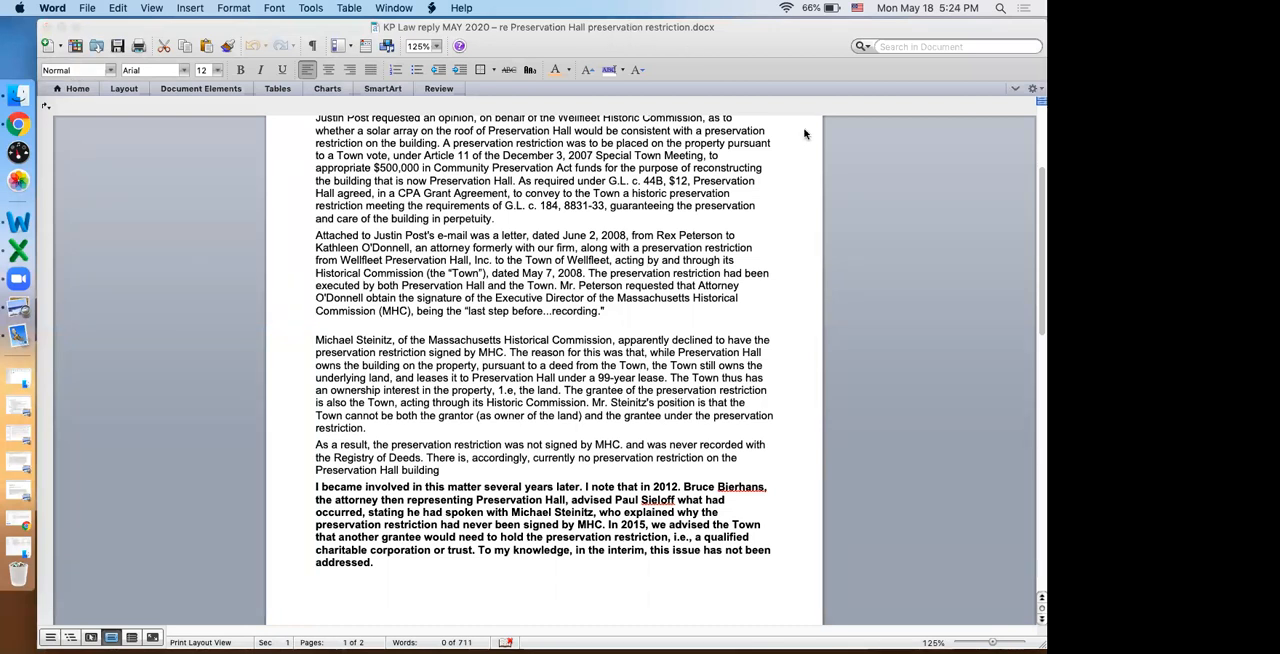
pyautogui.moveTo(1038, 441)
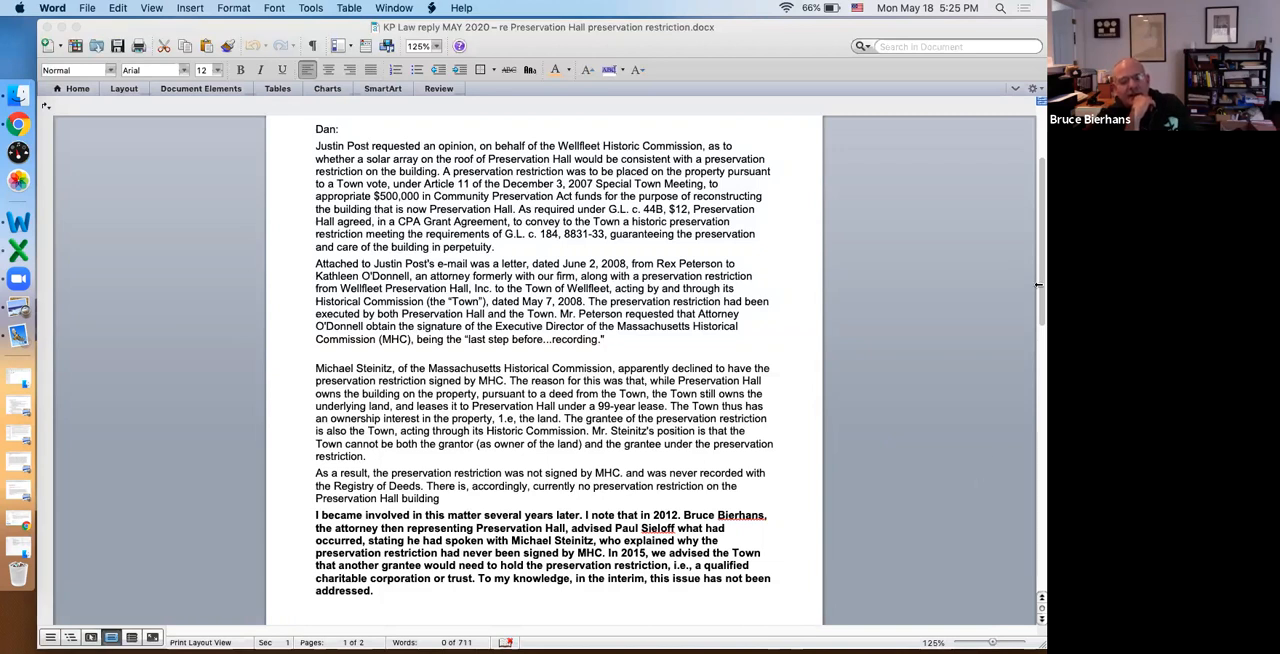
pyautogui.moveTo(1037, 283)
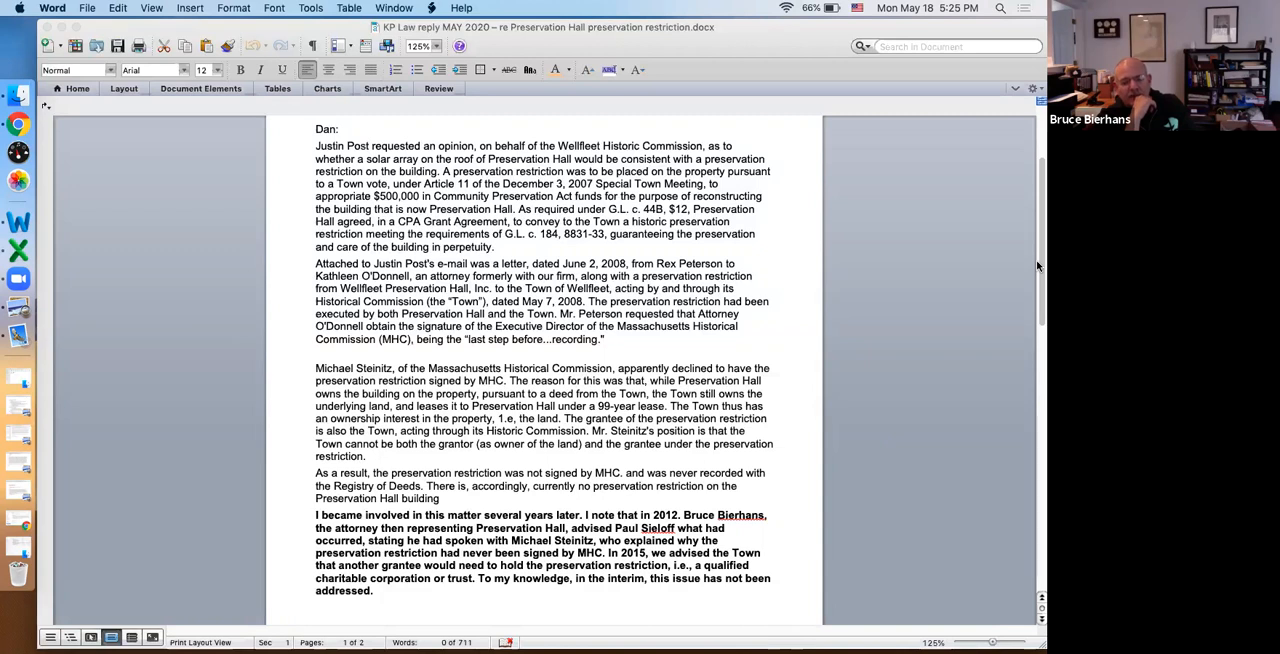
# Scroll to page 2's opinion, restriction-drafting offer and Katie's signature block.
pyautogui.scroll(-3)
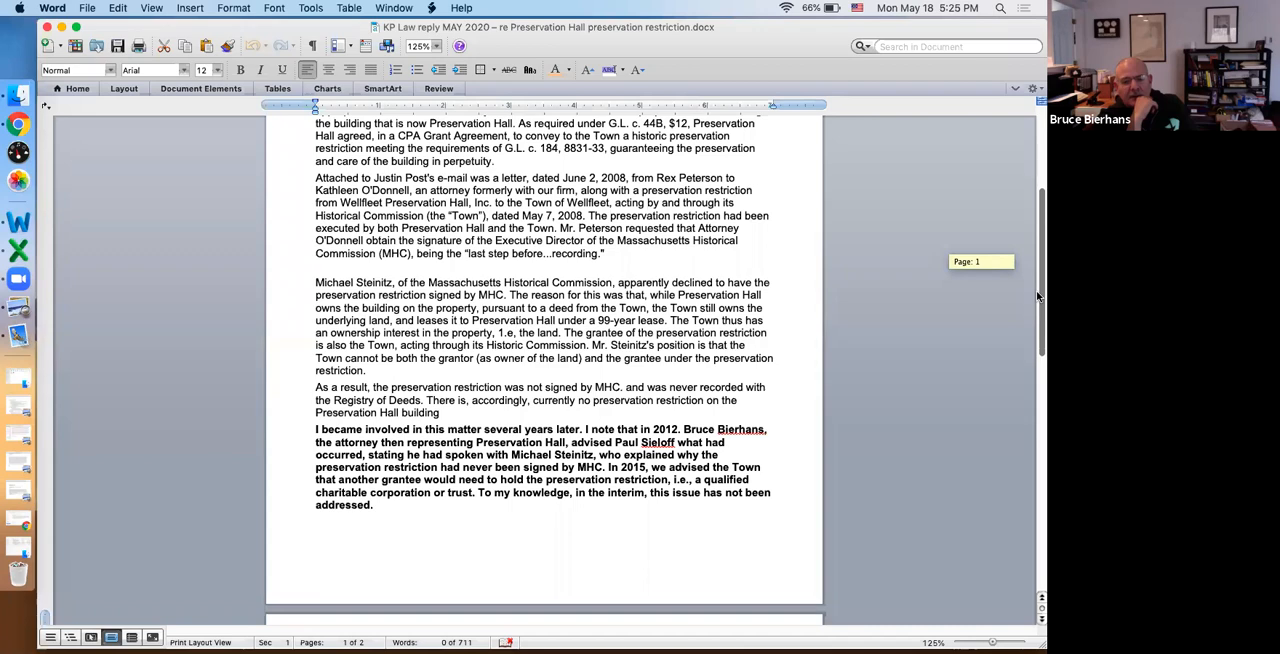
pyautogui.scroll(-3)
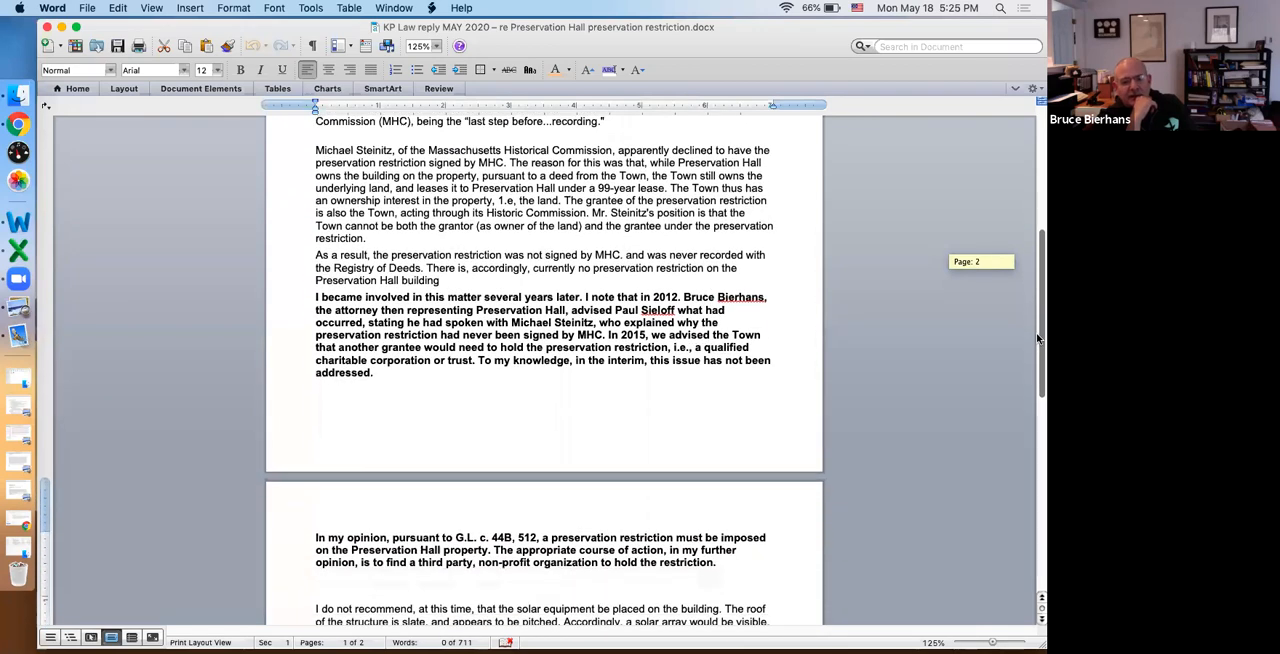
pyautogui.scroll(-3)
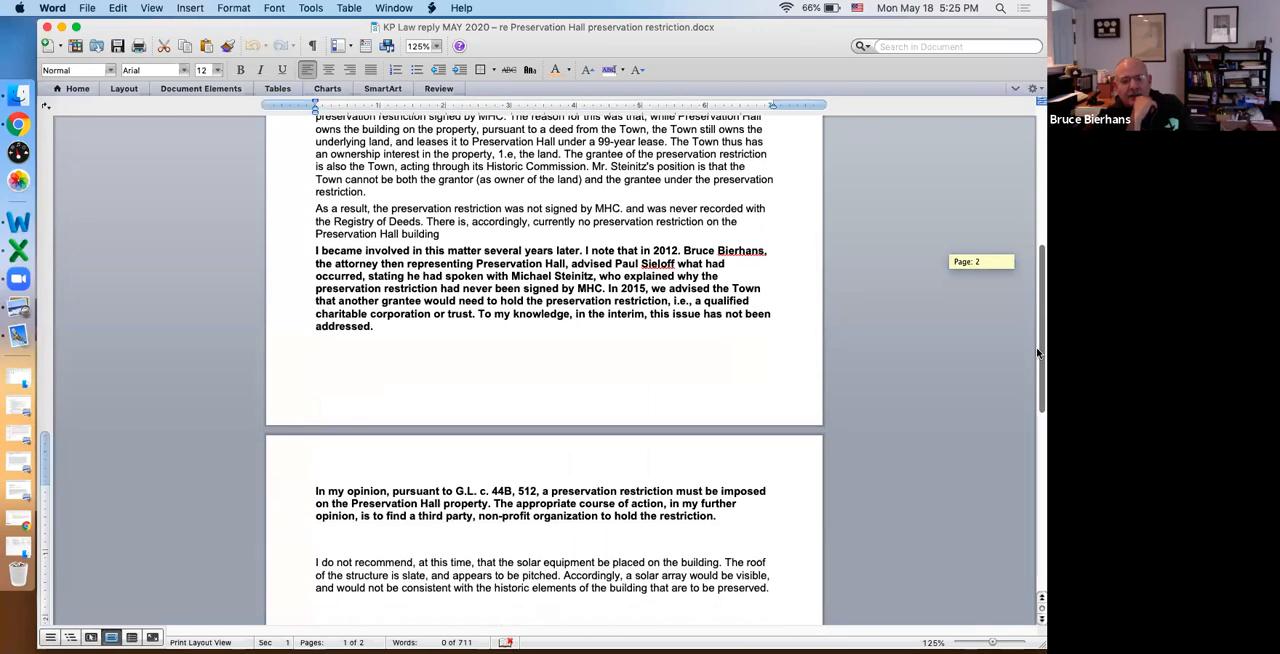
pyautogui.scroll(-3)
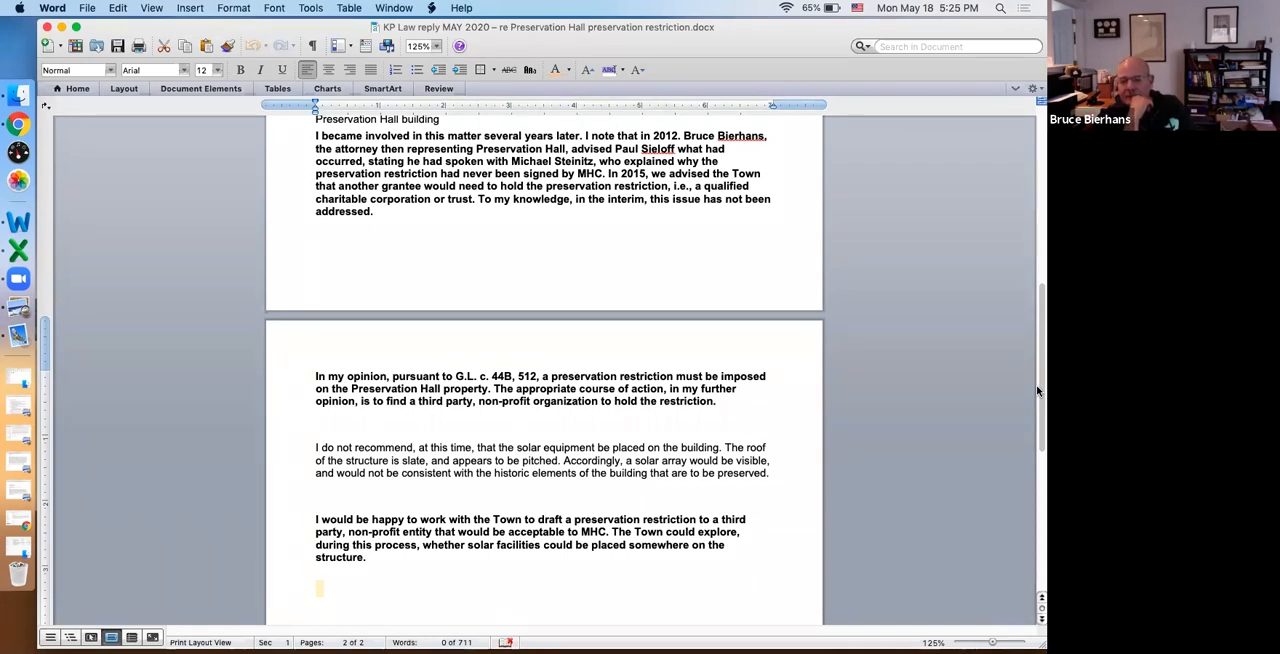
pyautogui.scroll(-3)
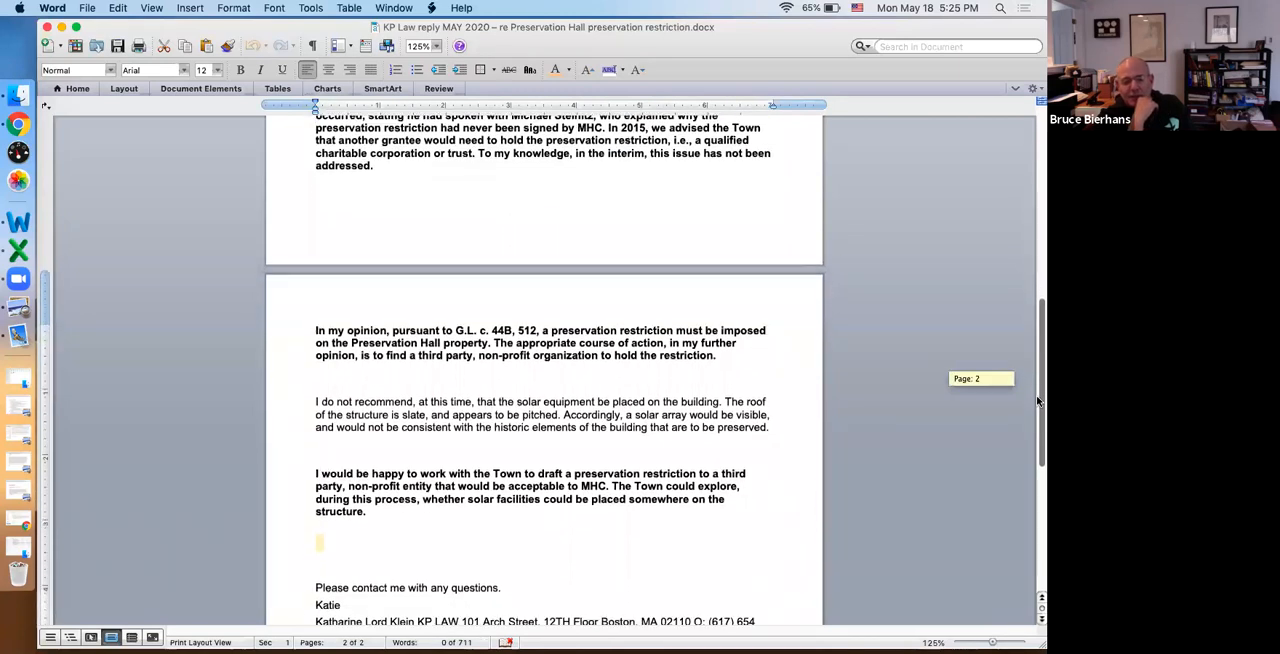
pyautogui.scroll(-3)
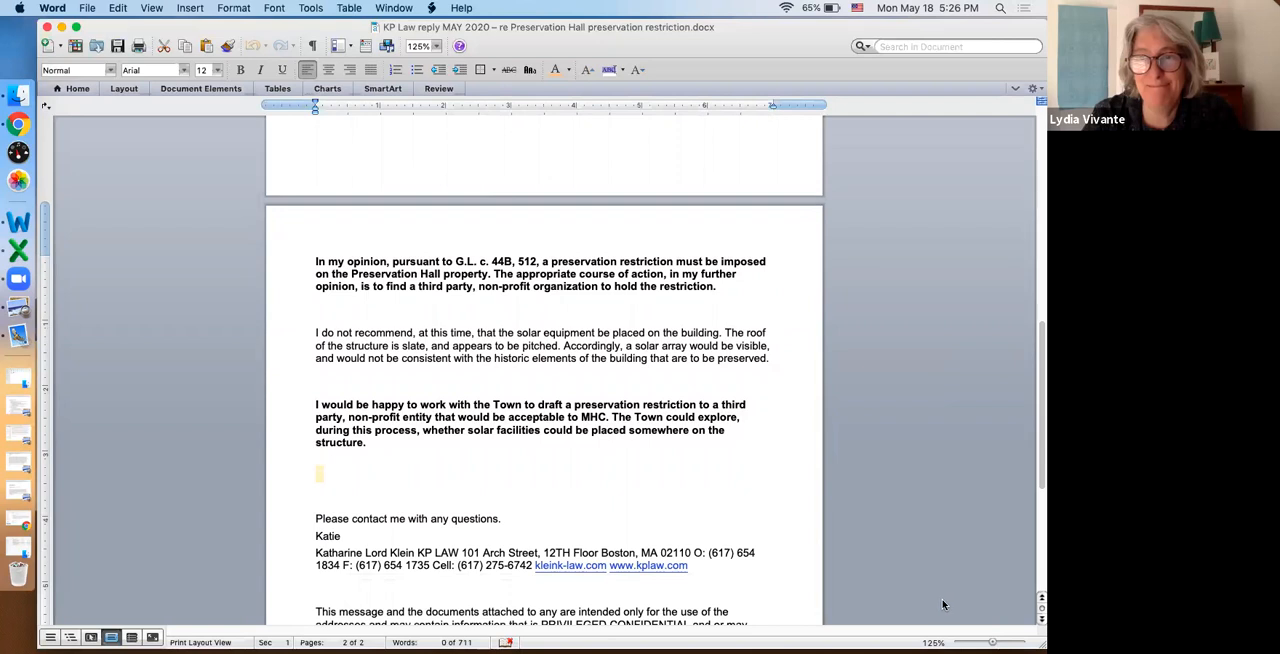
pyautogui.moveTo(963, 296)
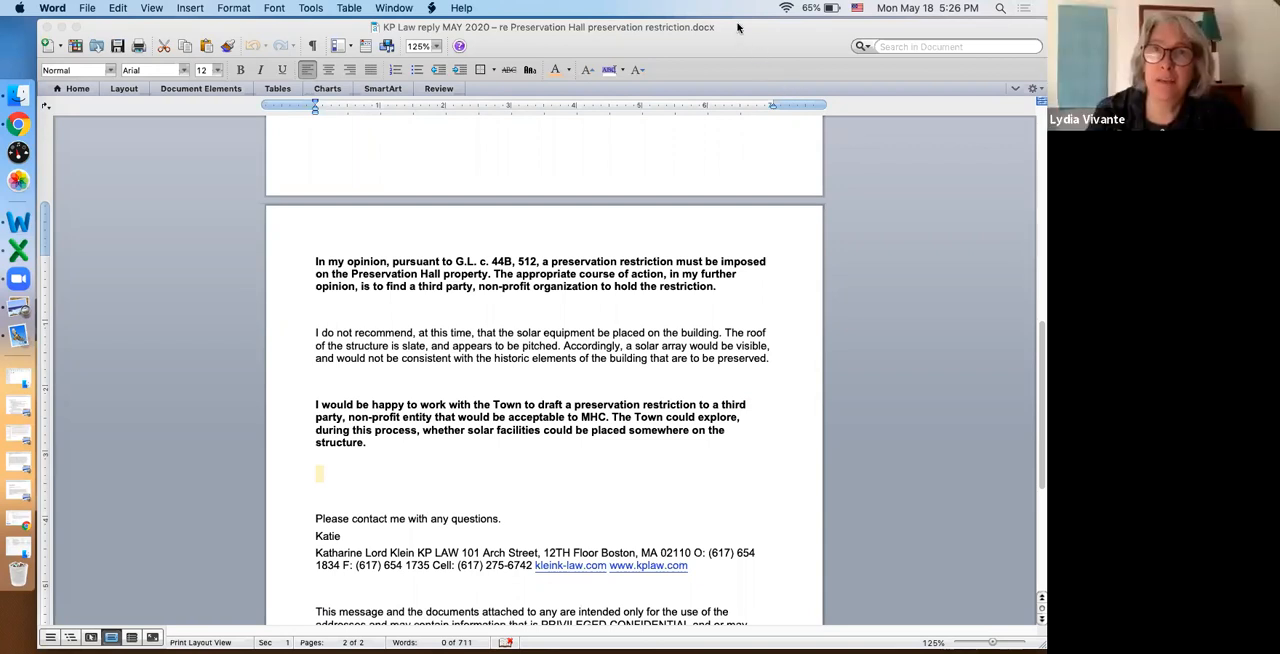
pyautogui.moveTo(964, 401)
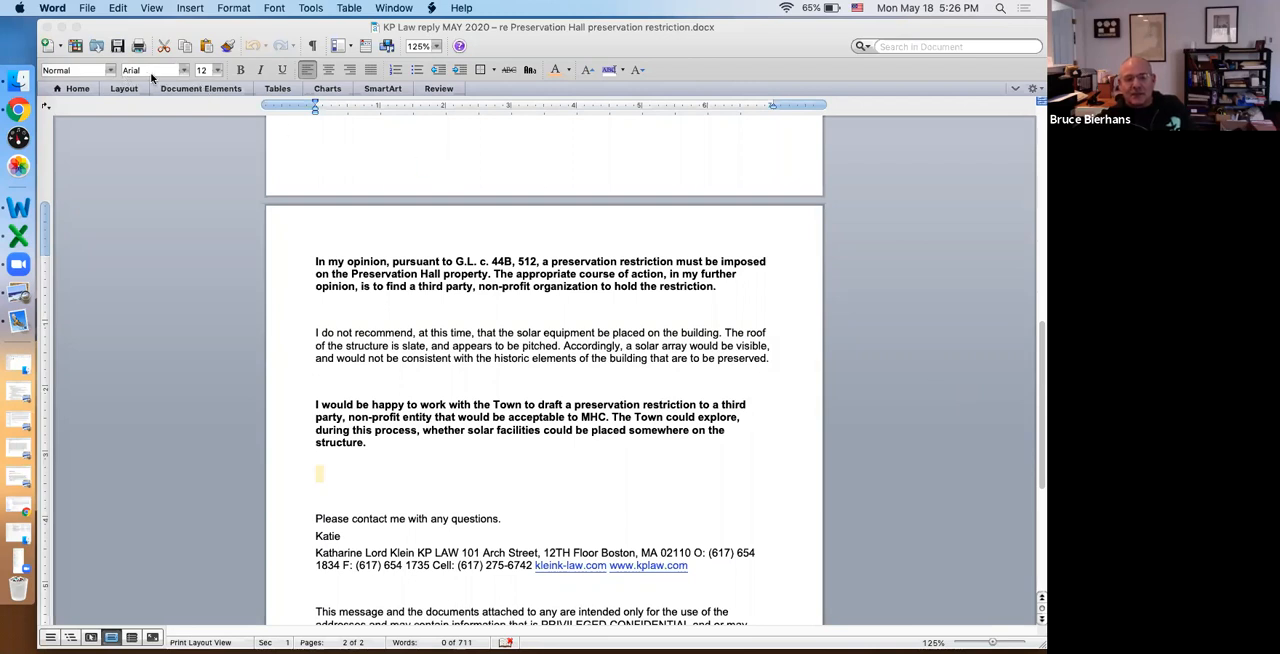
pyautogui.moveTo(159, 152)
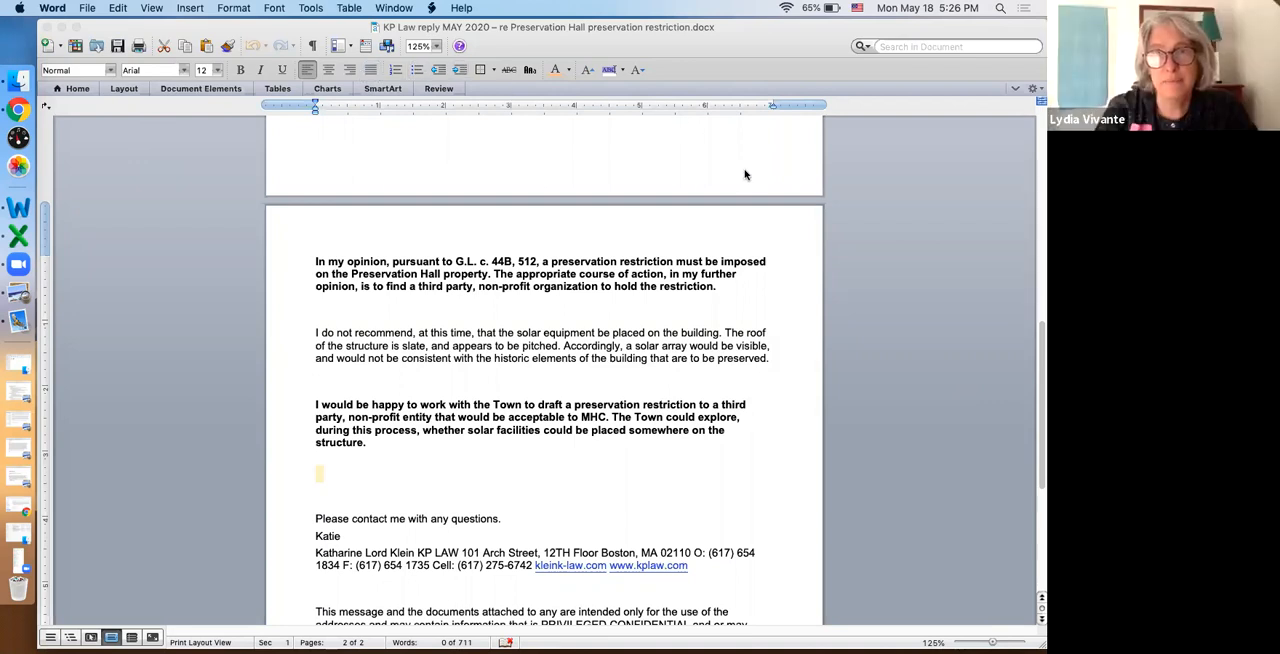
pyautogui.moveTo(734, 132)
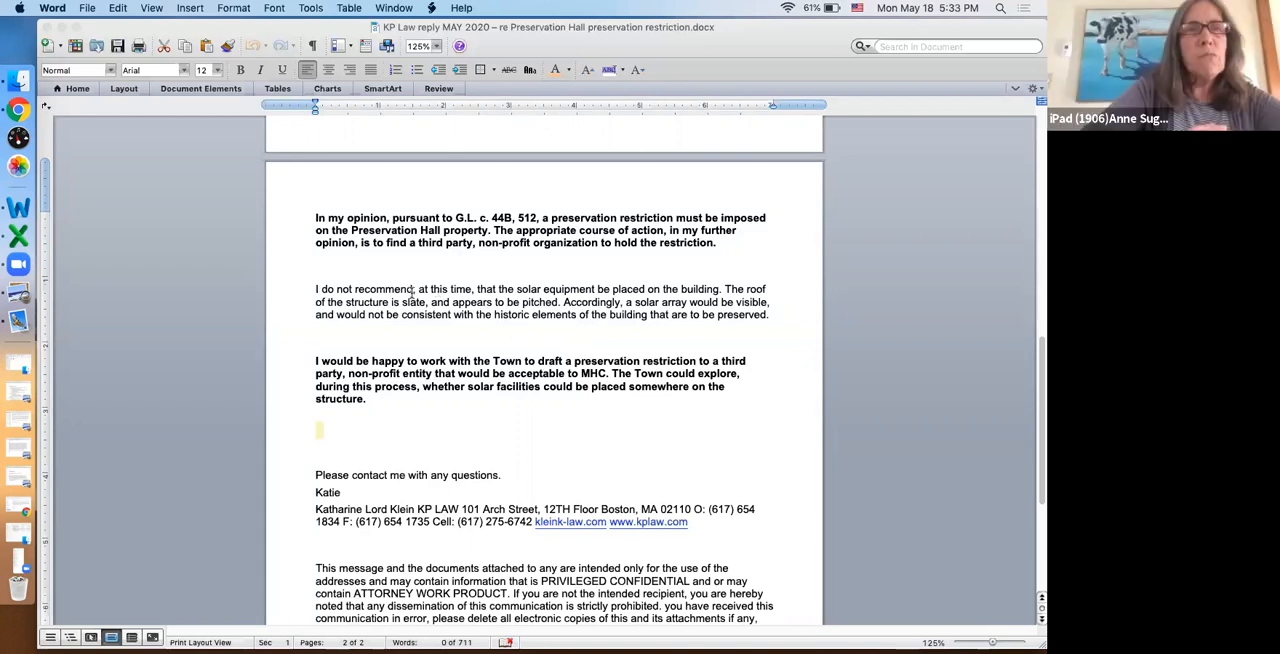
pyautogui.moveTo(523, 323)
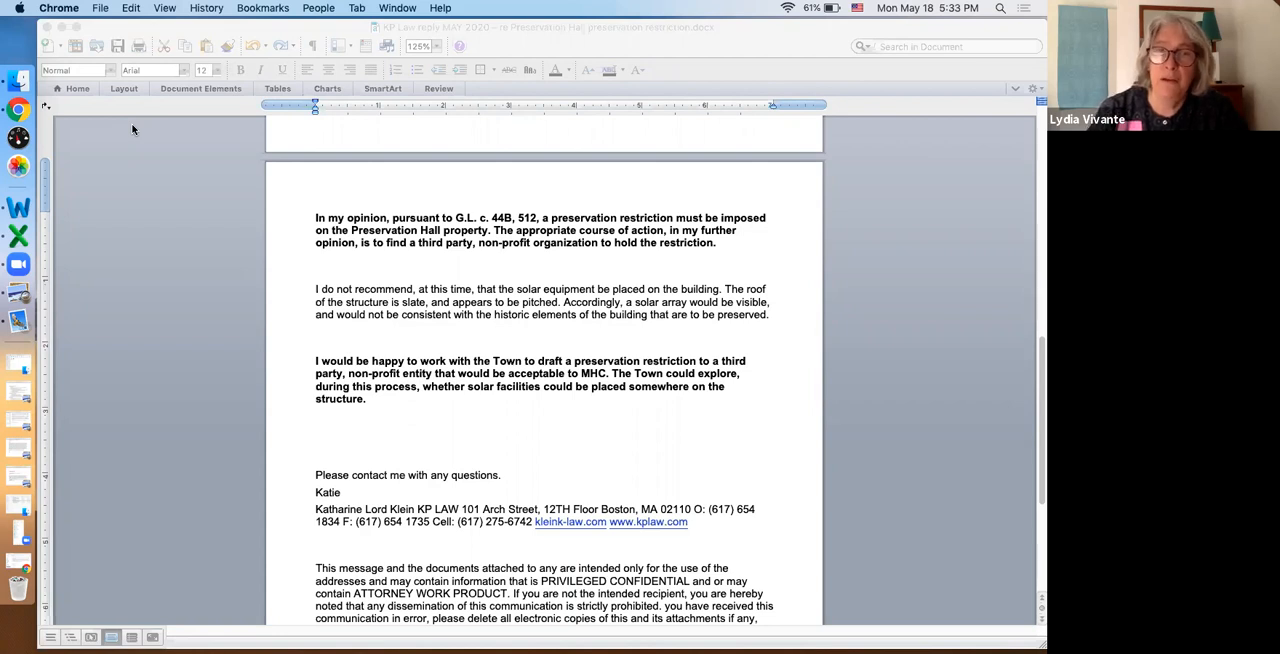
pyautogui.moveTo(207, 156)
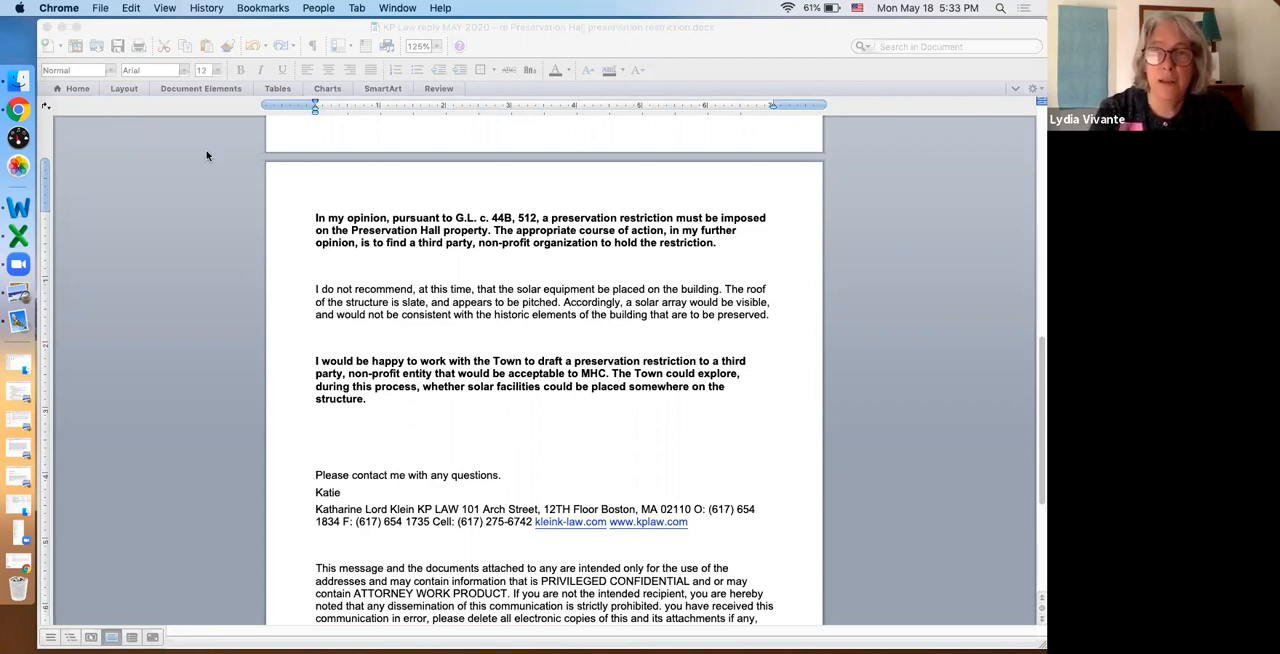
pyautogui.moveTo(868, 446)
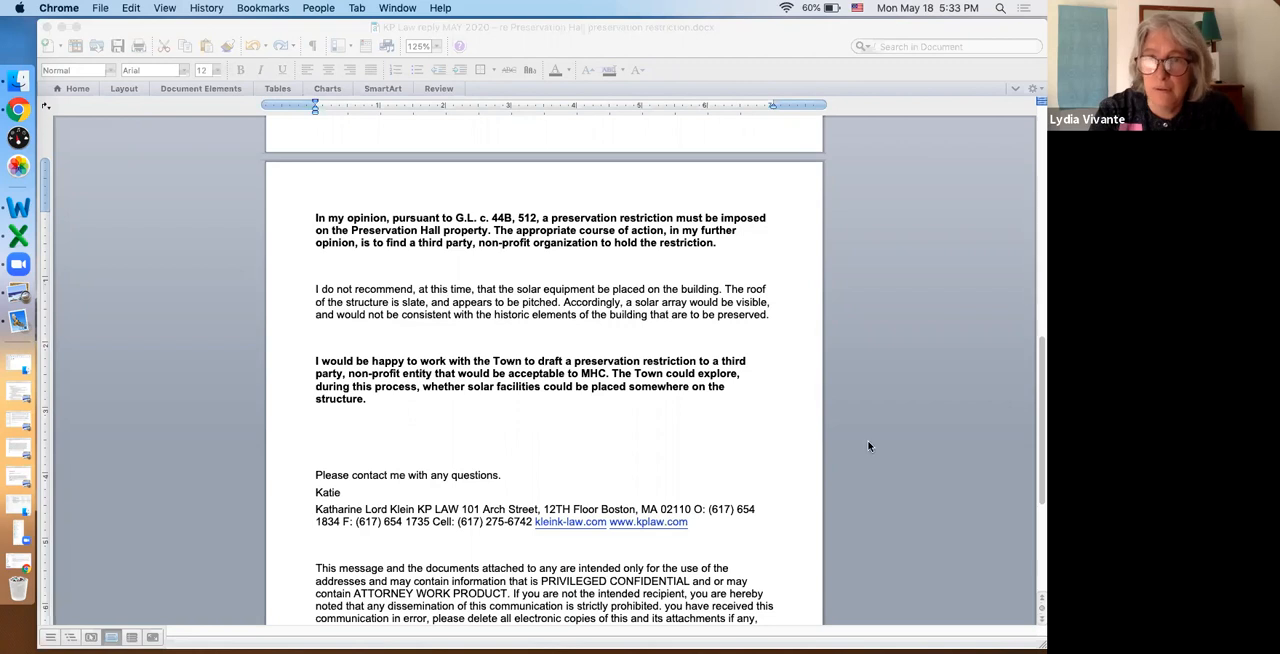
pyautogui.moveTo(893, 500)
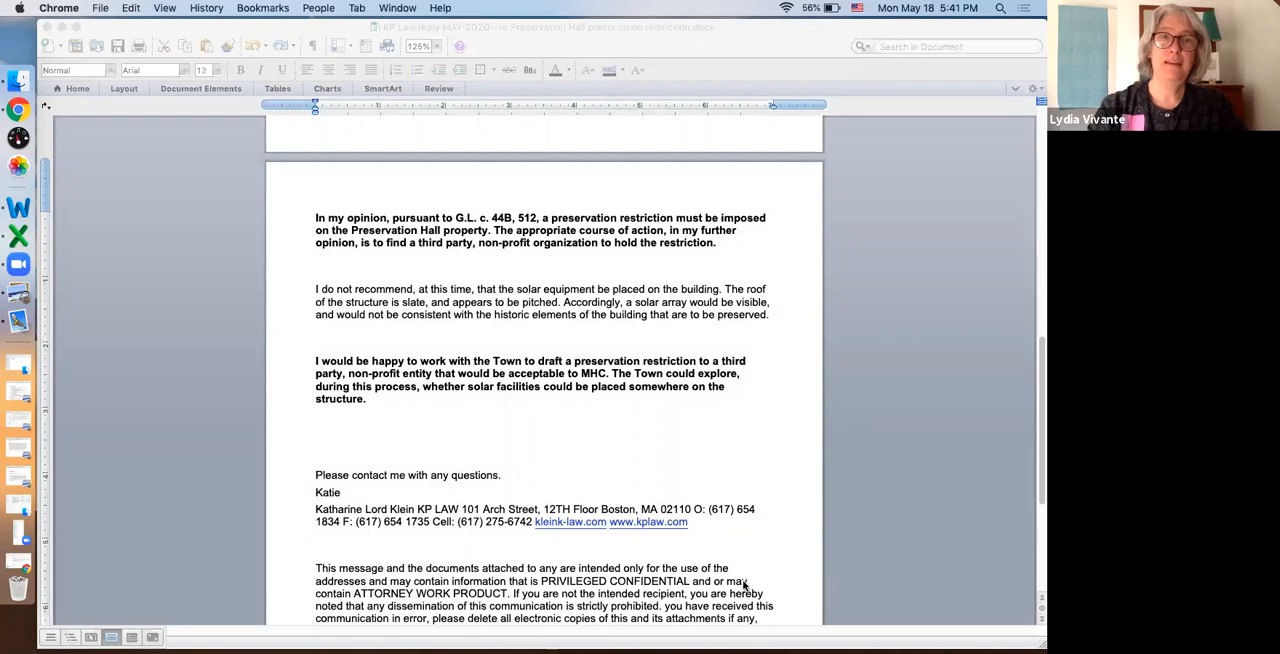
pyautogui.moveTo(810, 560)
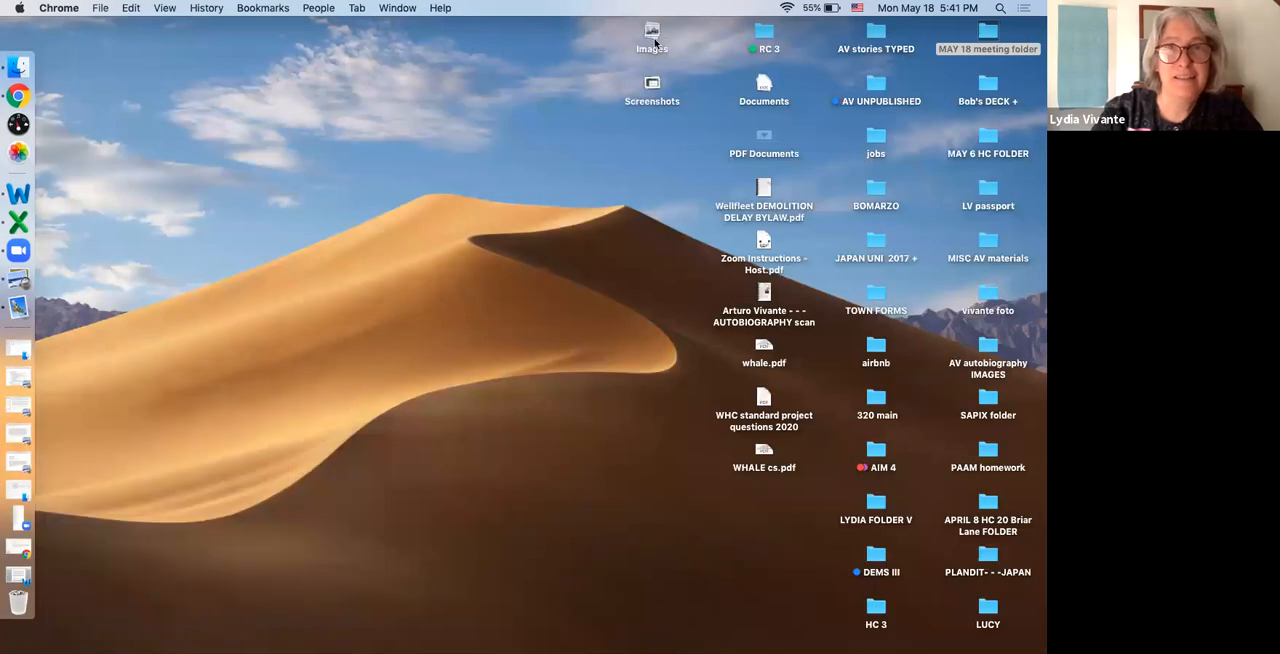
pyautogui.moveTo(698, 255)
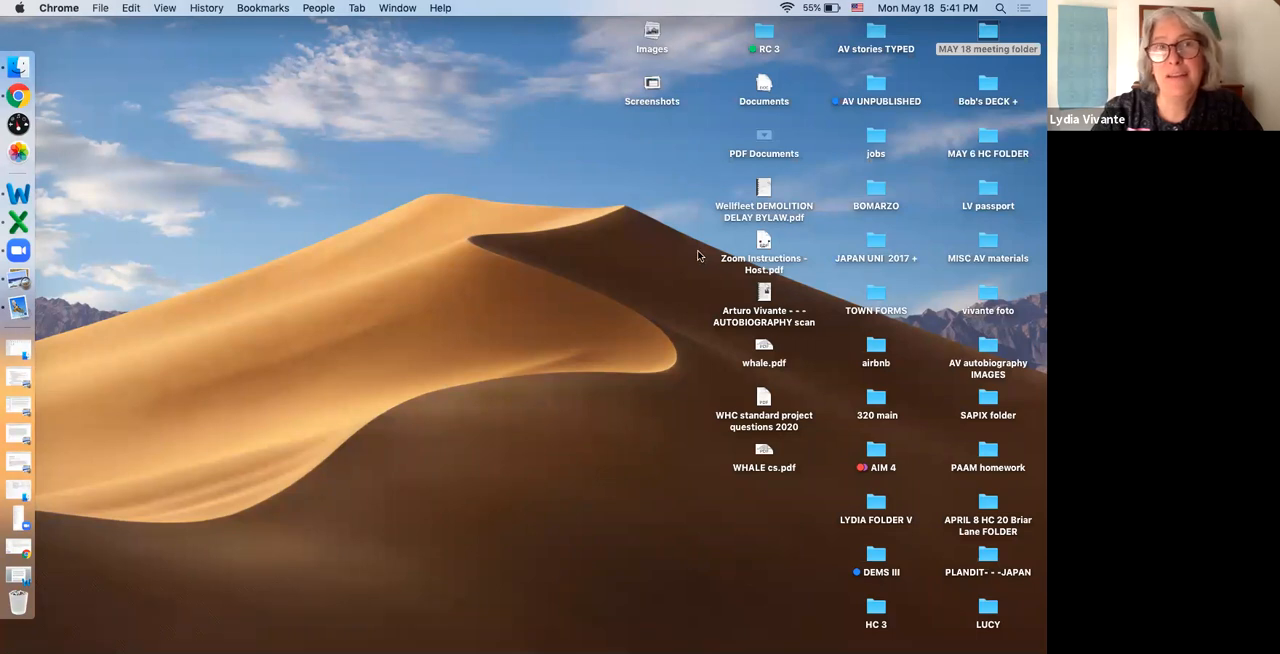